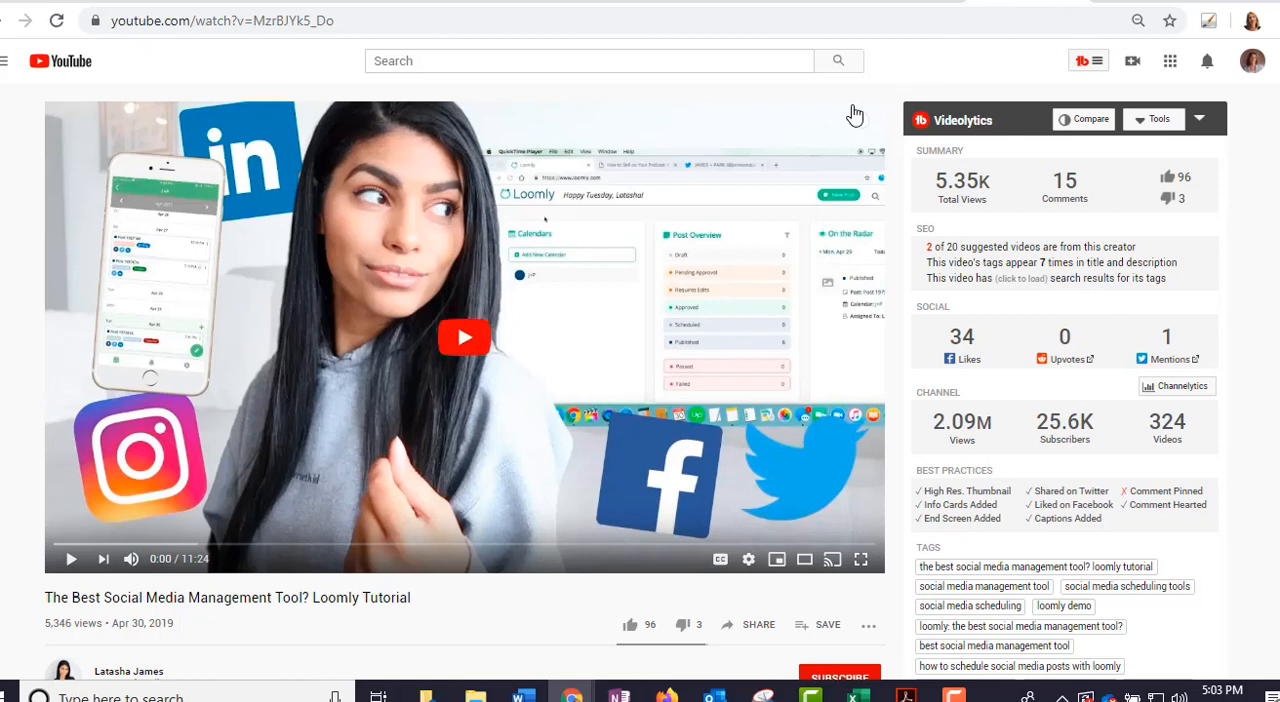
mouse_move(970, 90)
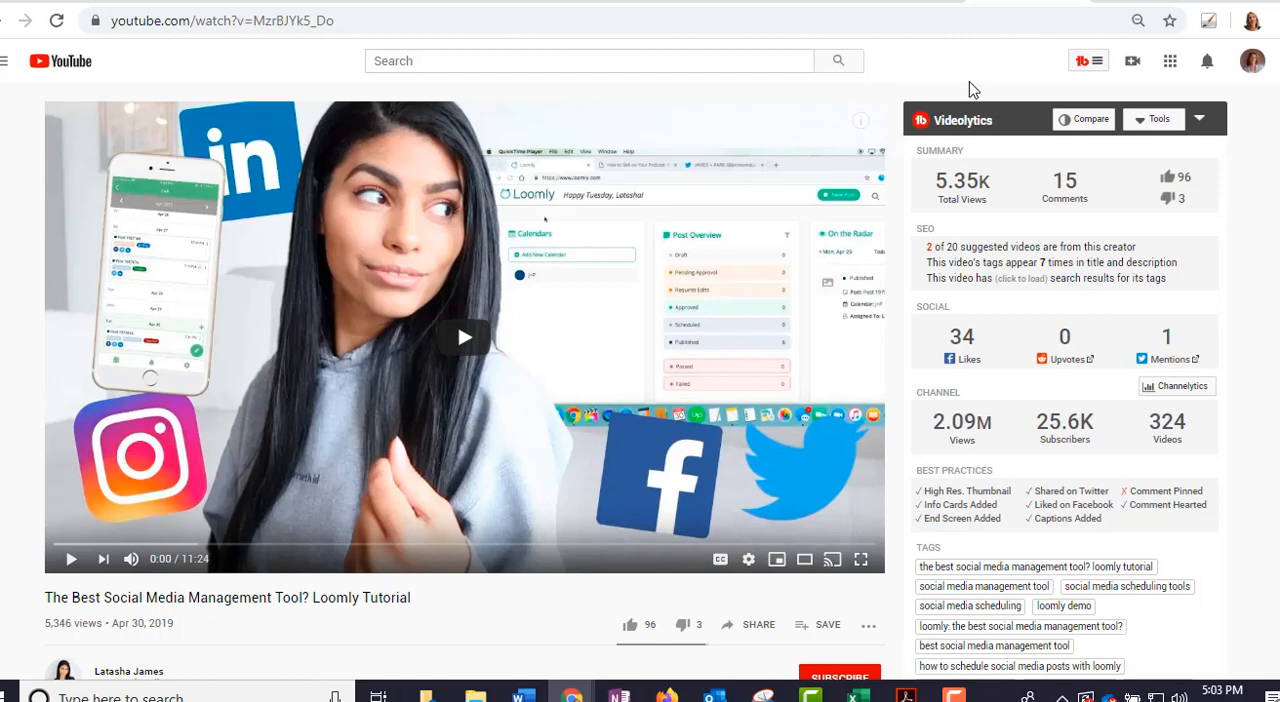
mouse_move(980, 104)
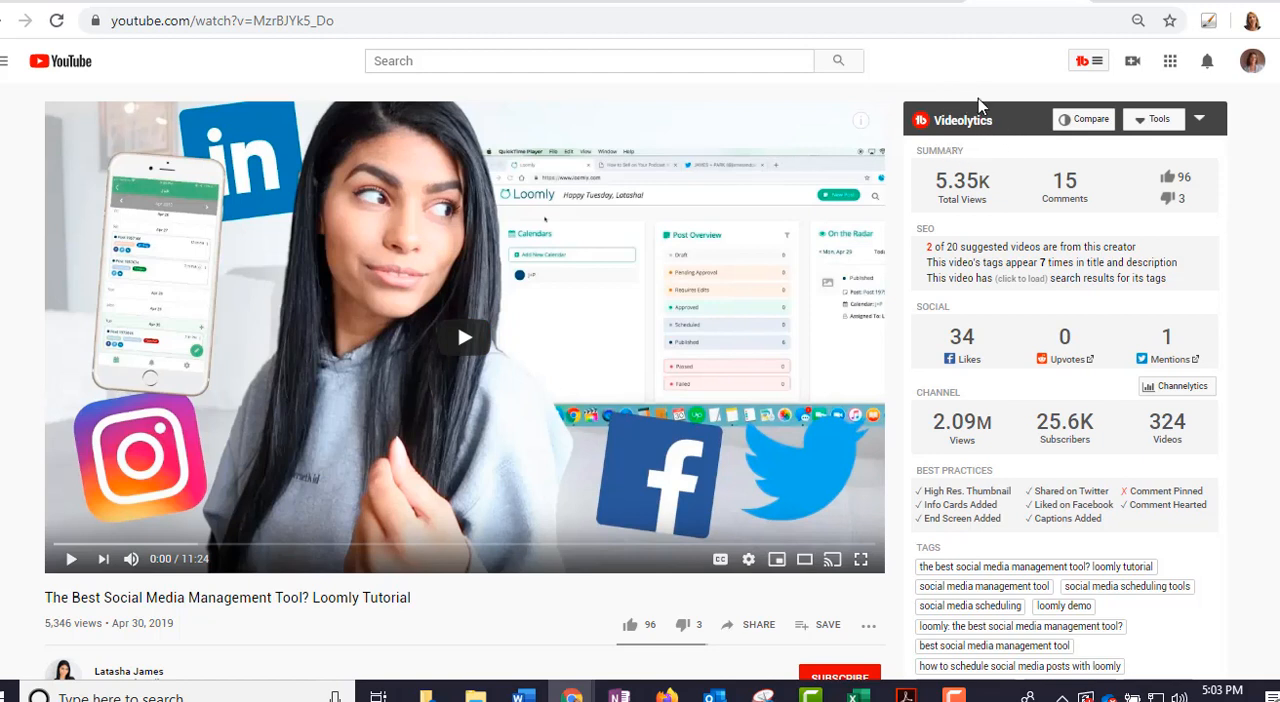
mouse_move(944, 144)
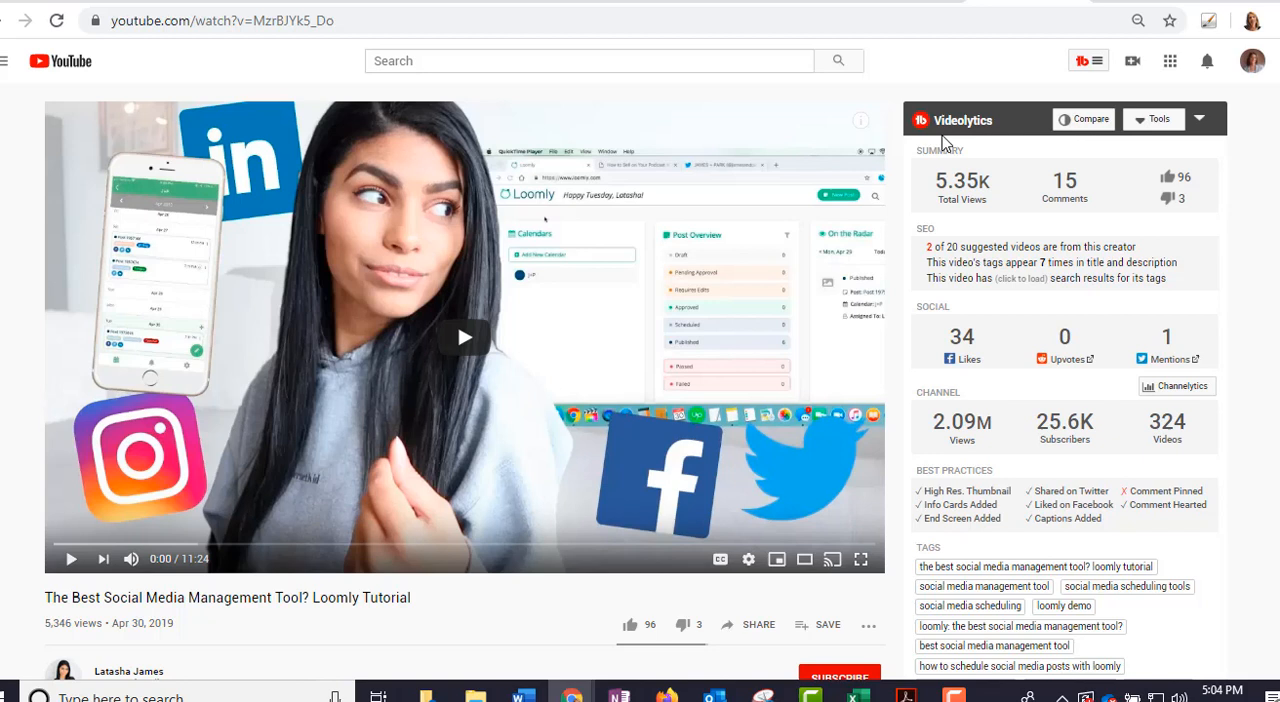
mouse_move(1010, 112)
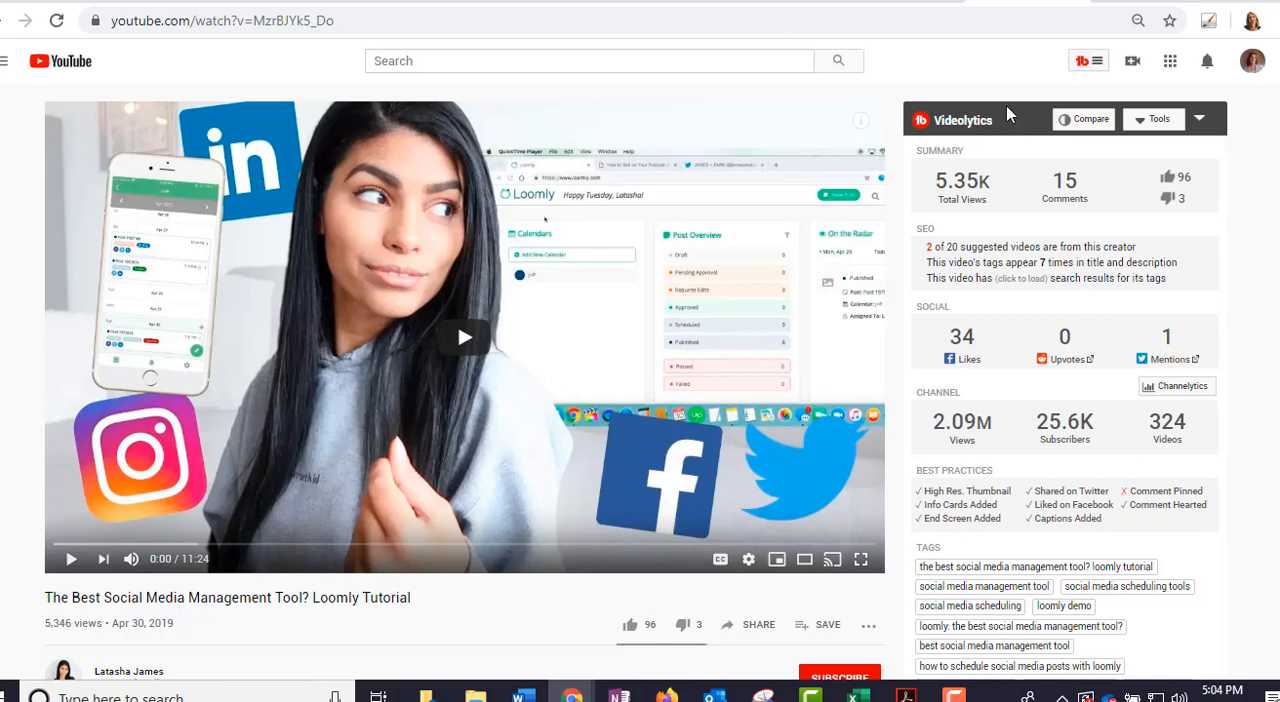
mouse_move(1004, 118)
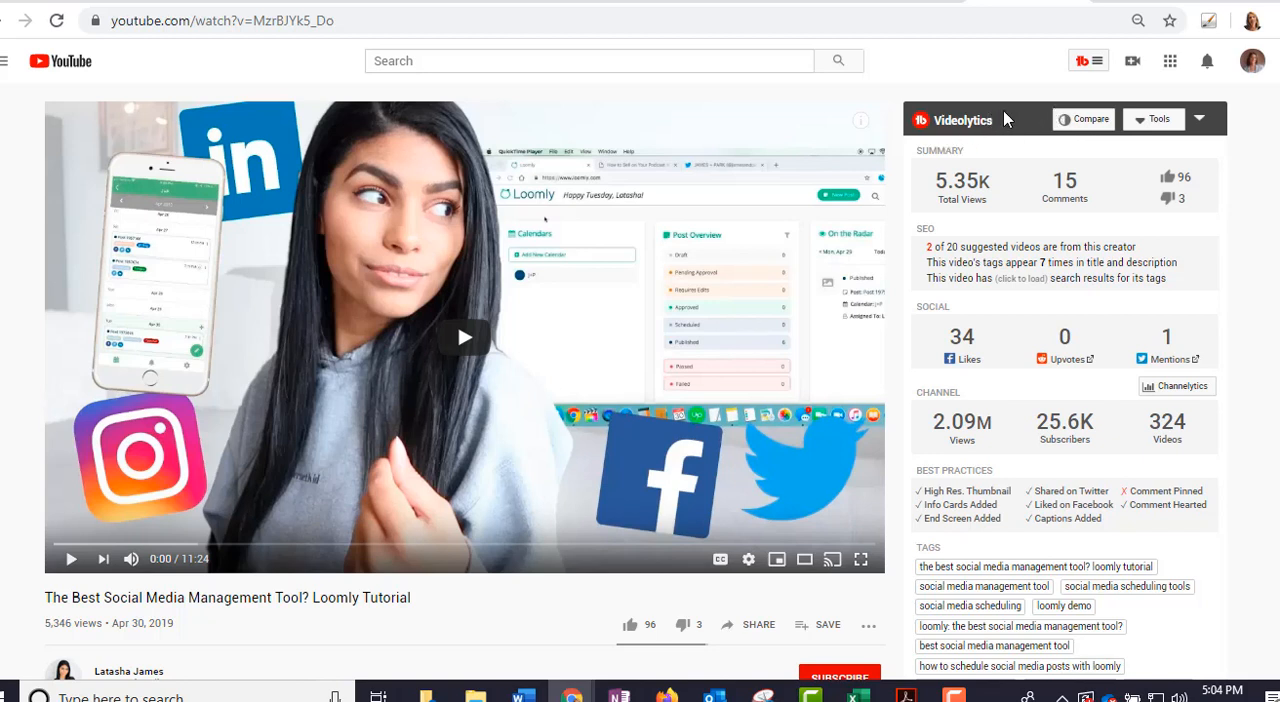
mouse_move(1020, 196)
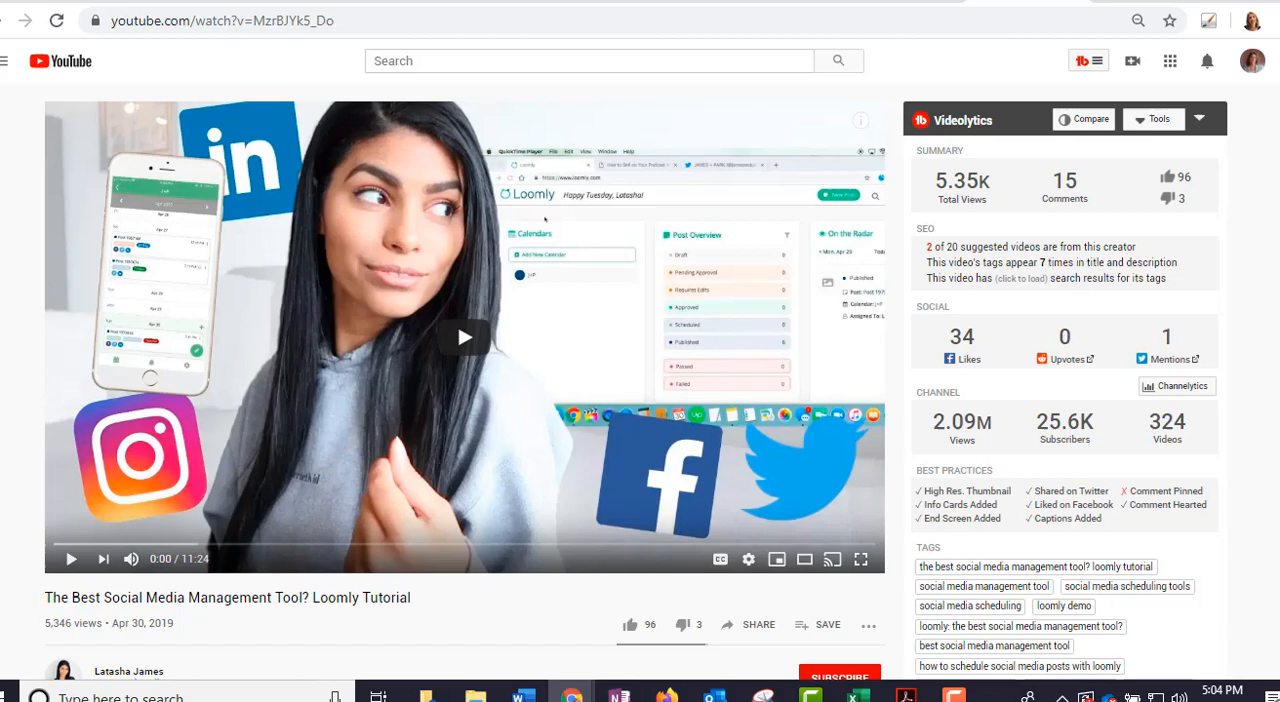
Step: Scroll the YouTube page down to Videolytics' Best Practices and full Tags list with Show Search Rankings and Copy To
scroll("down", 3)
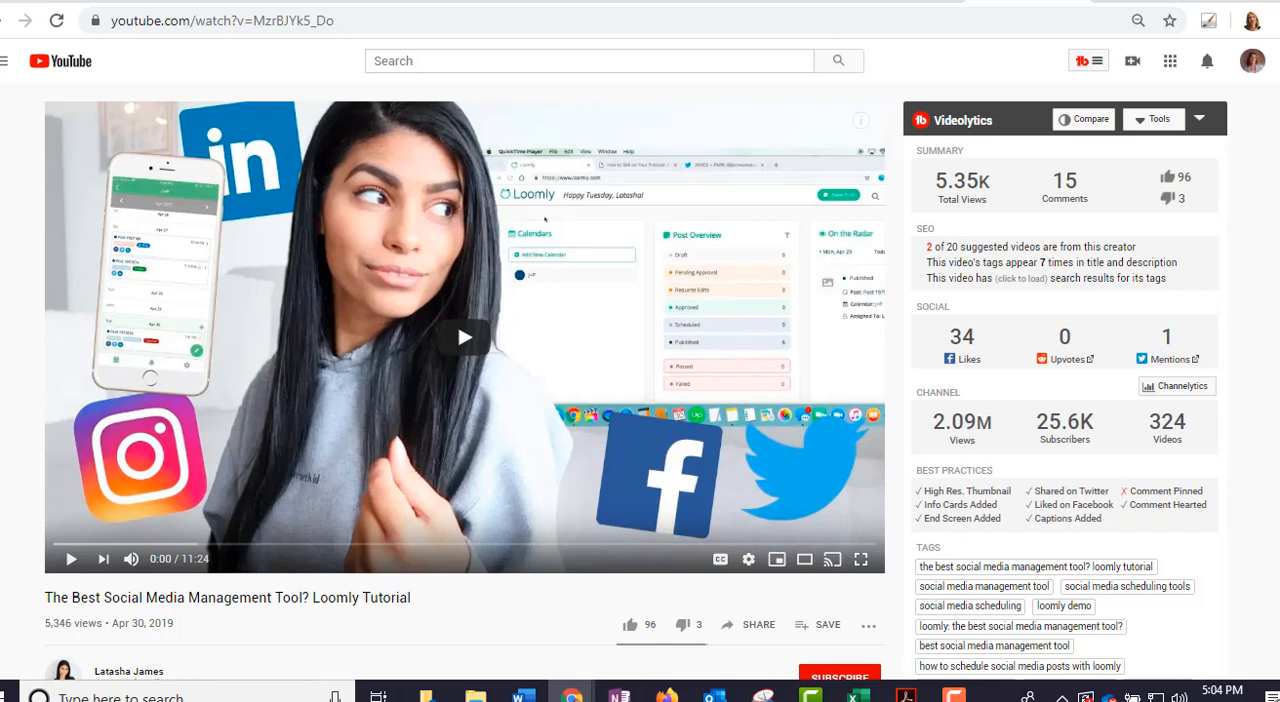
mouse_move(930, 176)
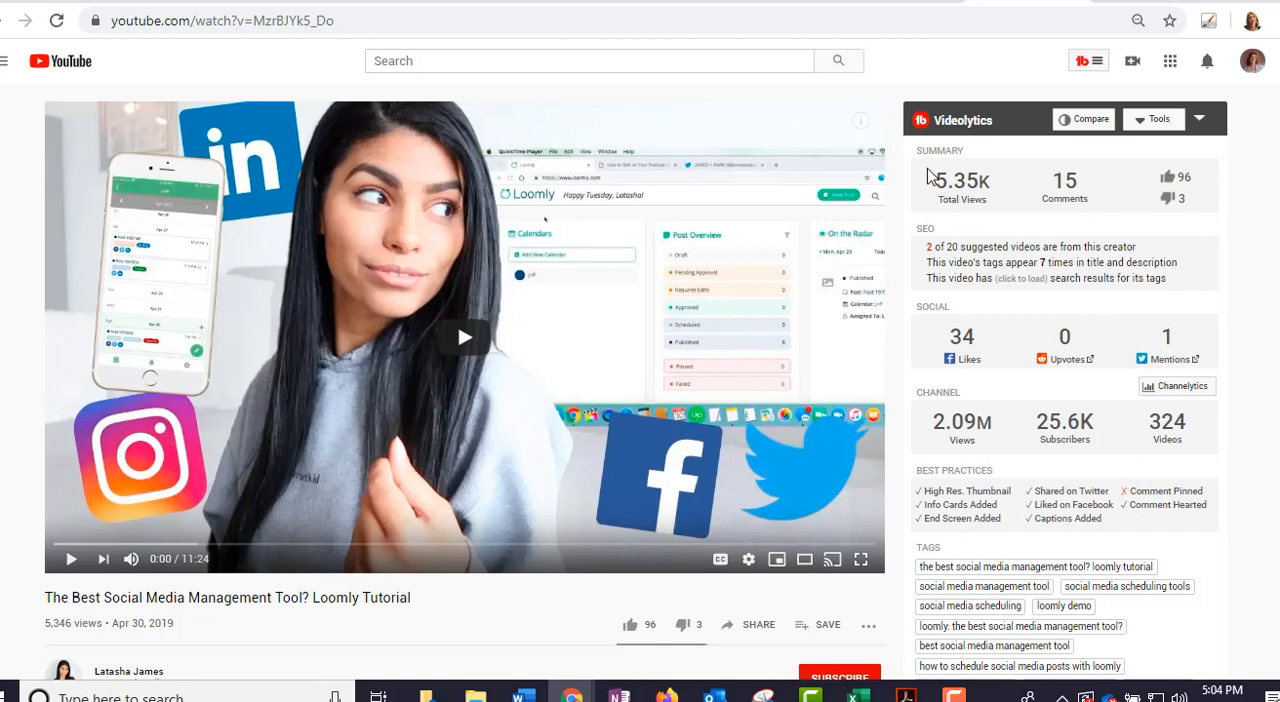
mouse_move(944, 220)
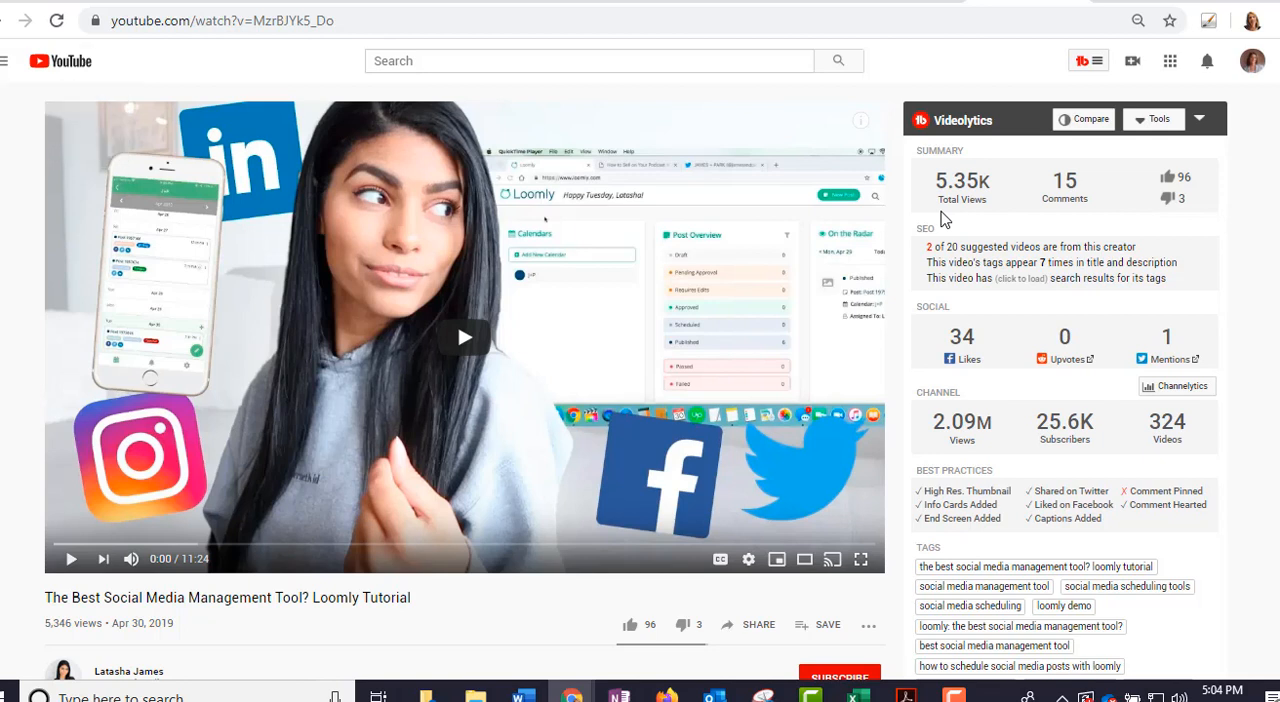
mouse_move(1100, 190)
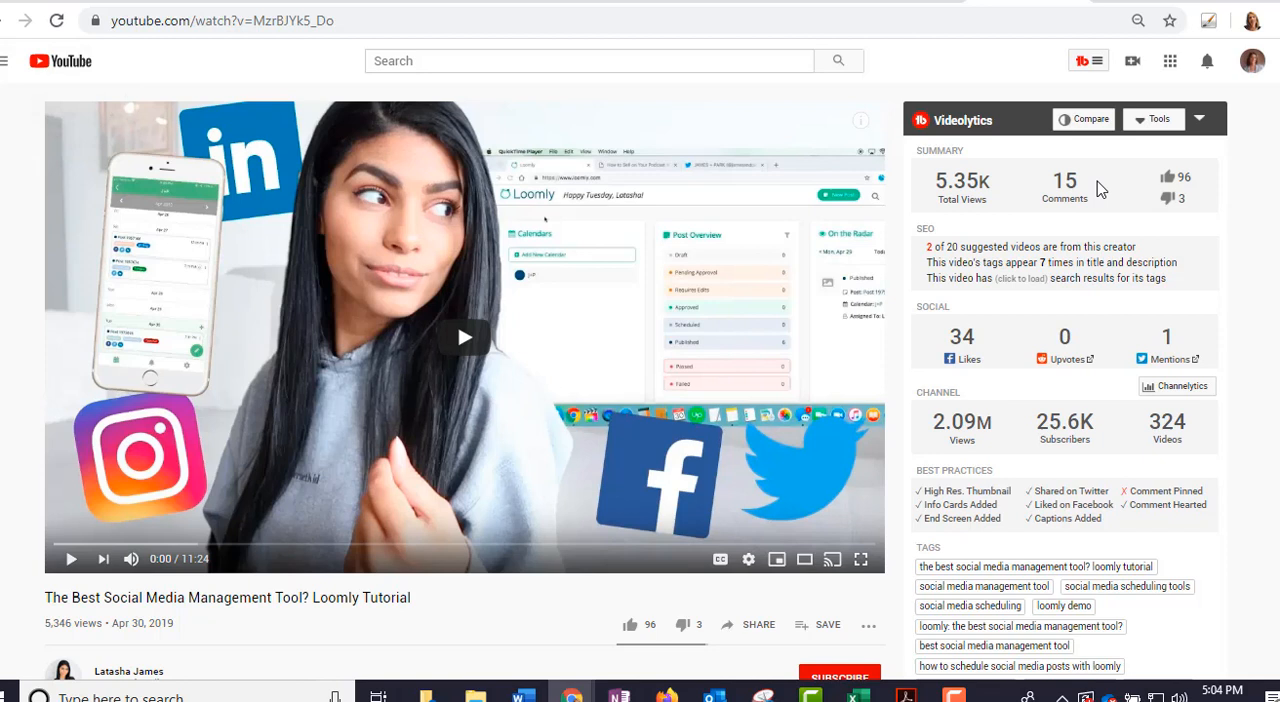
mouse_move(1088, 218)
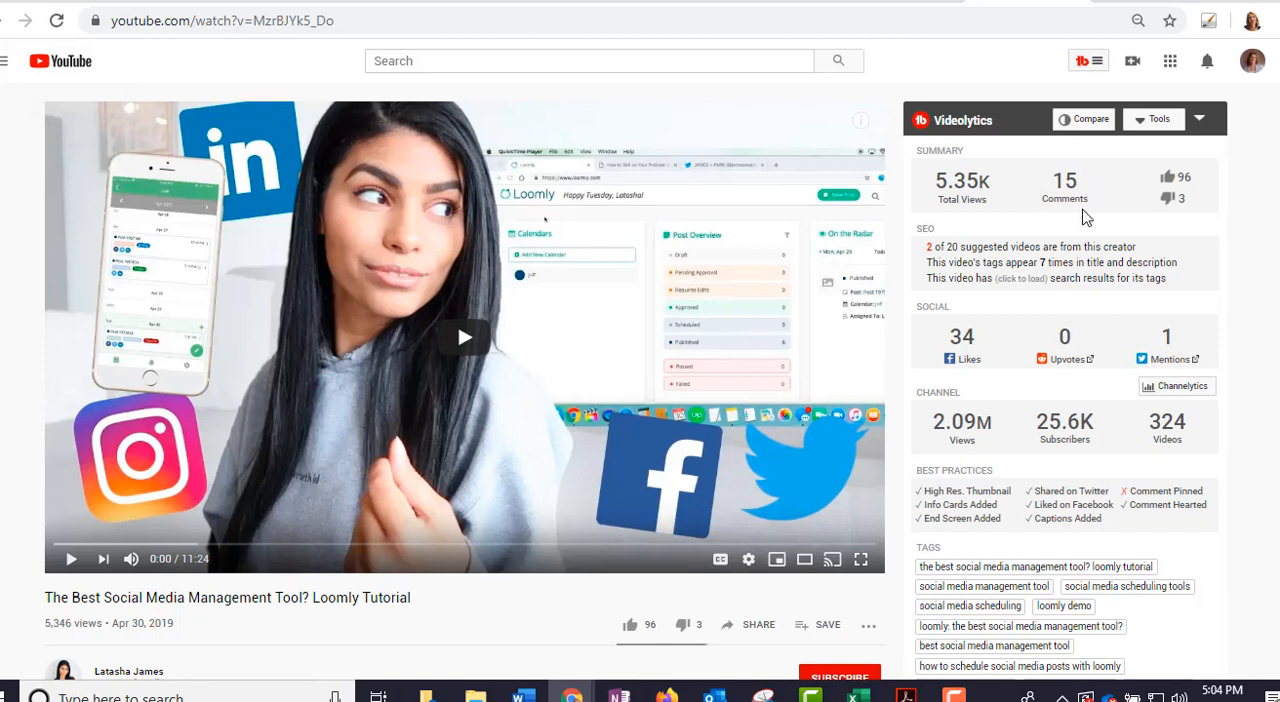
mouse_move(1200, 208)
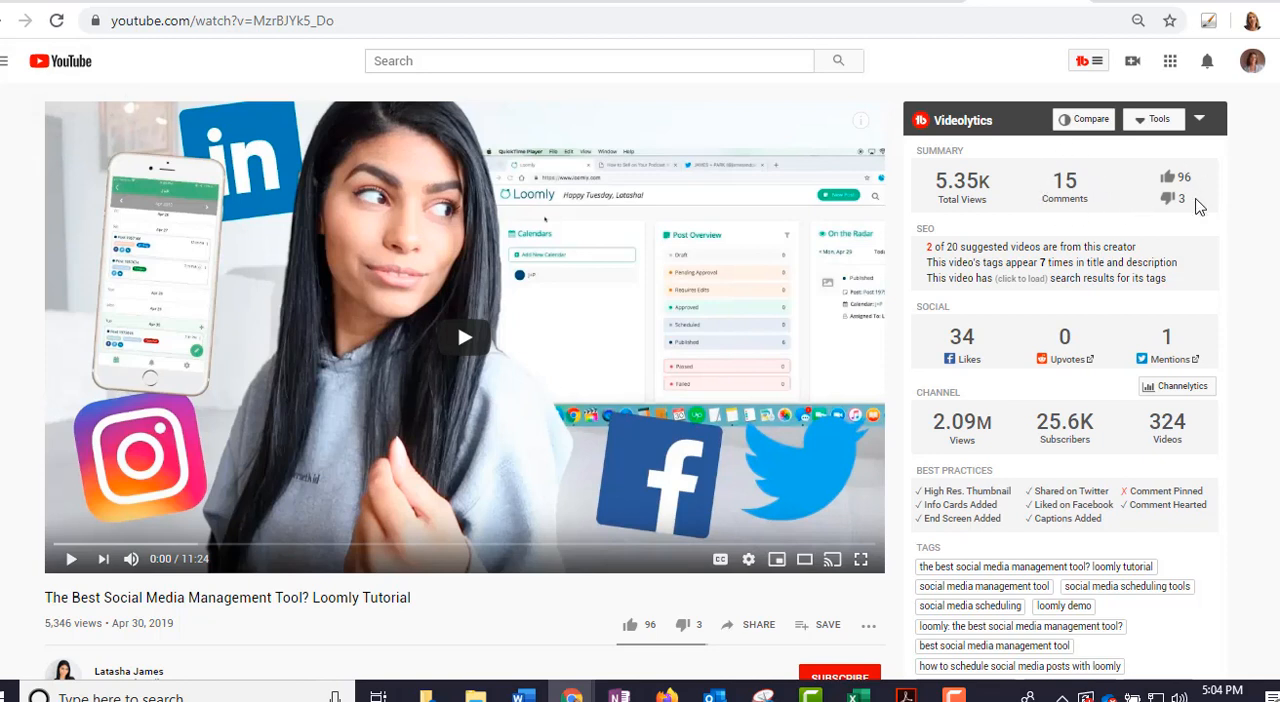
mouse_move(1136, 218)
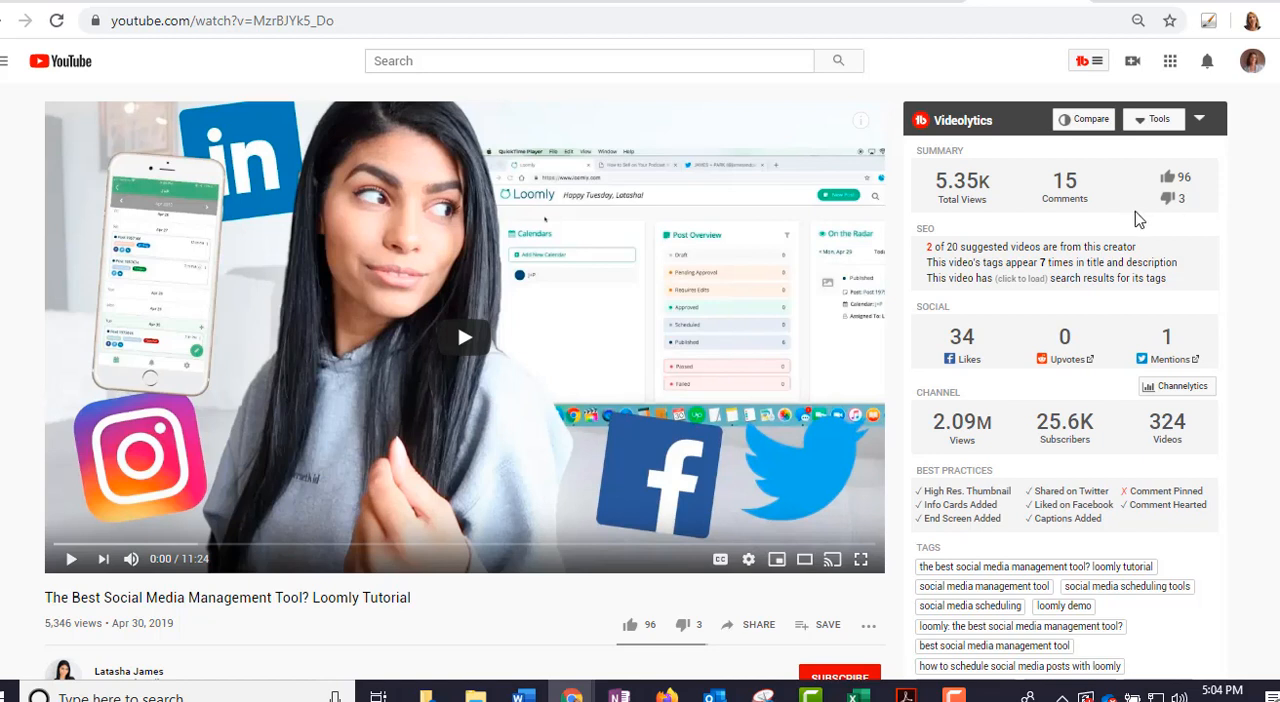
mouse_move(924, 358)
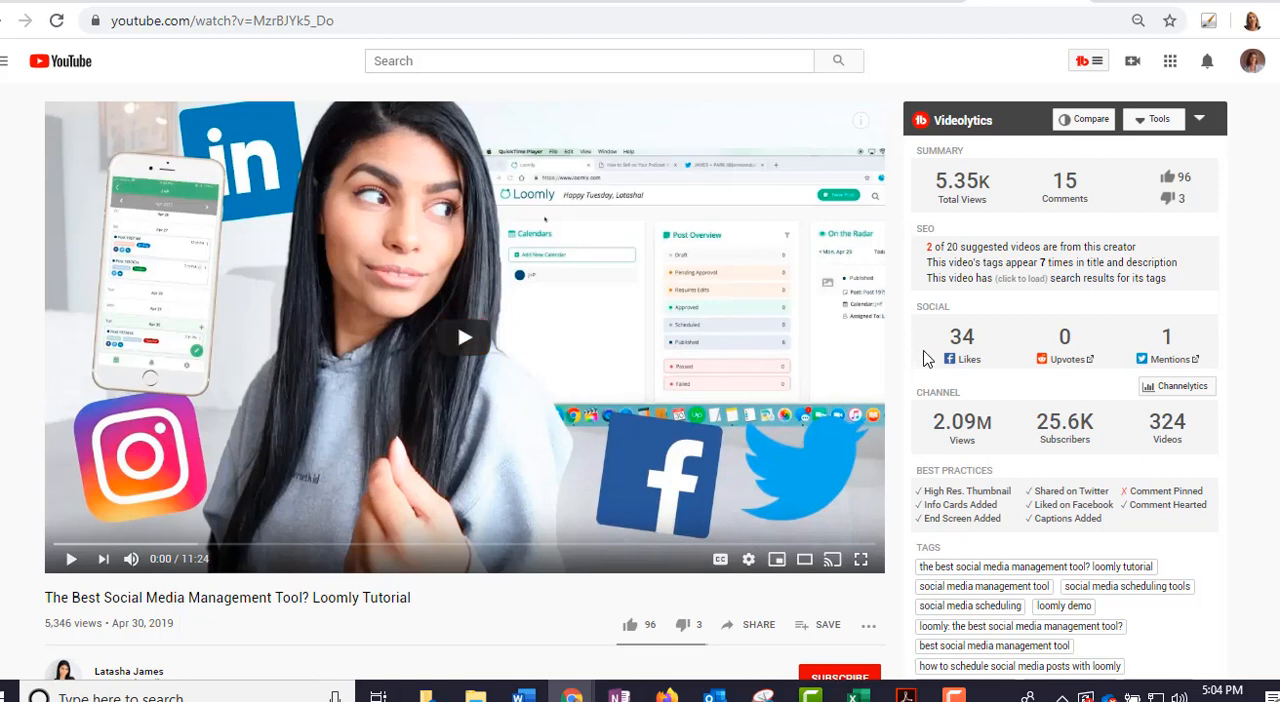
mouse_move(936, 364)
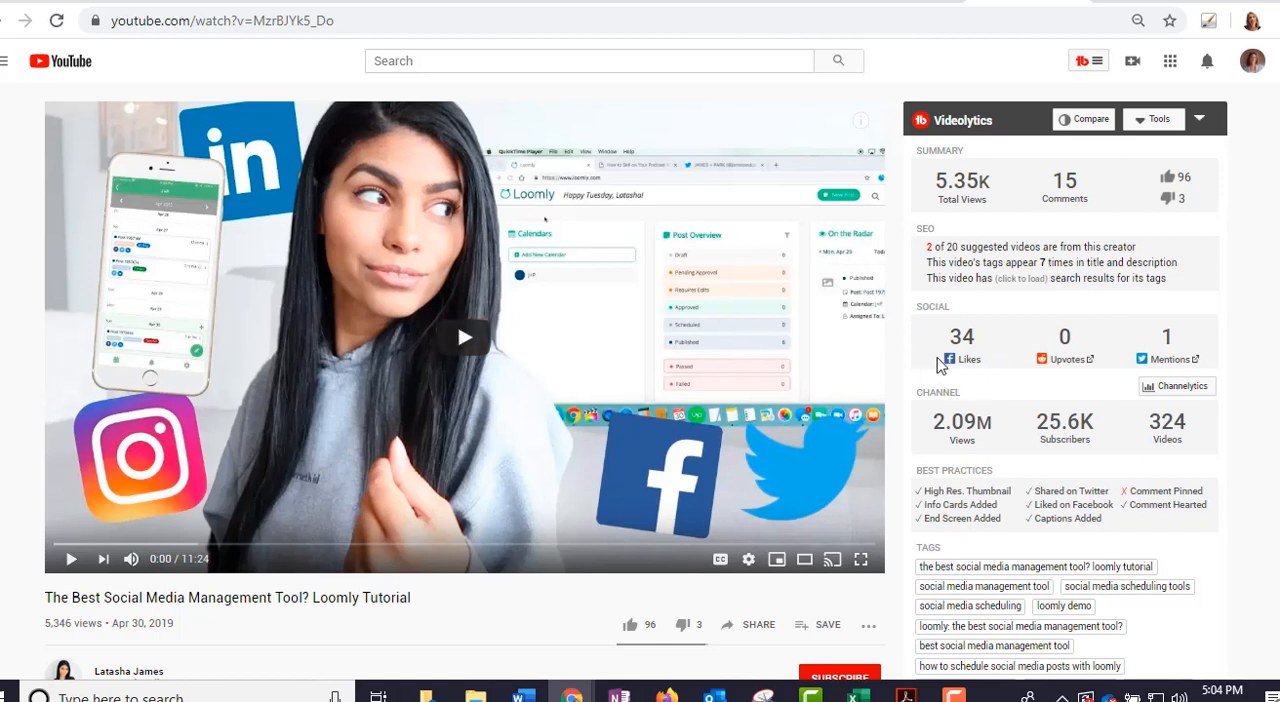
mouse_move(1080, 386)
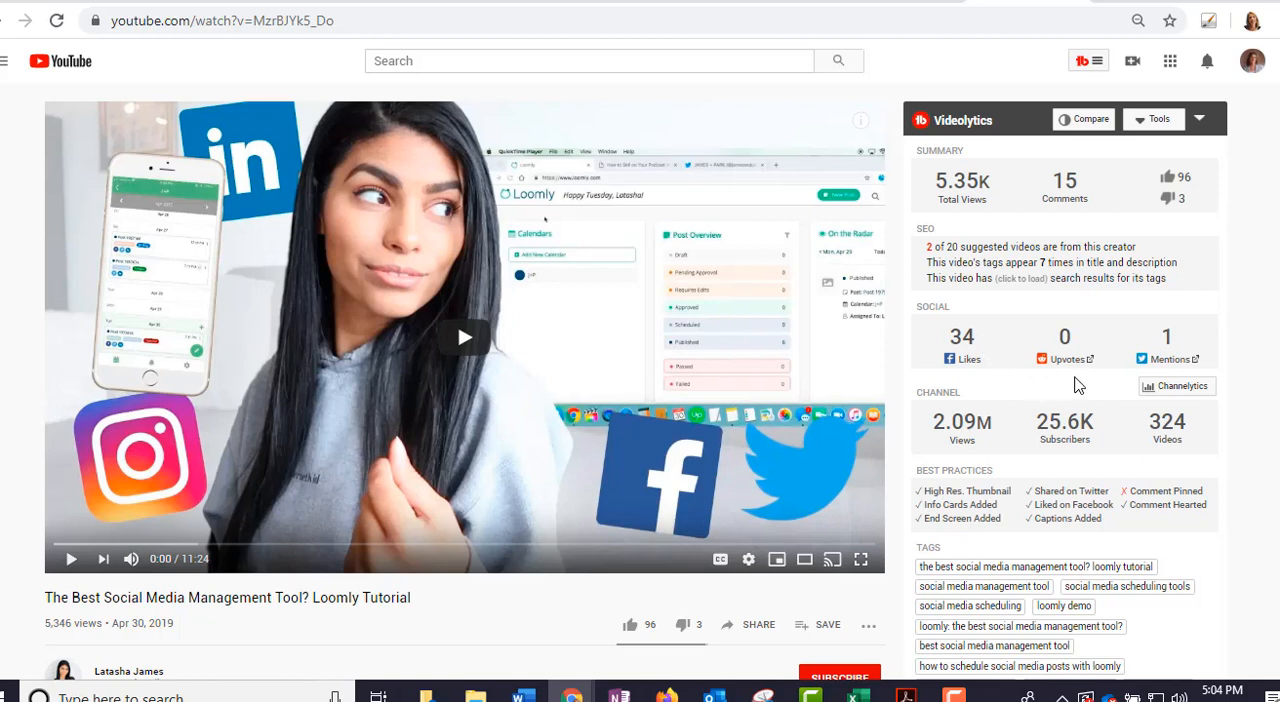
mouse_move(1176, 360)
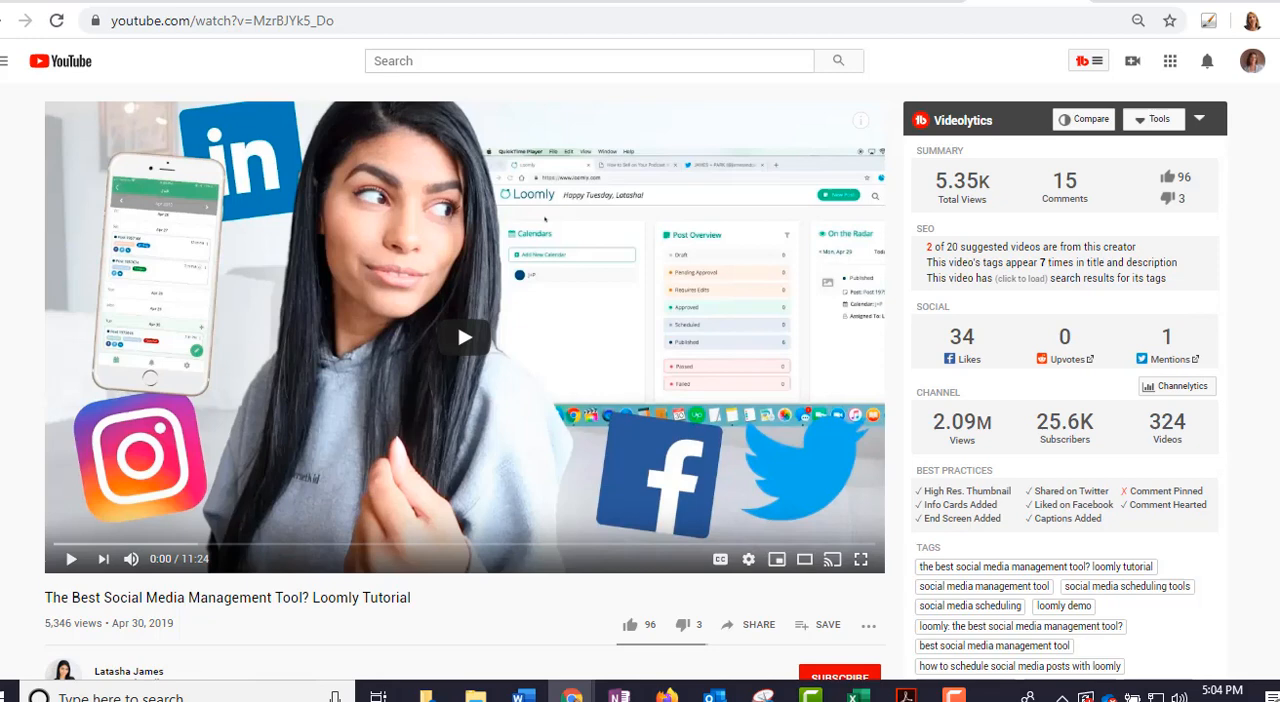
scroll("down", 3)
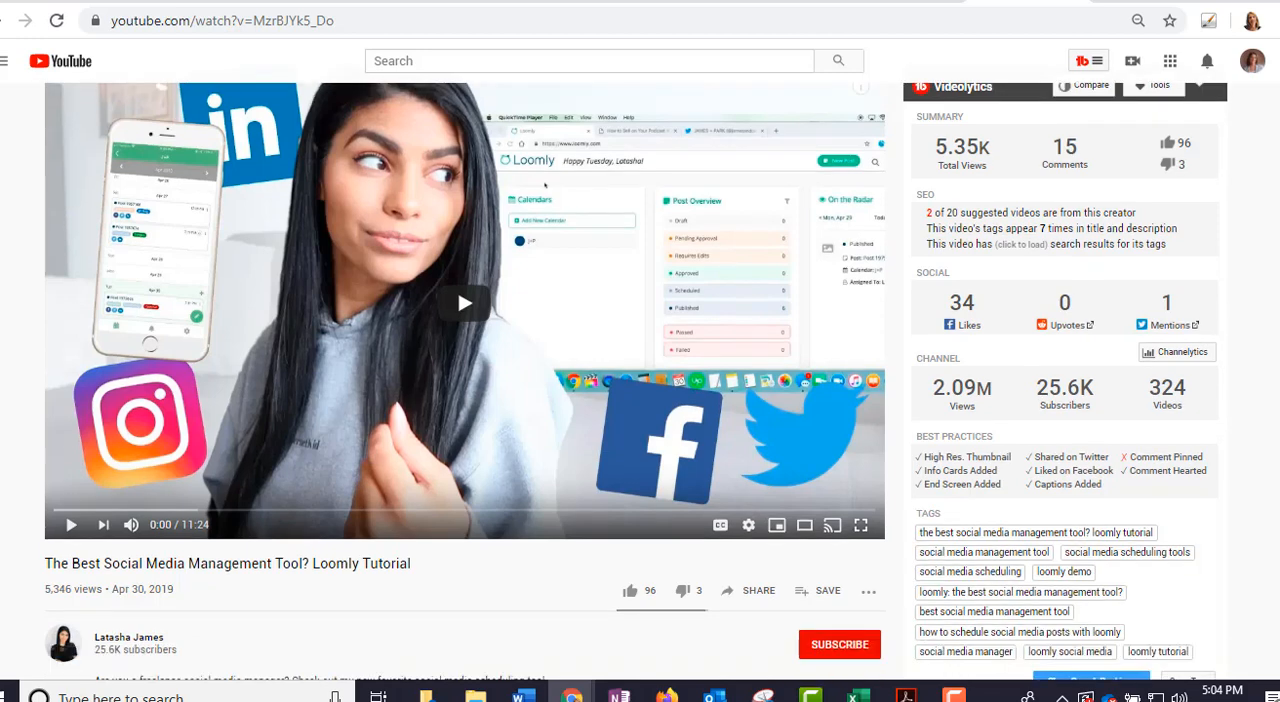
scroll("down", 3)
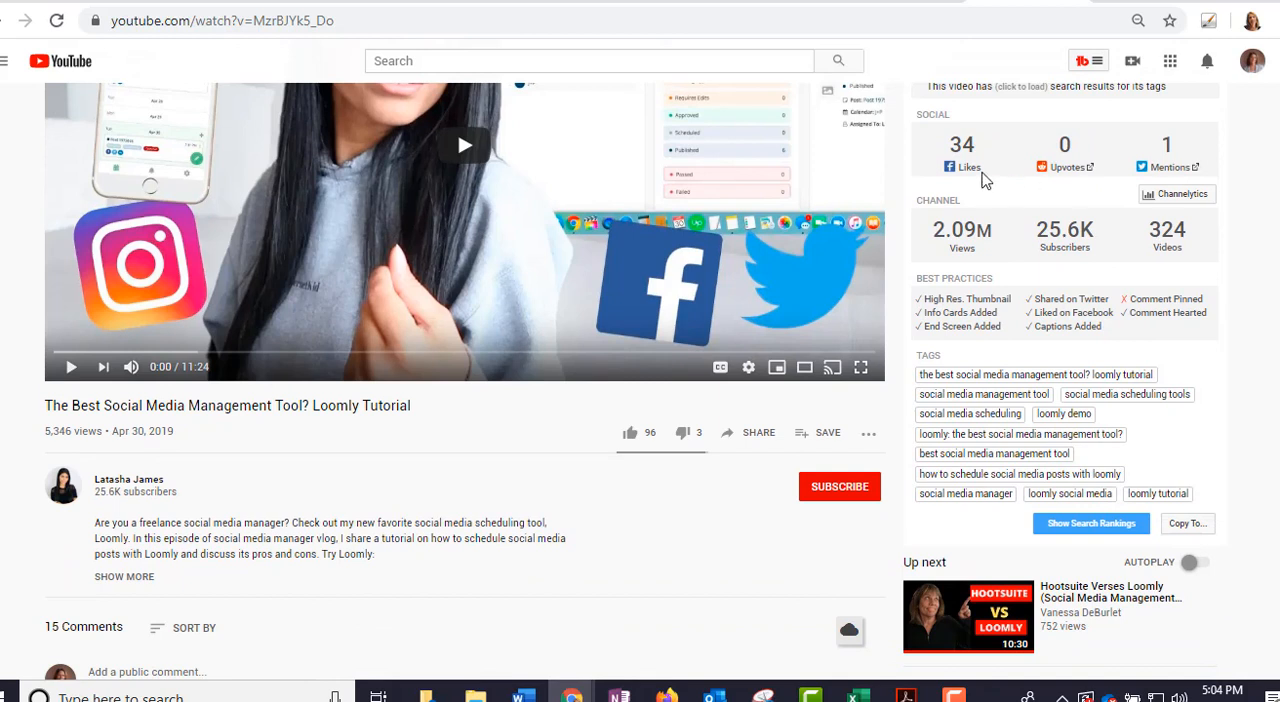
mouse_move(1068, 276)
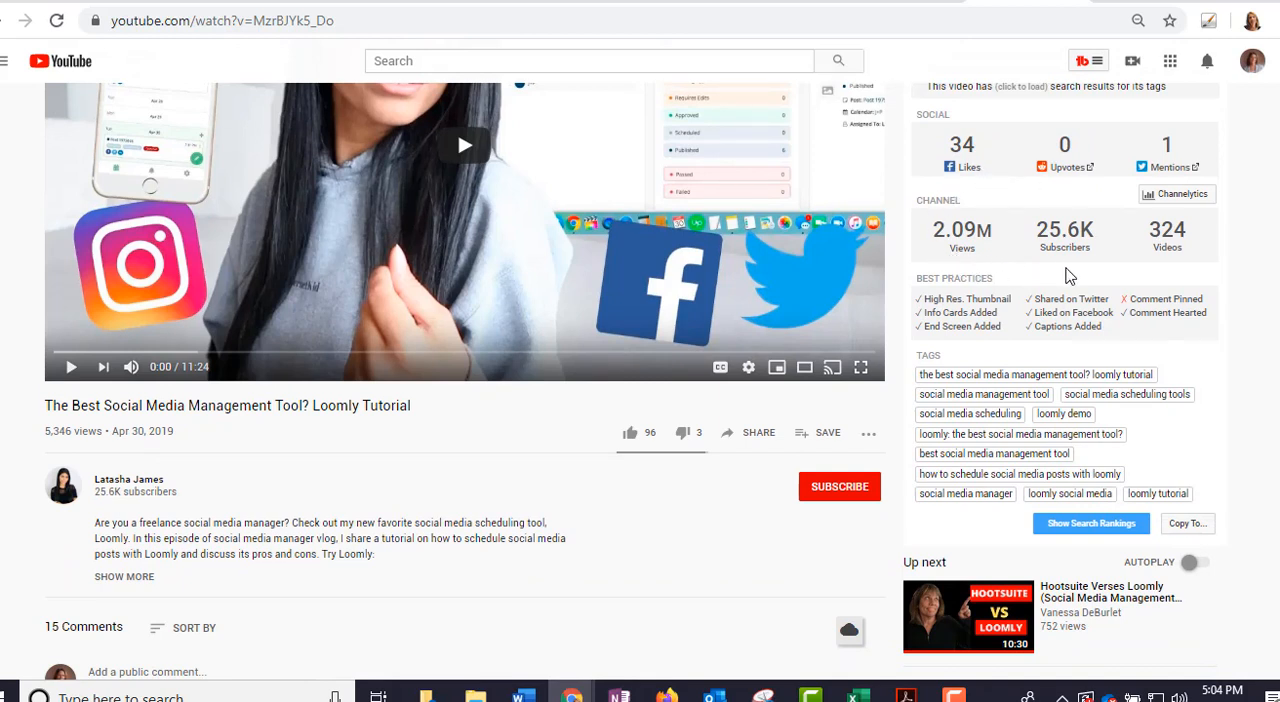
mouse_move(1160, 232)
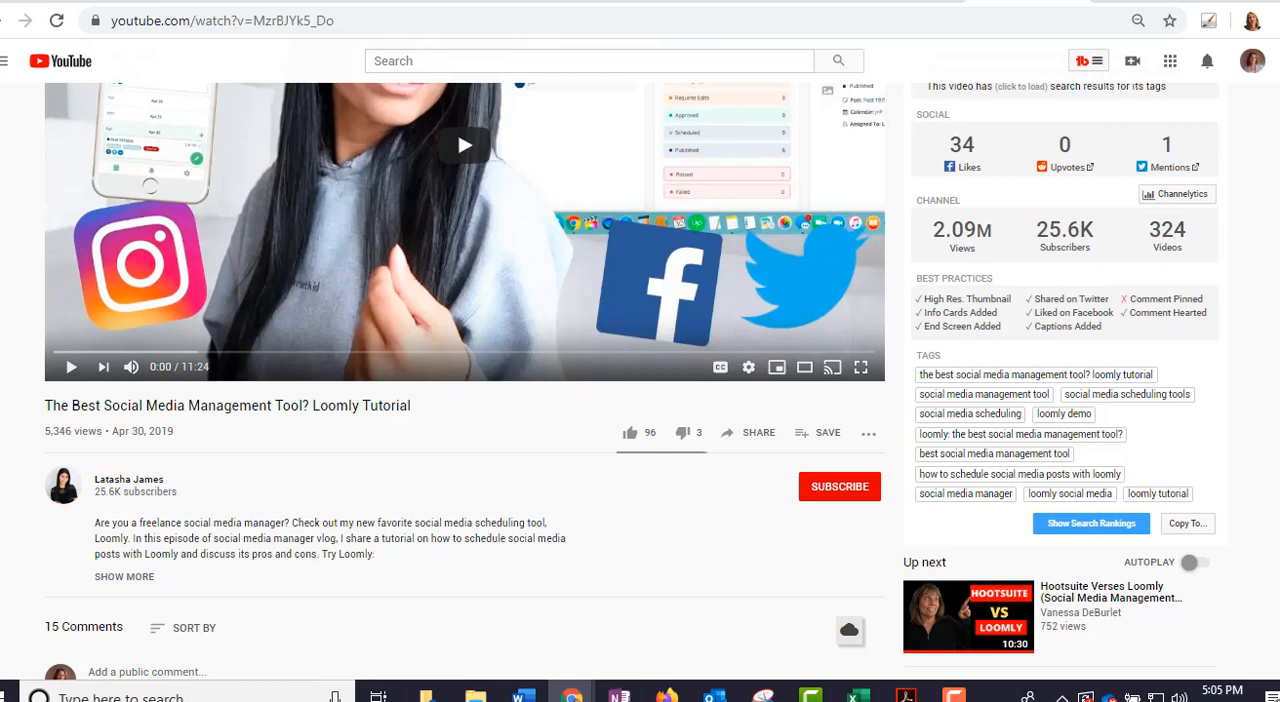
scroll("down", 3)
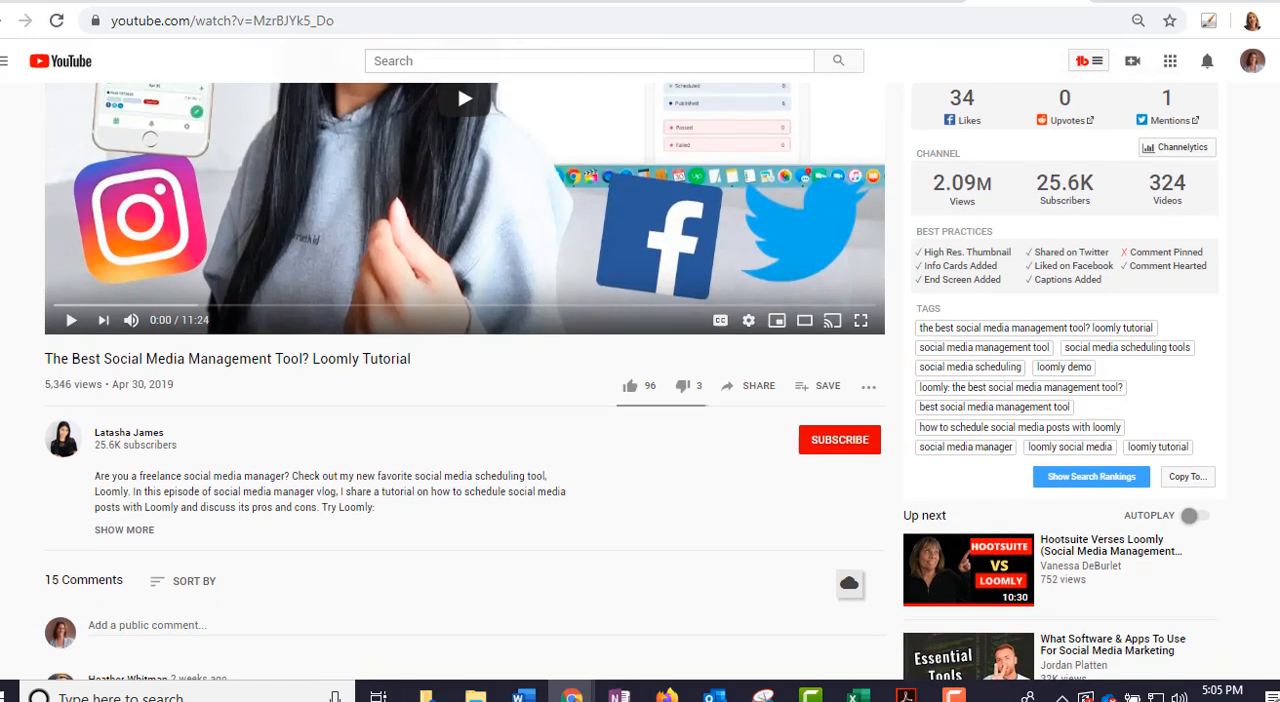
scroll("down", 3)
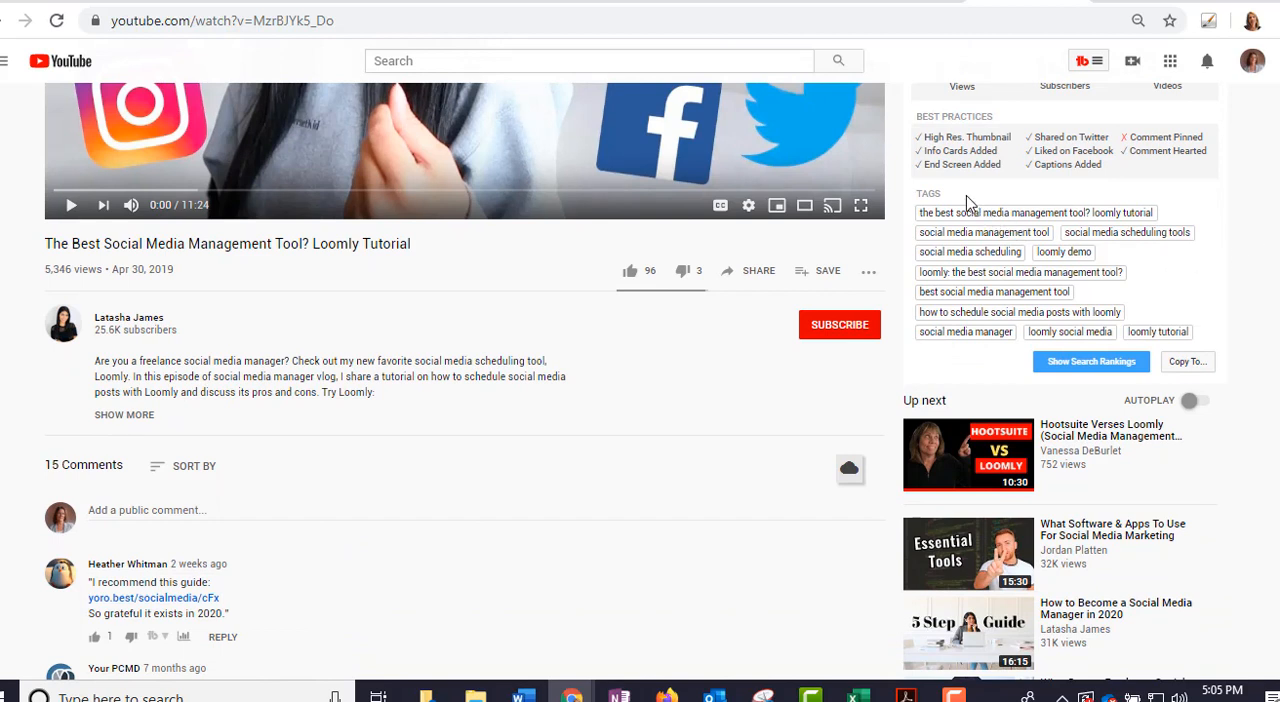
mouse_move(956, 222)
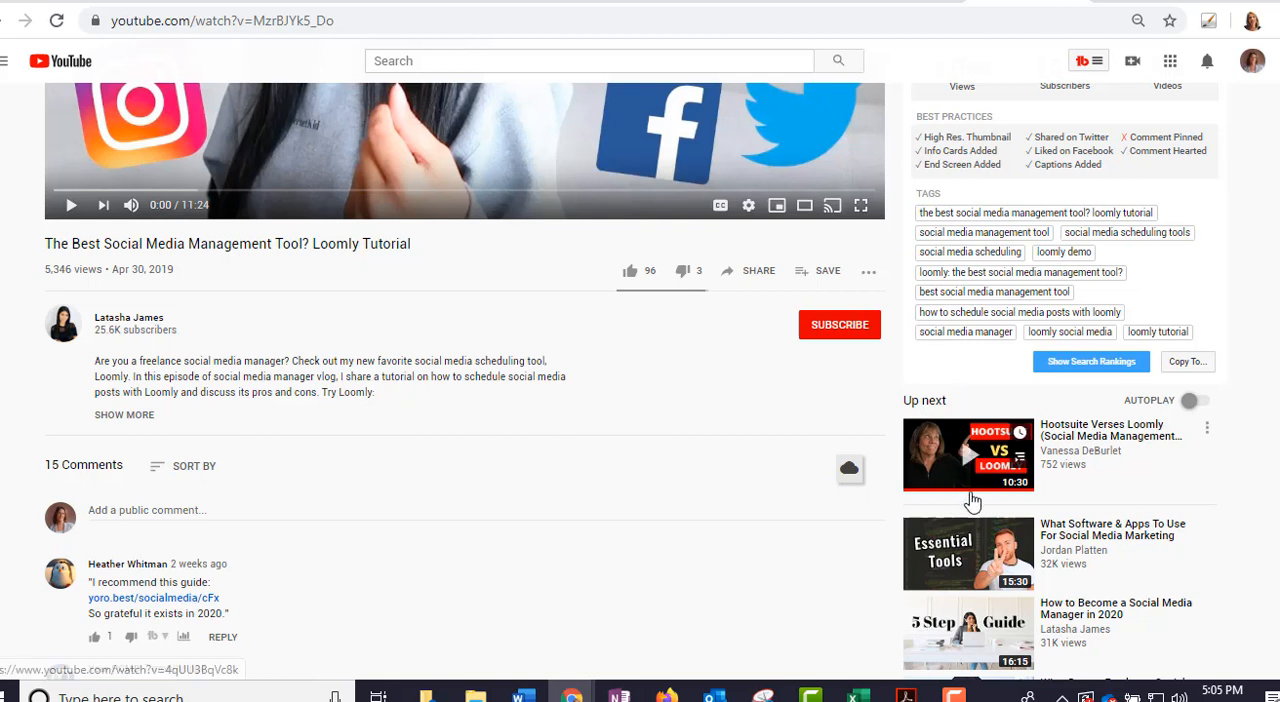
mouse_move(1118, 484)
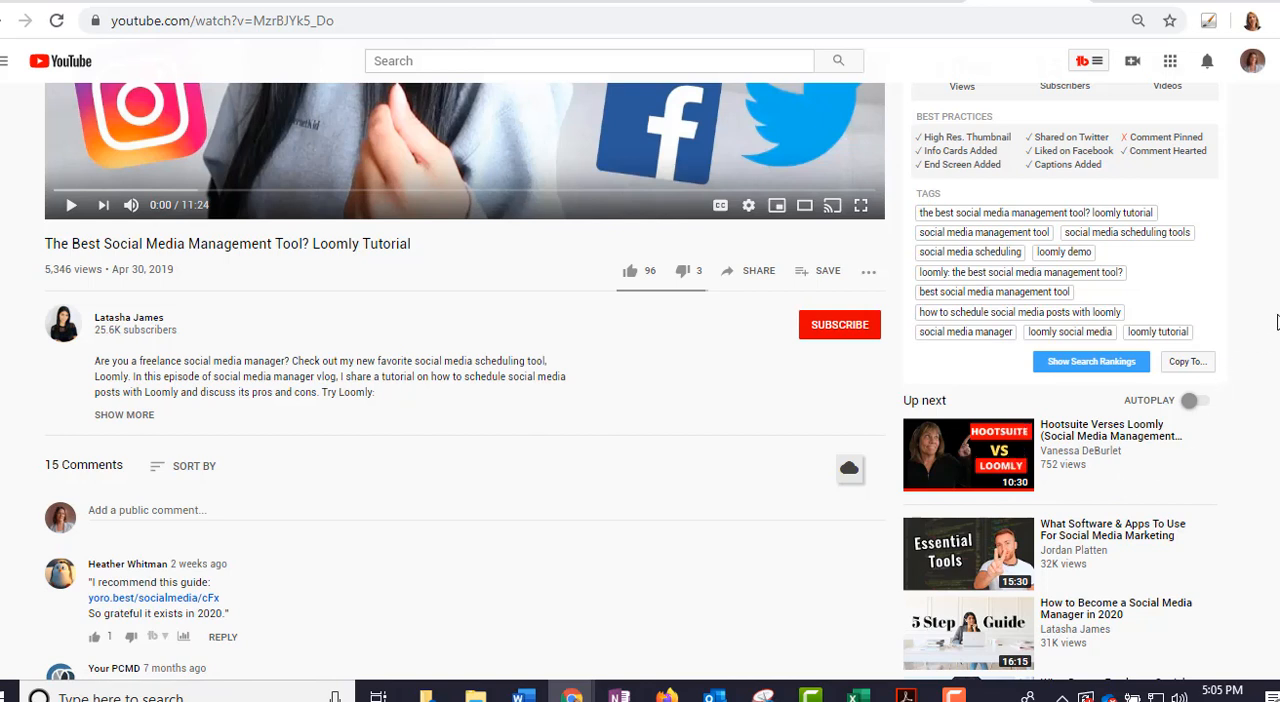
mouse_move(1224, 372)
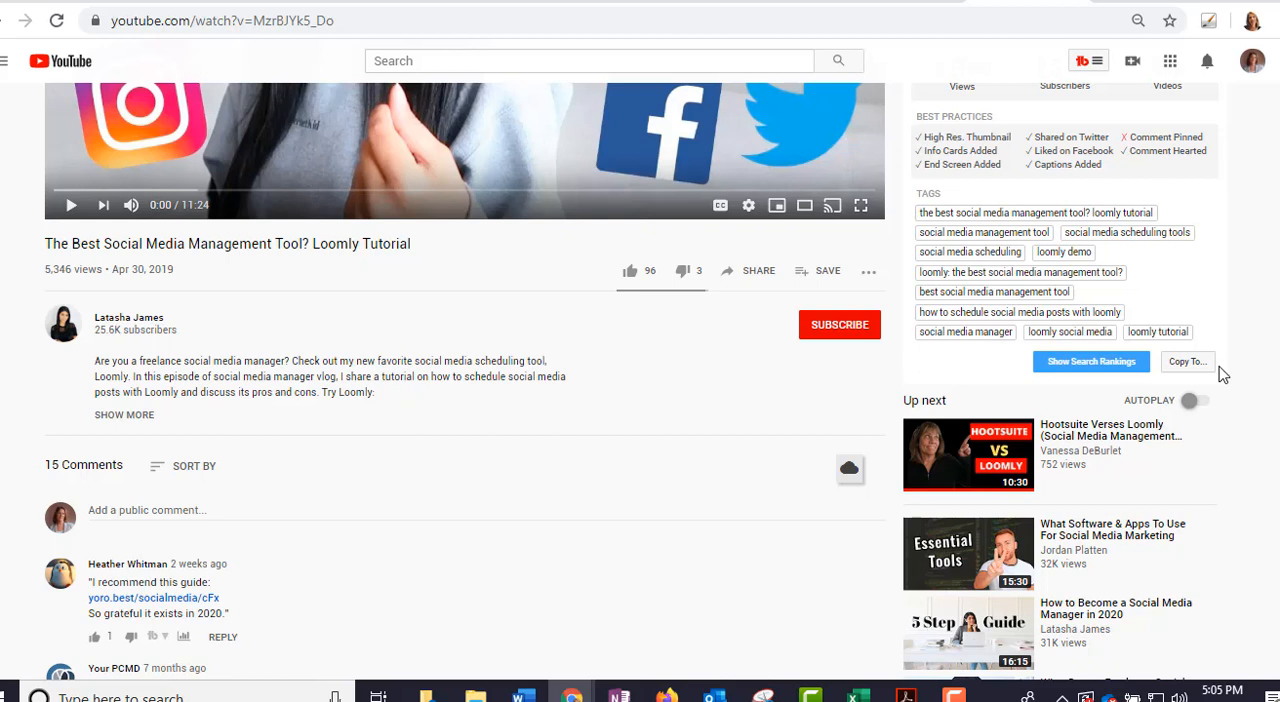
mouse_move(1176, 336)
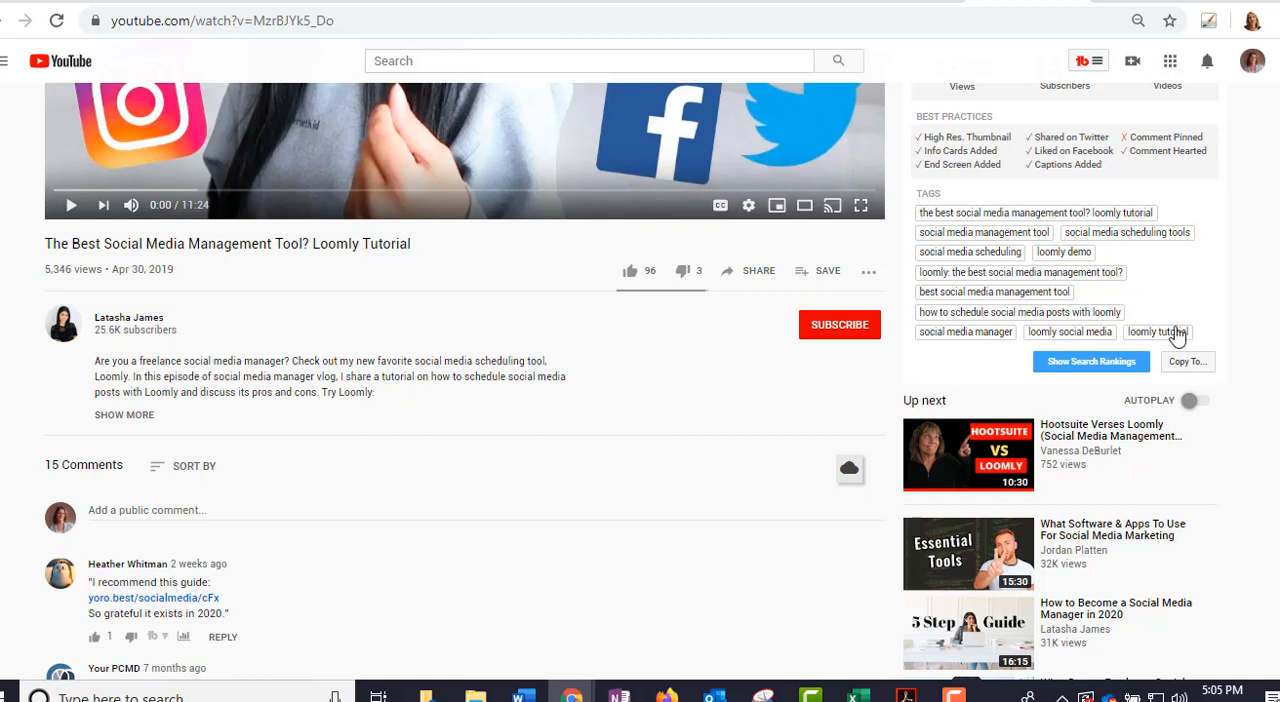
mouse_move(968, 218)
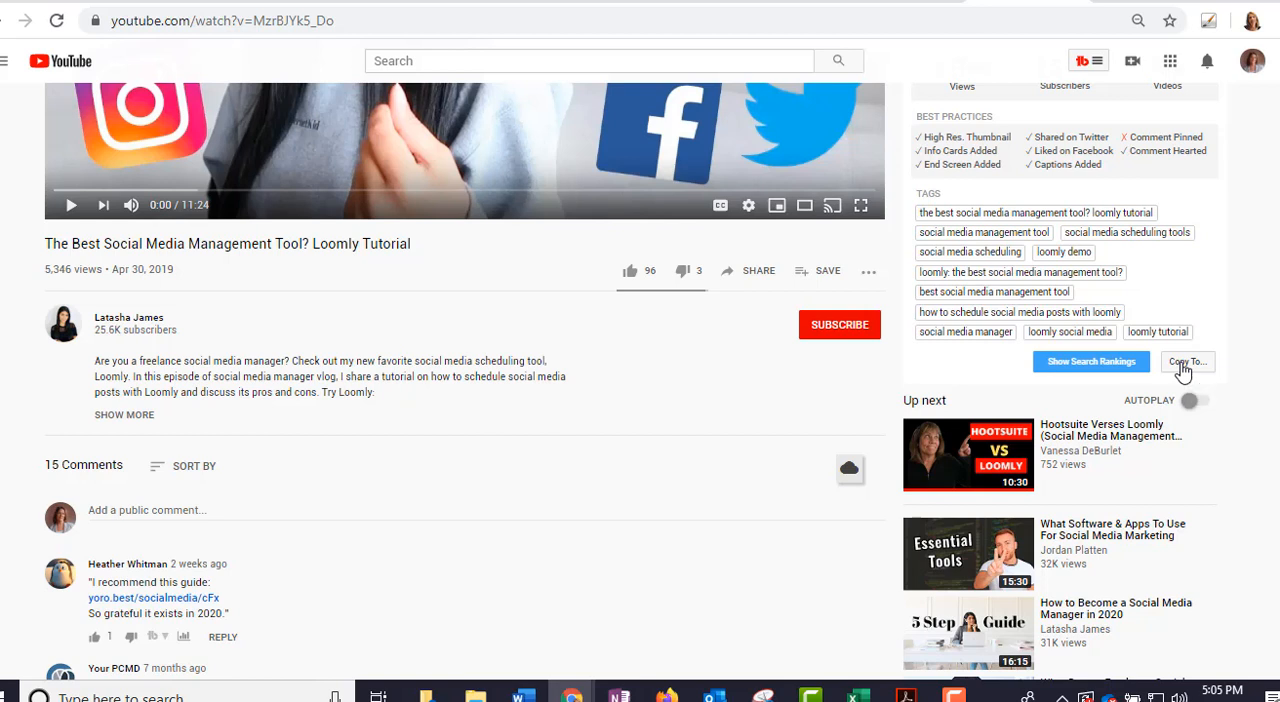
Step: Bring up the Copy To options listing the video's tags with clipboard and tag-list choices
left_click(1188, 360)
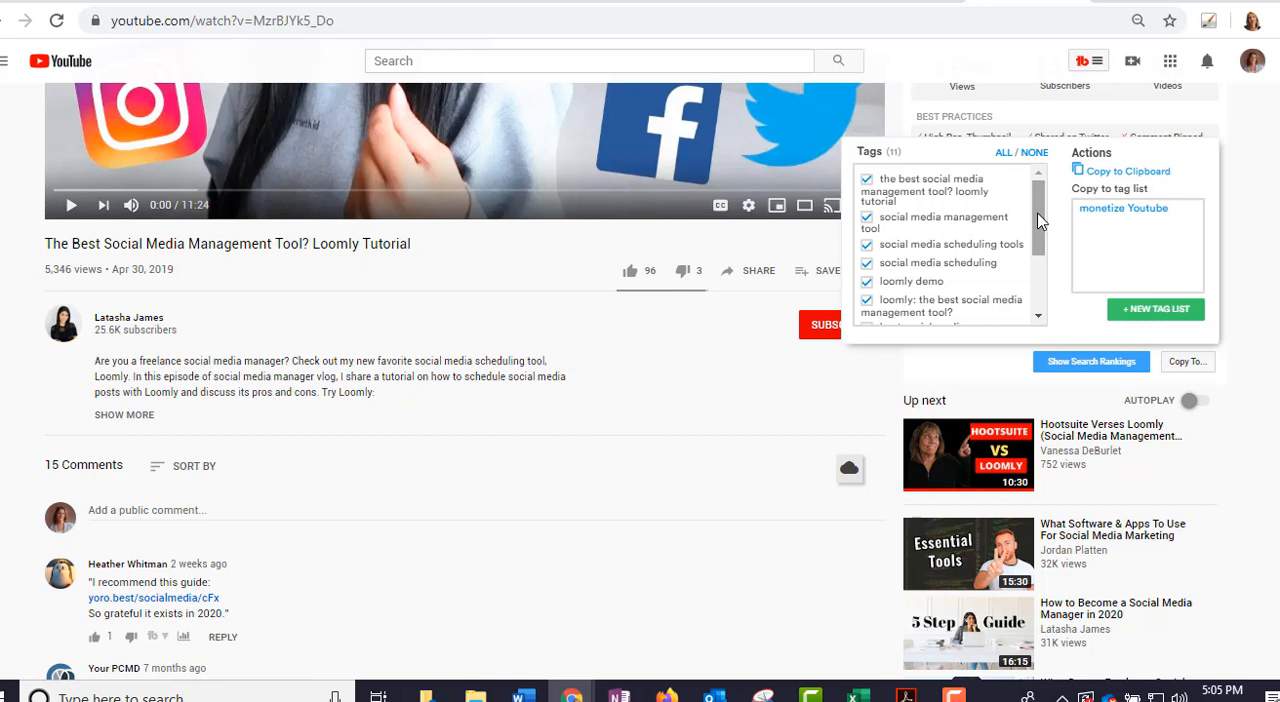
mouse_move(1122, 208)
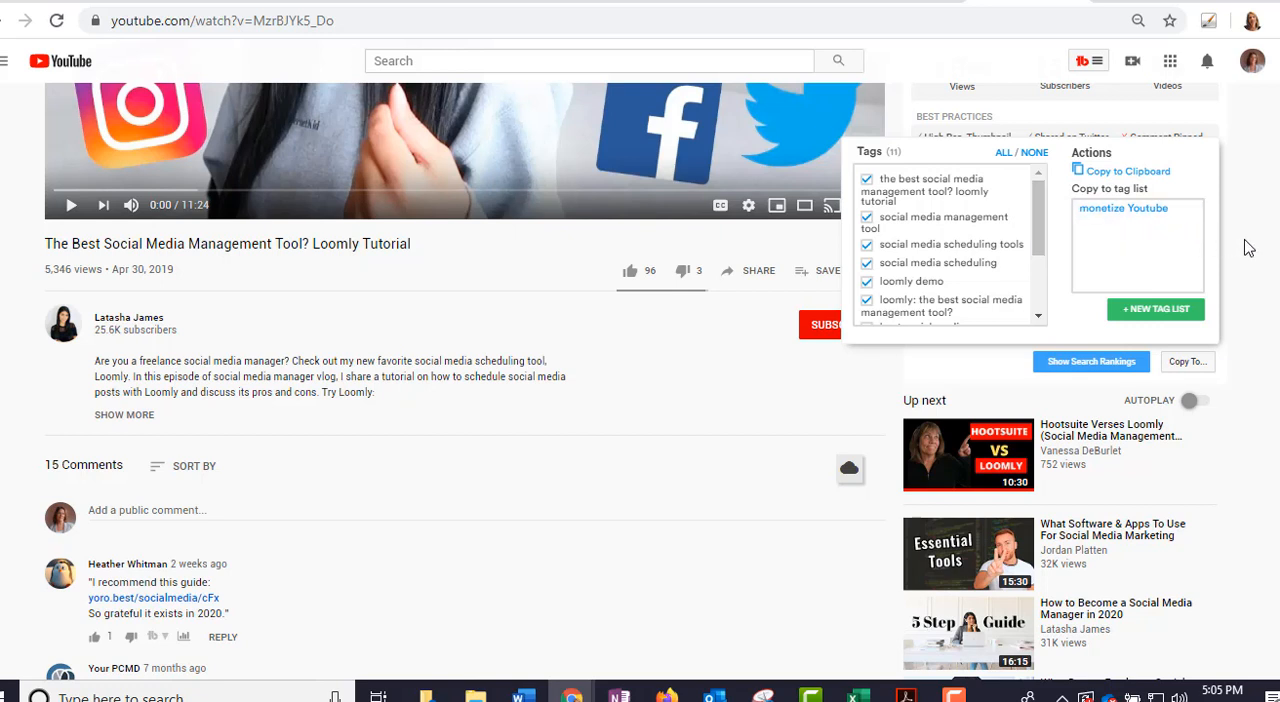
mouse_move(1108, 272)
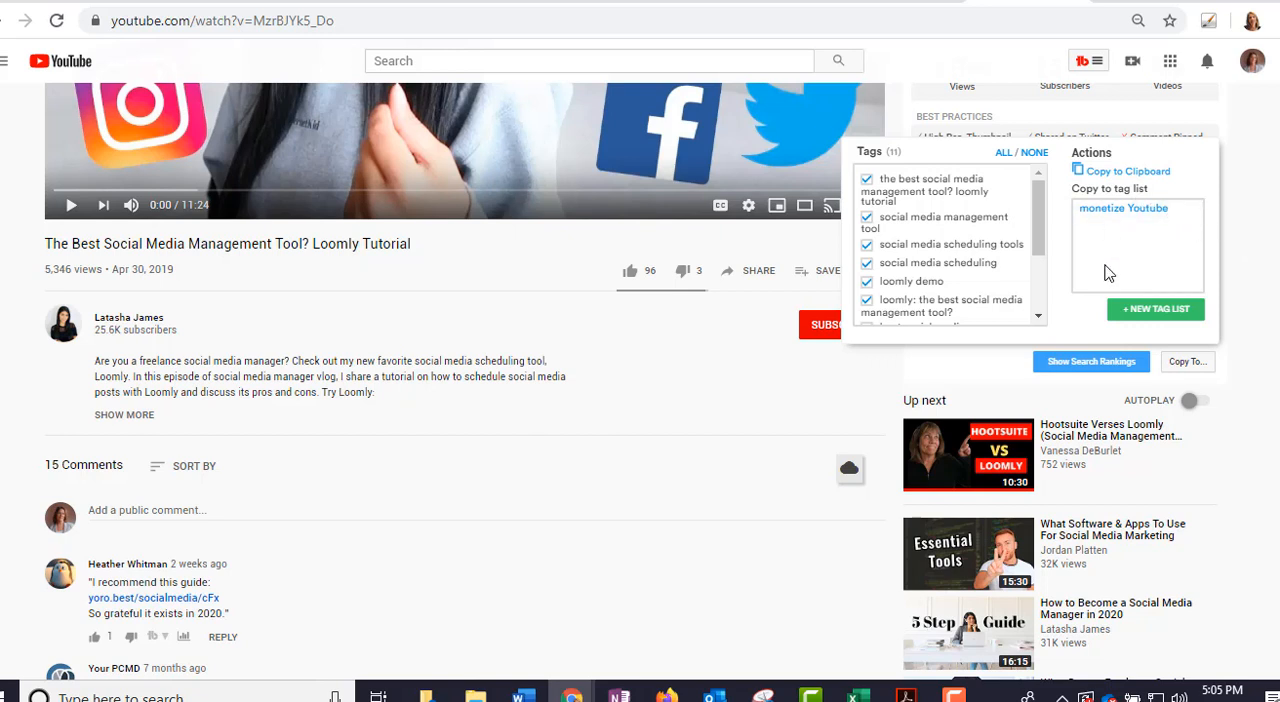
mouse_move(1156, 308)
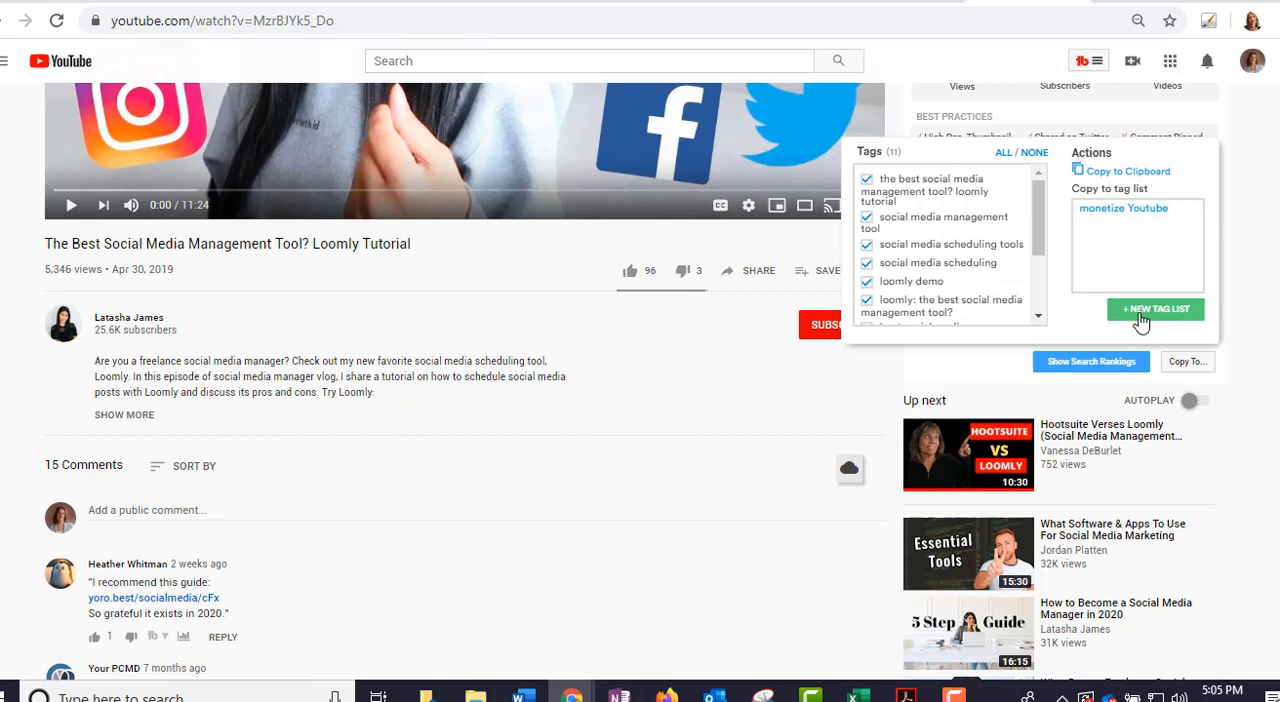
mouse_move(1116, 238)
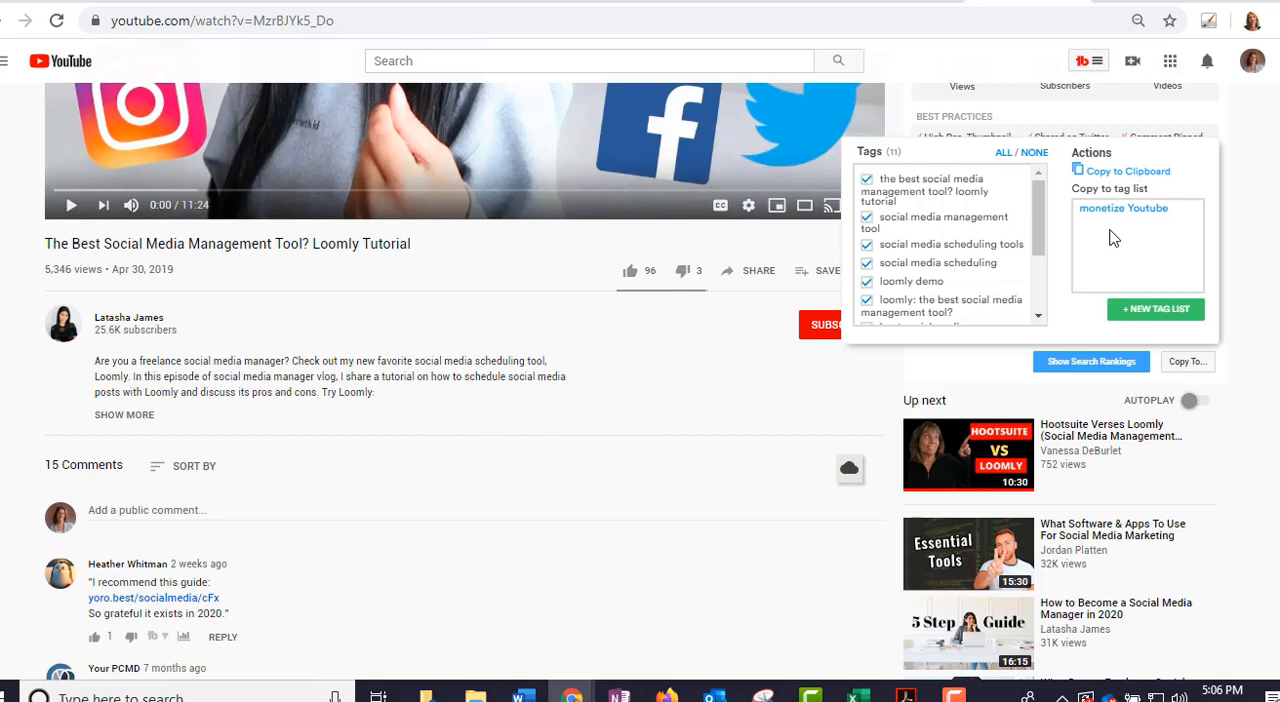
mouse_move(1220, 352)
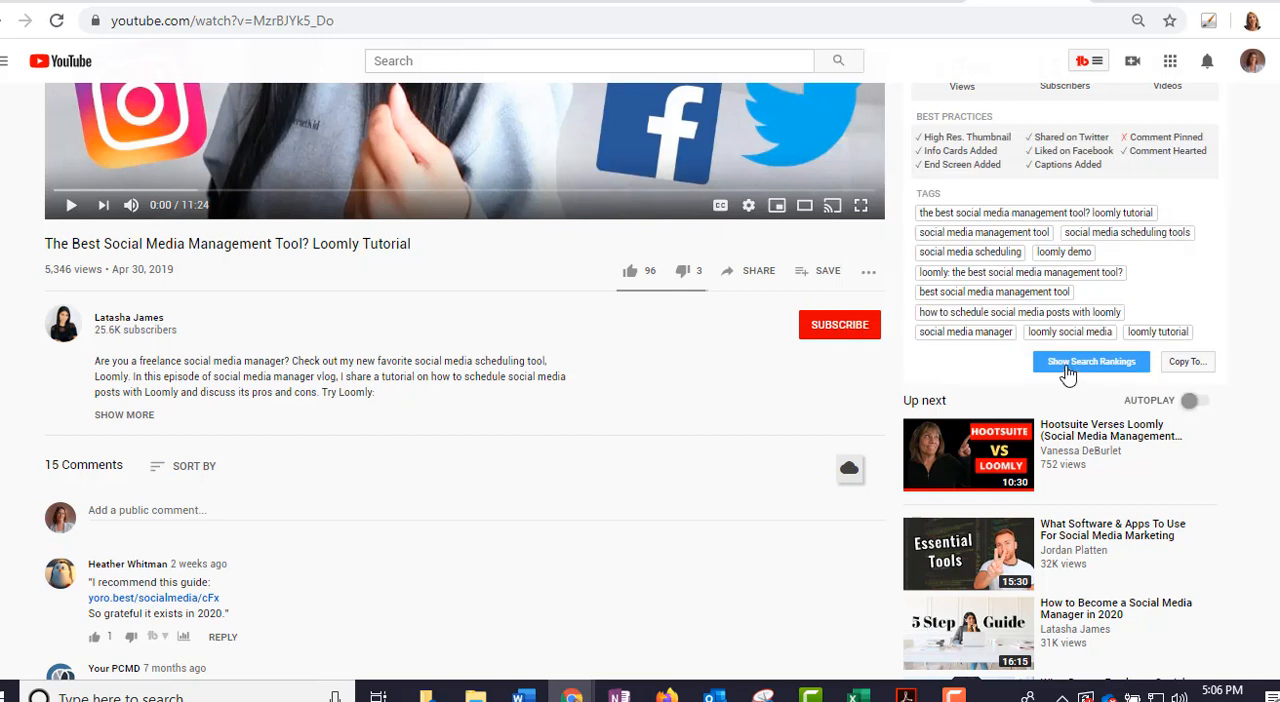
Step: Show Search Rankings beside each tag, then return to the Videolytics summary, SEO and social stats
left_click(1092, 360)
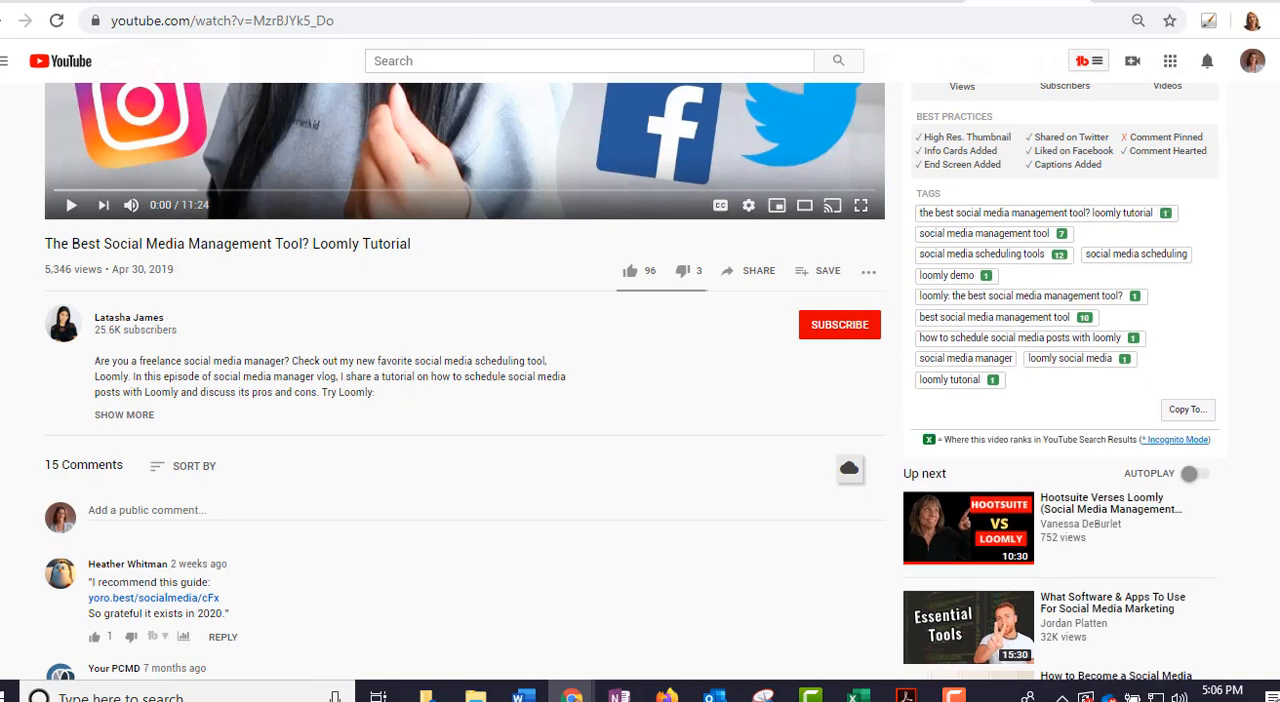
scroll("up", 3)
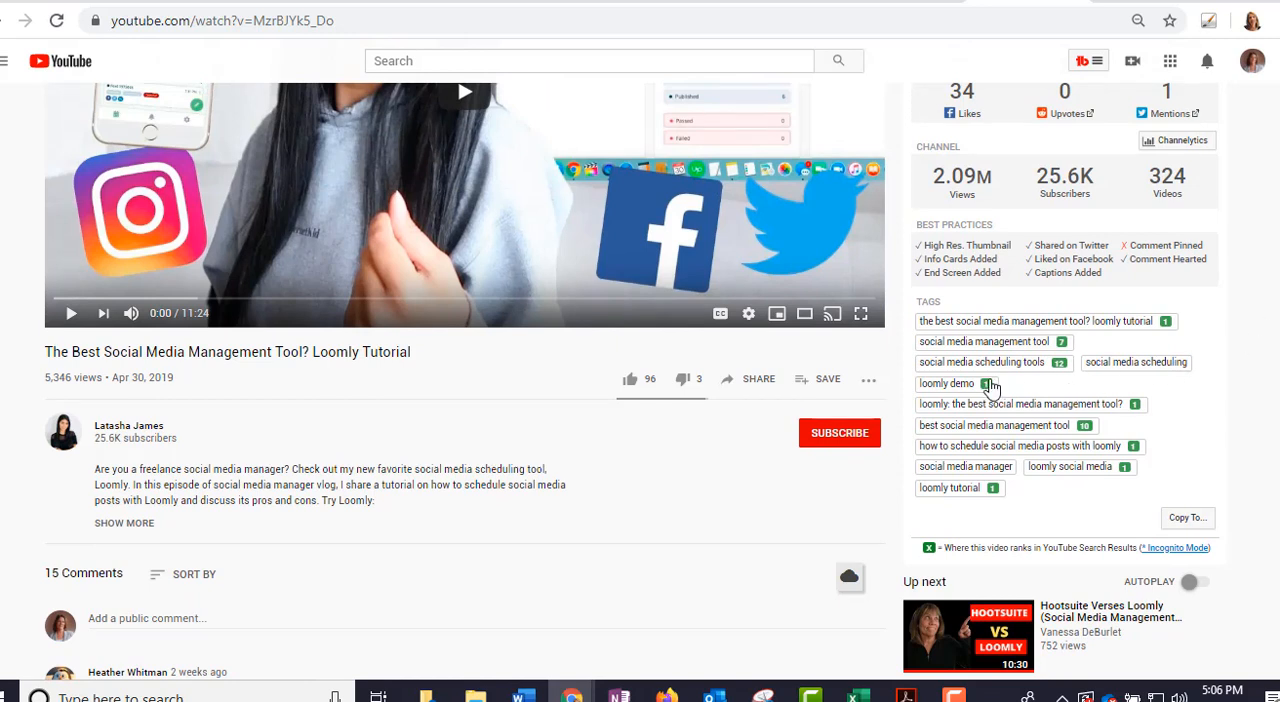
mouse_move(1090, 450)
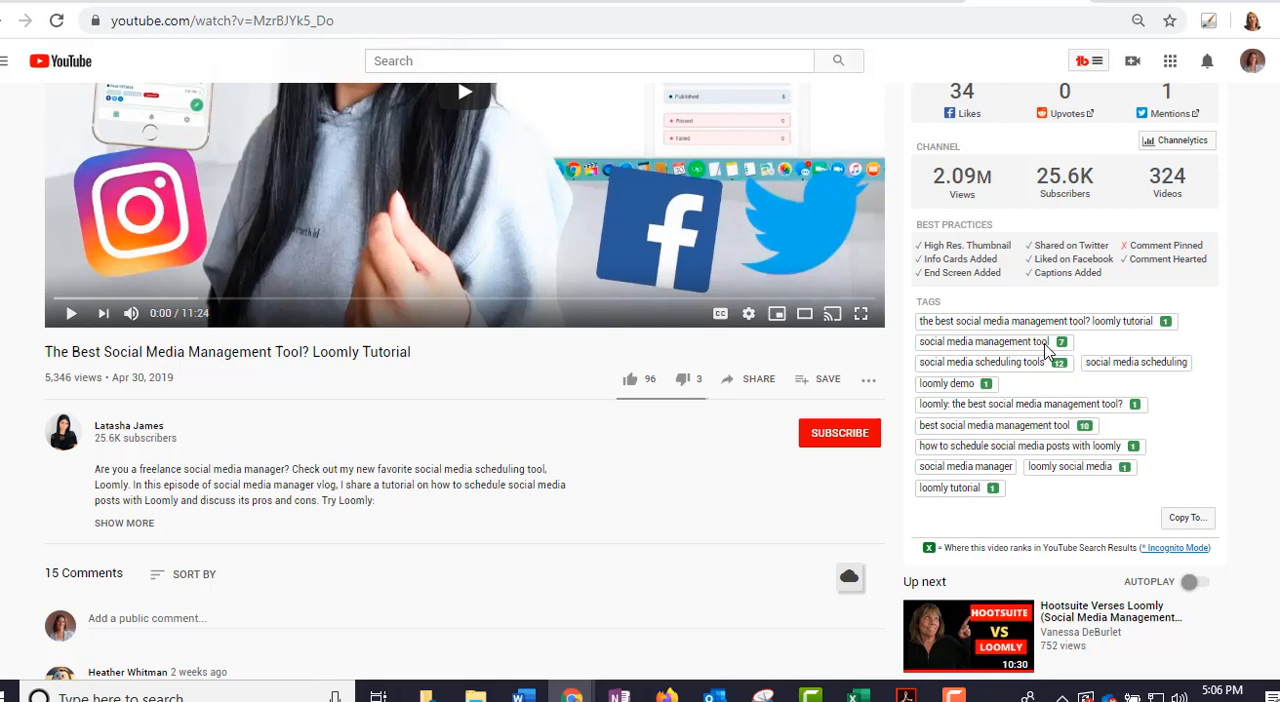
scroll("up", 3)
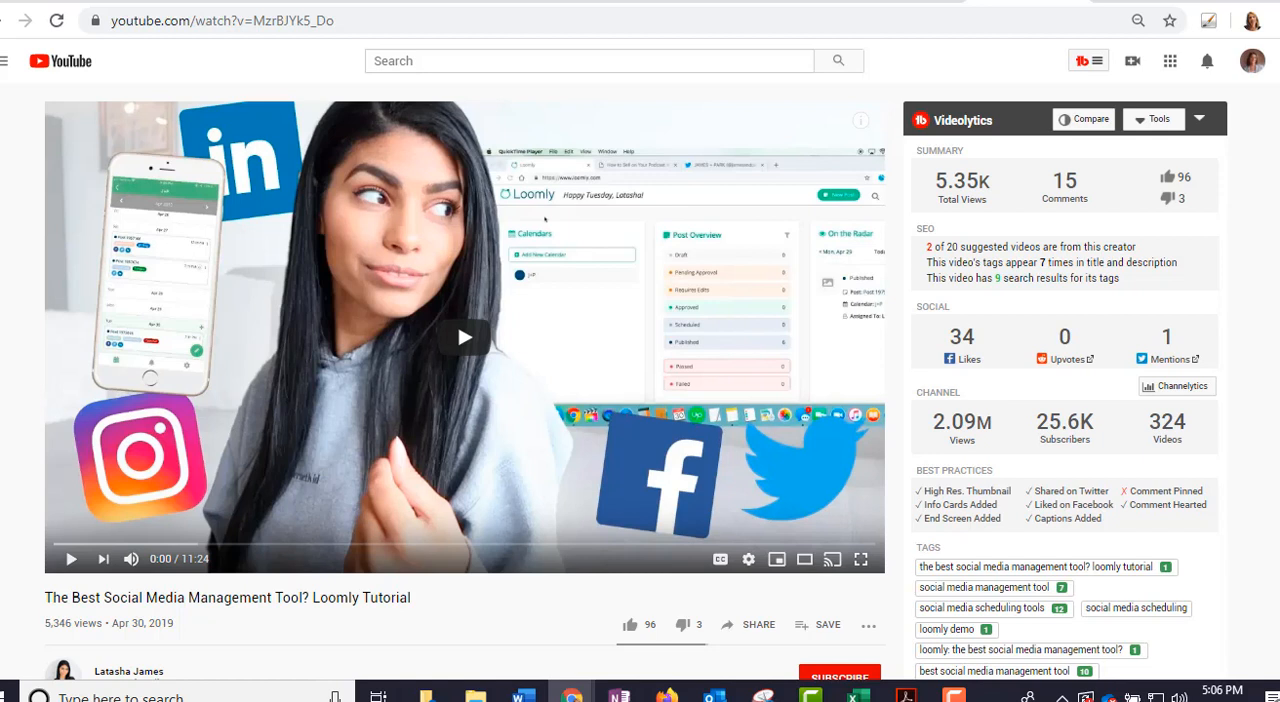
mouse_move(1100, 144)
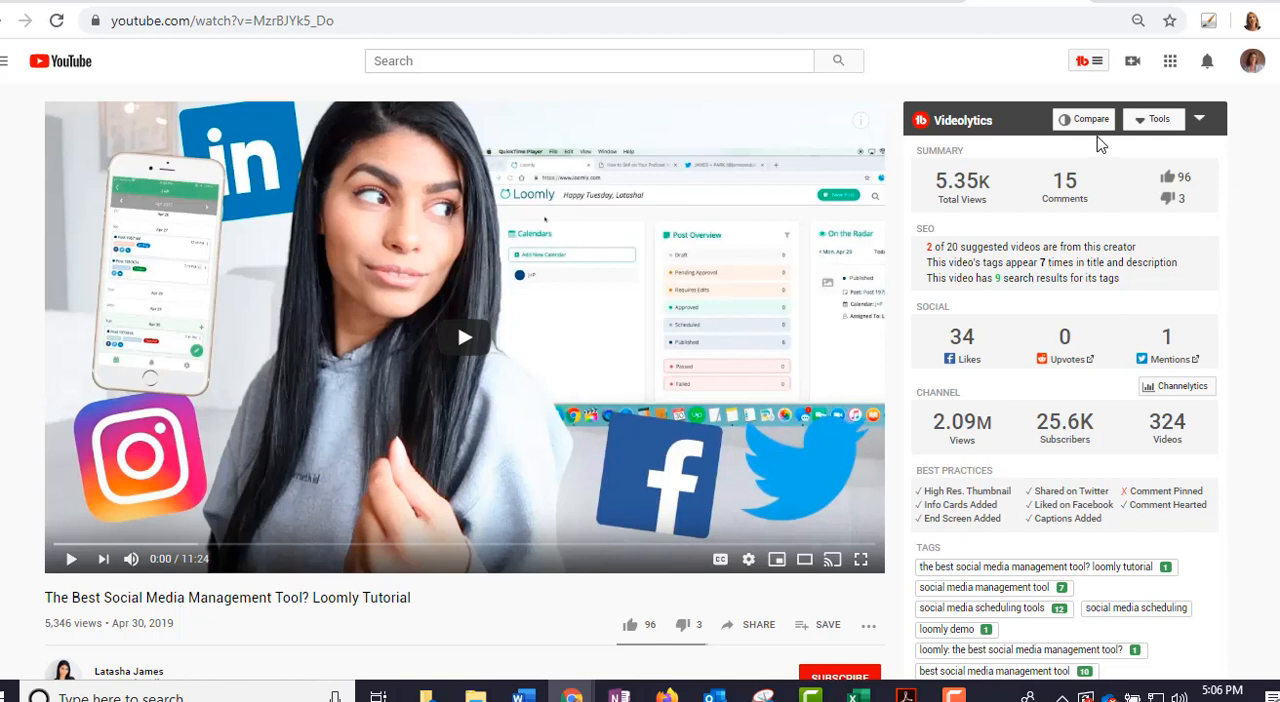
mouse_move(1084, 120)
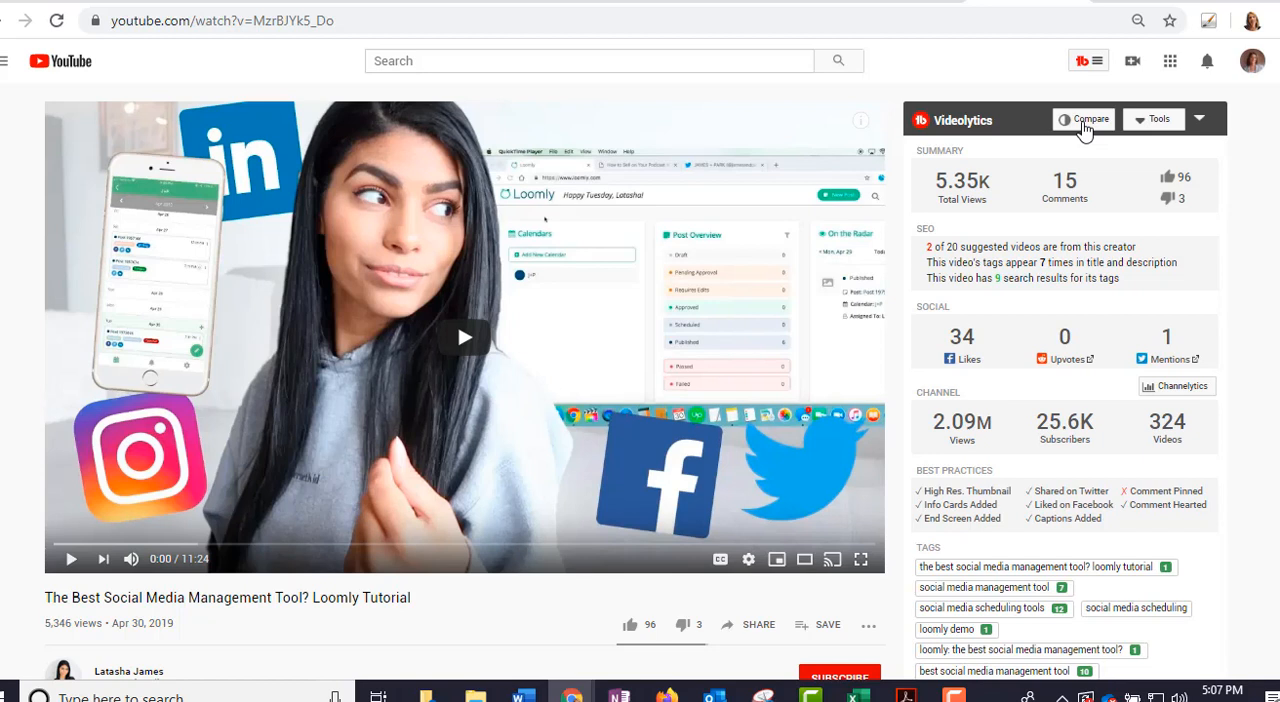
Step: Compare this video against 'My channel's most popular video', the Hootsuite vs Buffer video
left_click(1082, 120)
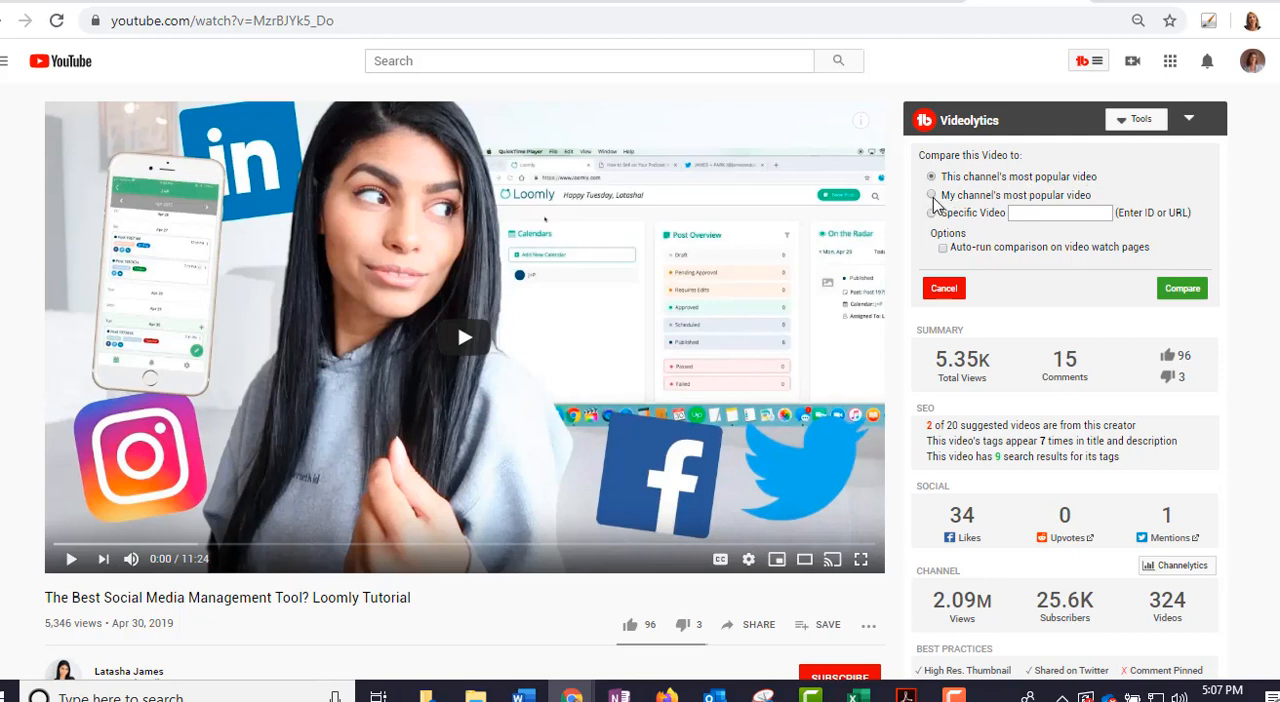
left_click(932, 196)
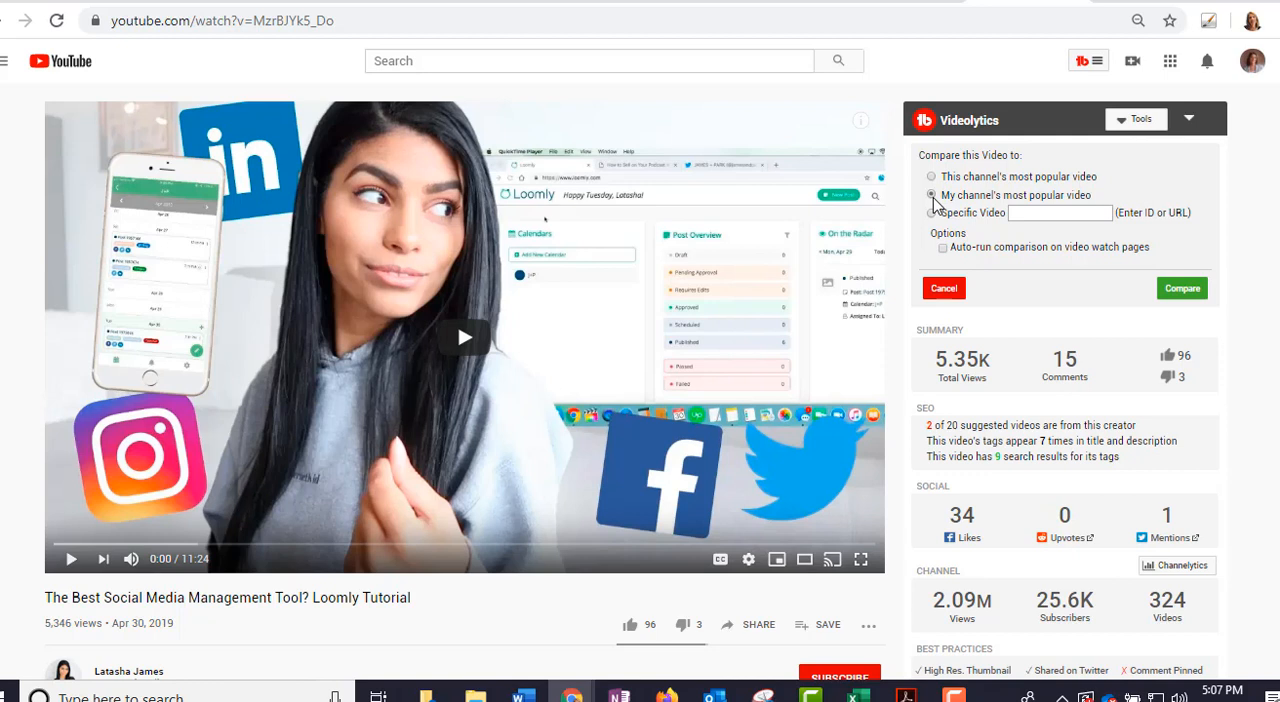
left_click(932, 196)
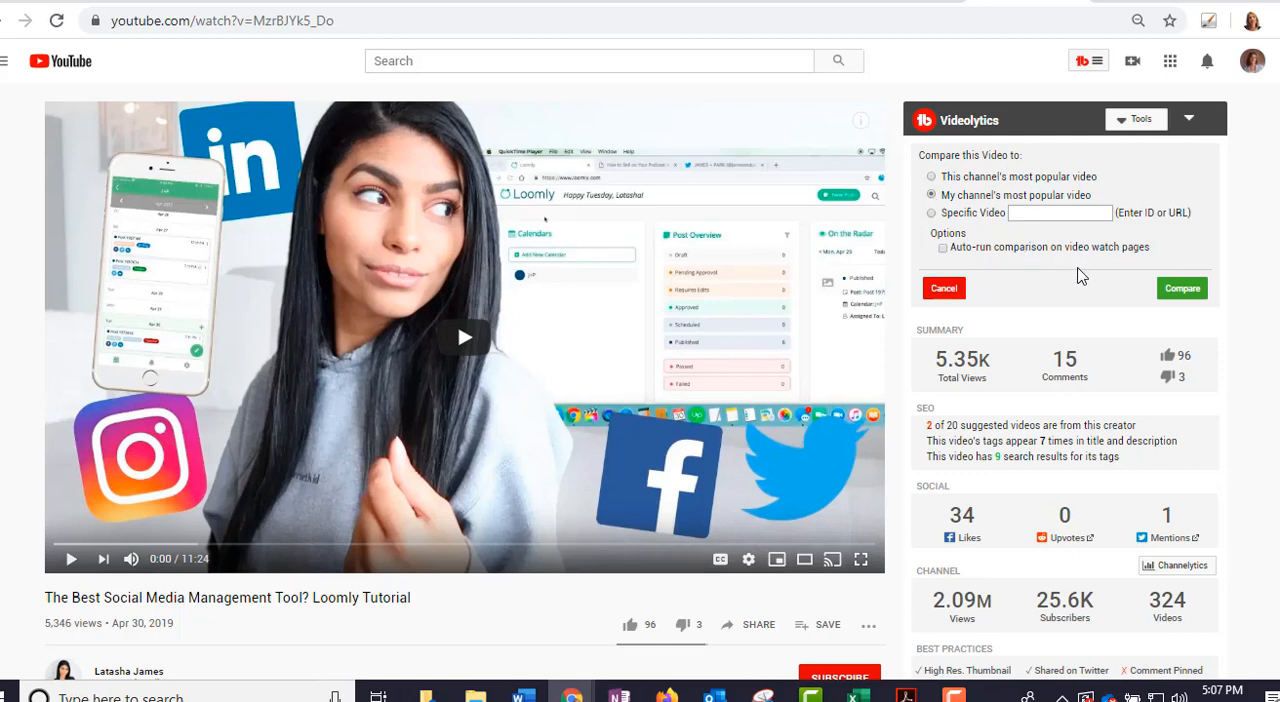
mouse_move(1084, 270)
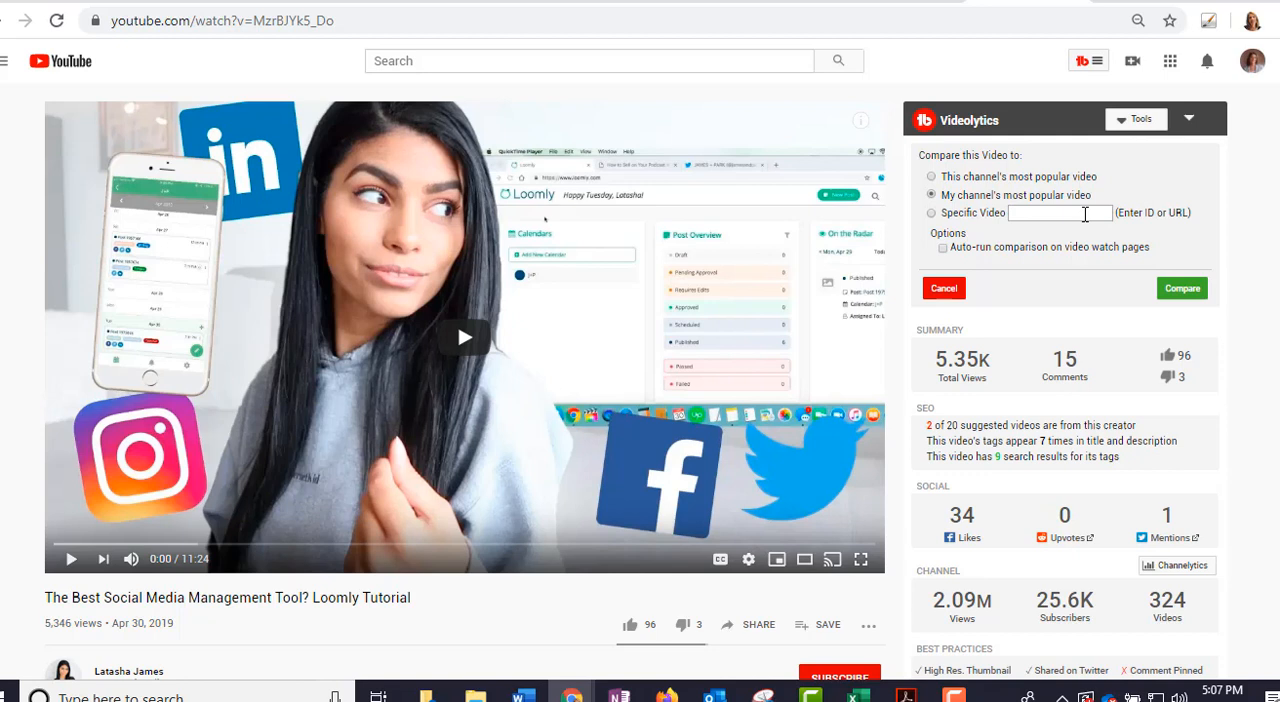
mouse_move(1182, 288)
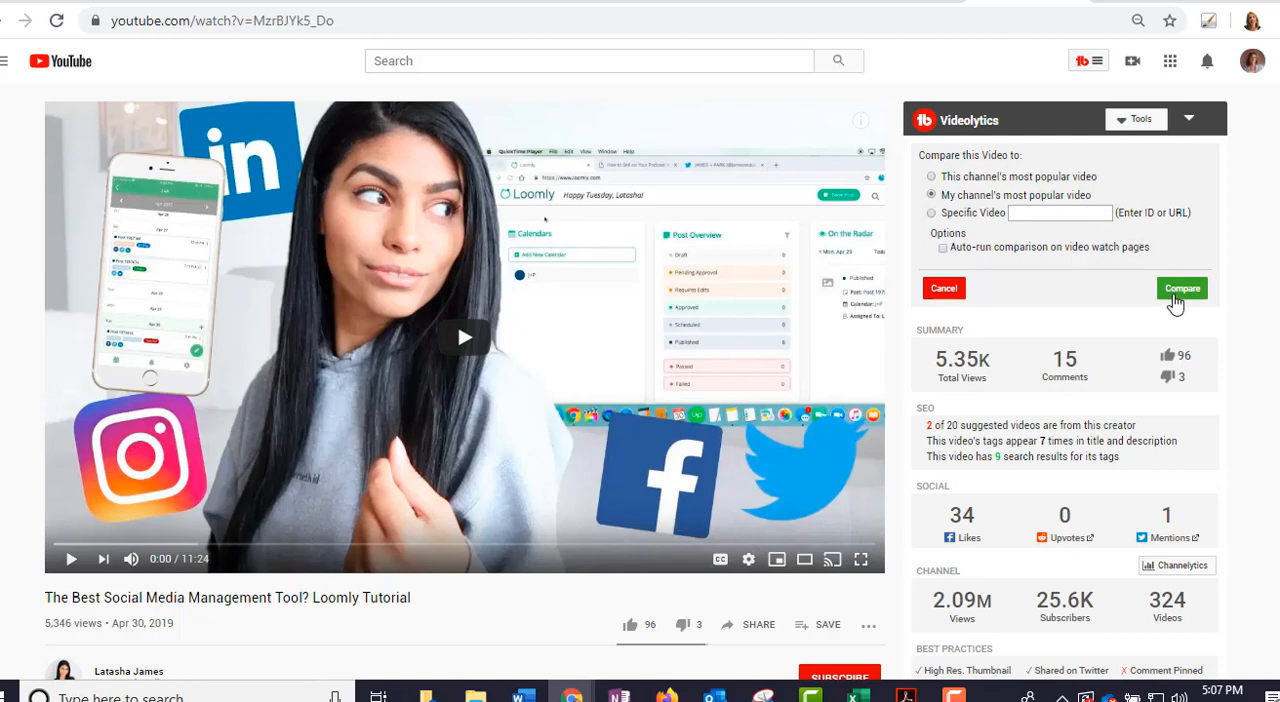
left_click(1182, 288)
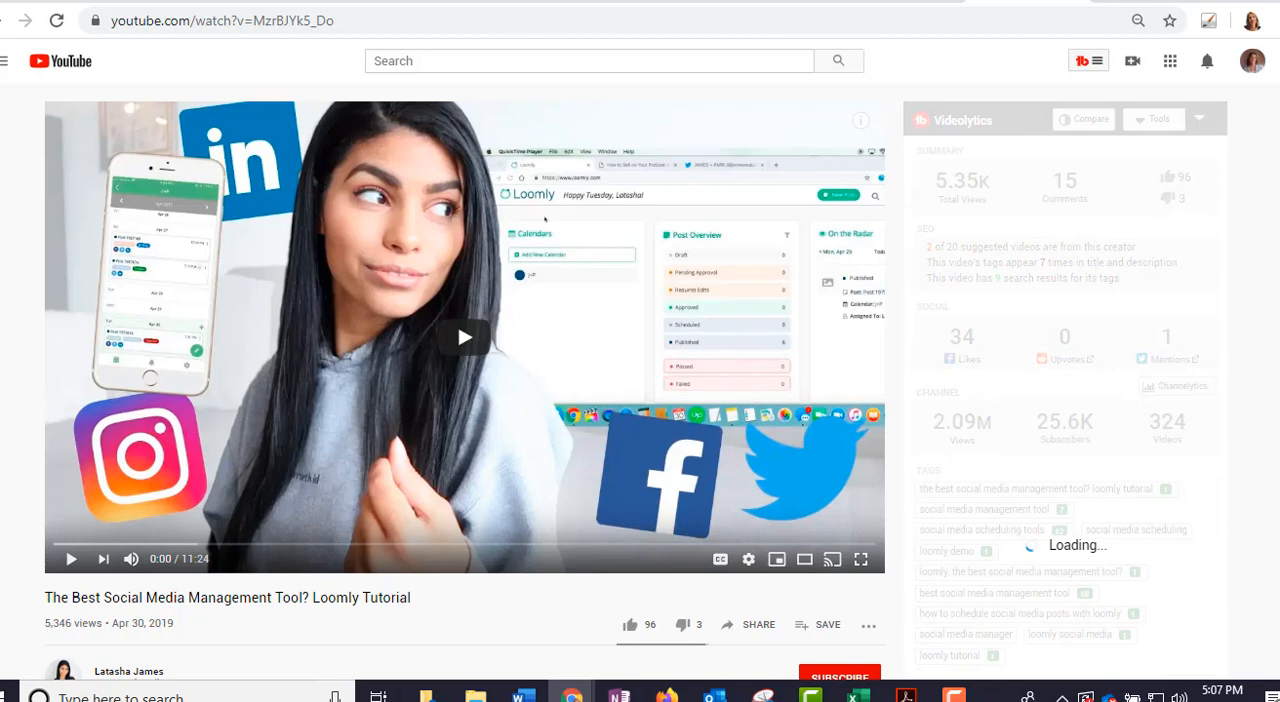
Step: Review the paired summary, social and channel stats of the two compared videos
left_click(1084, 120)
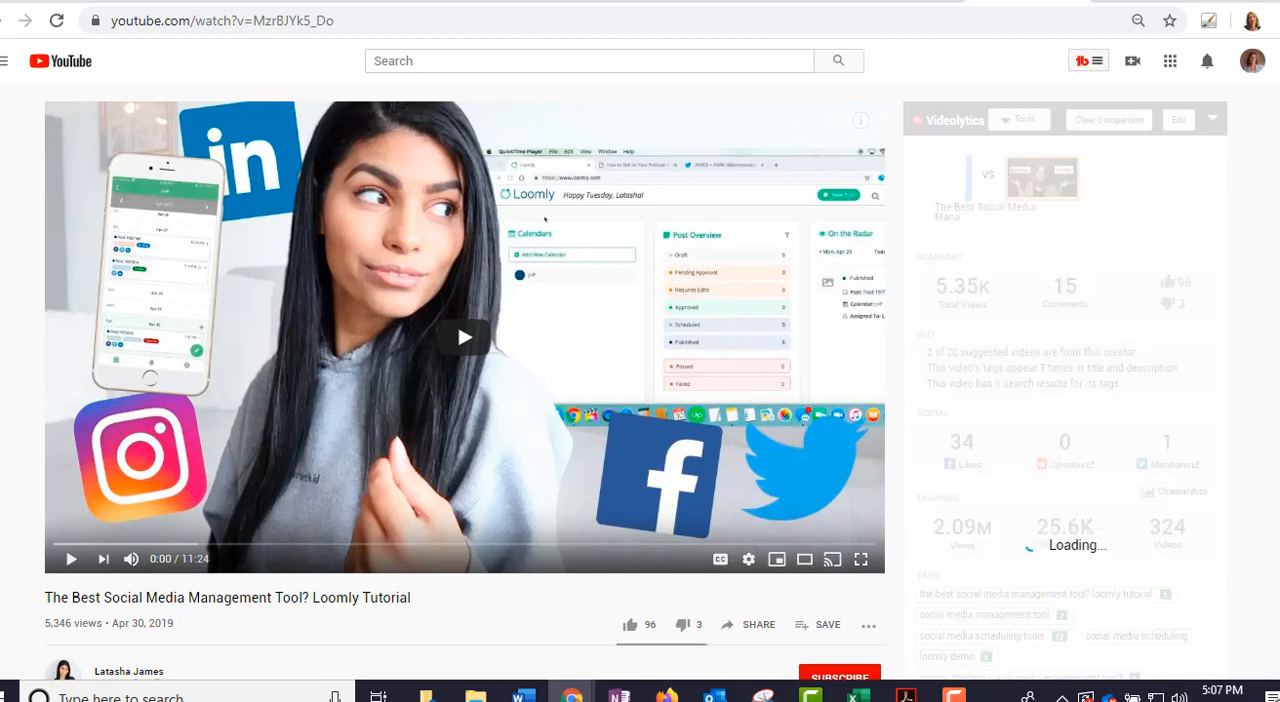
scroll("down", 3)
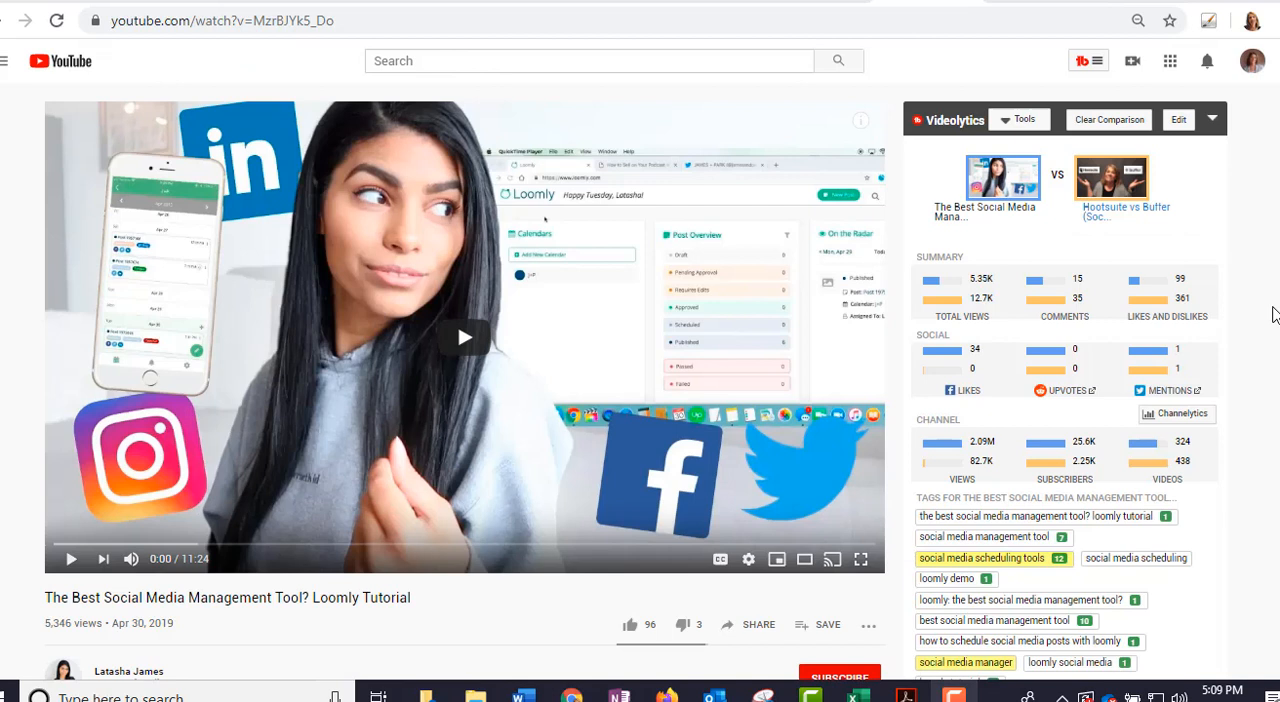
mouse_move(992, 238)
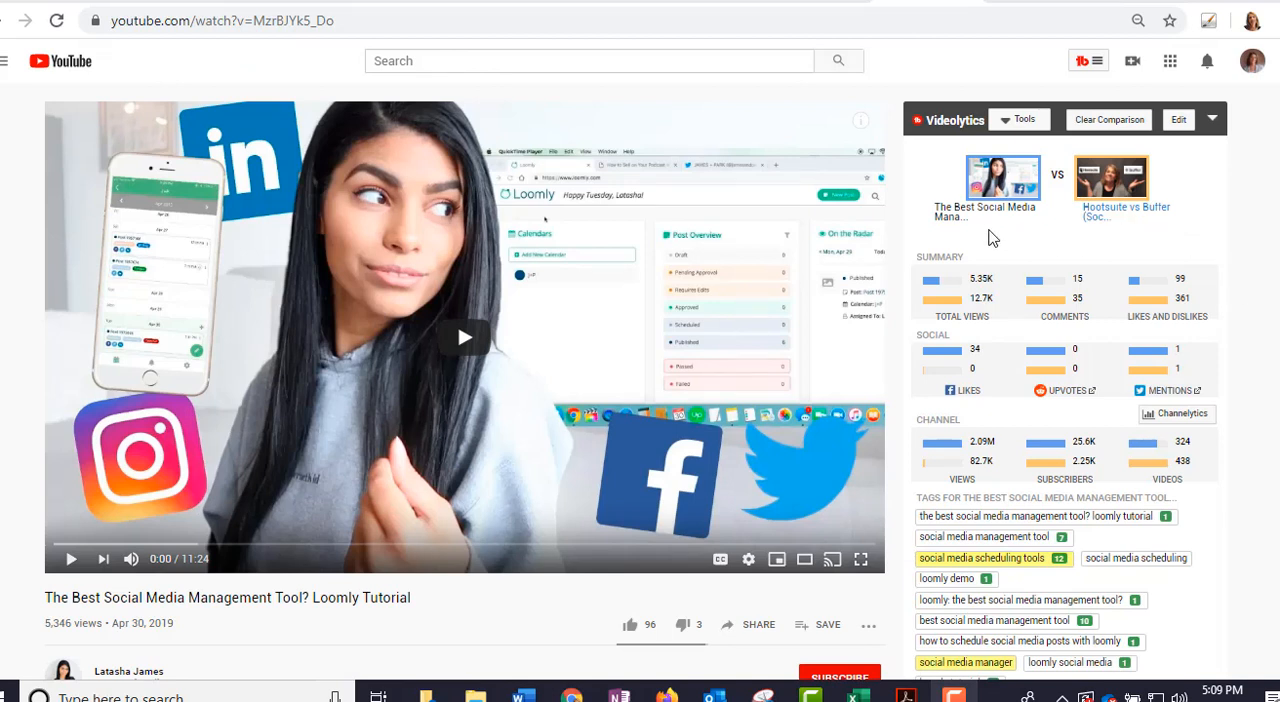
mouse_move(984, 252)
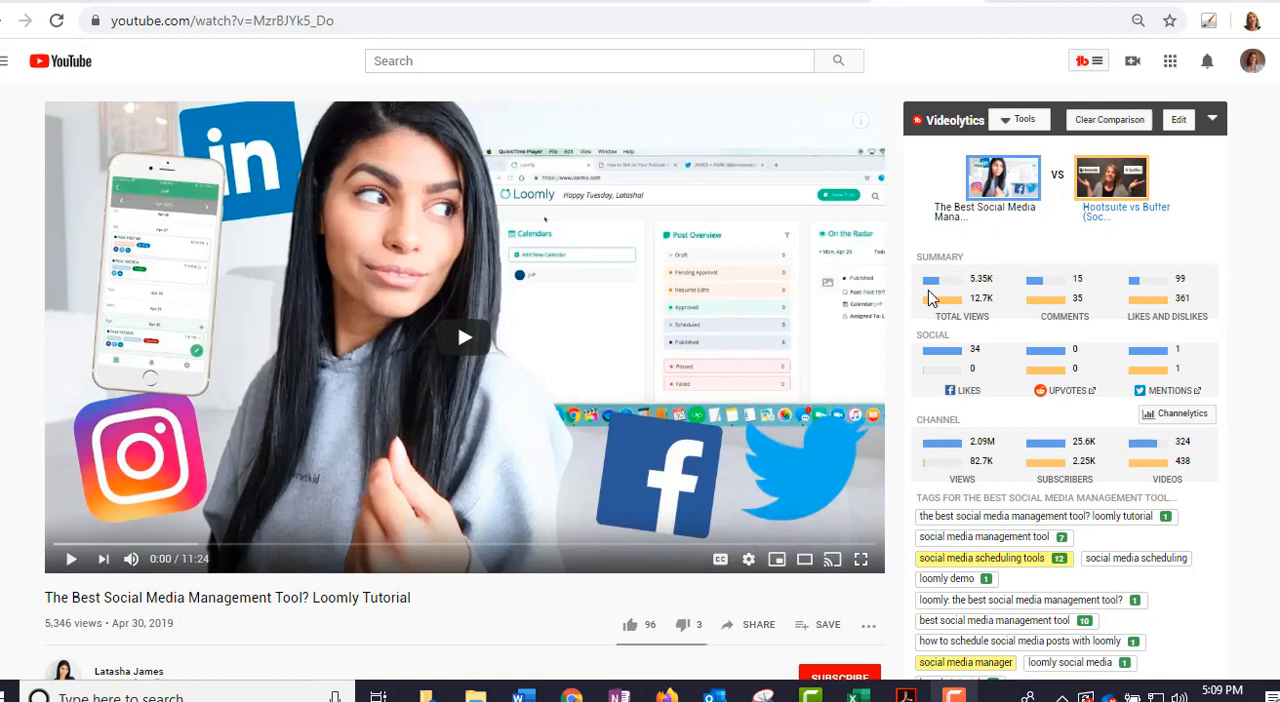
mouse_move(980, 284)
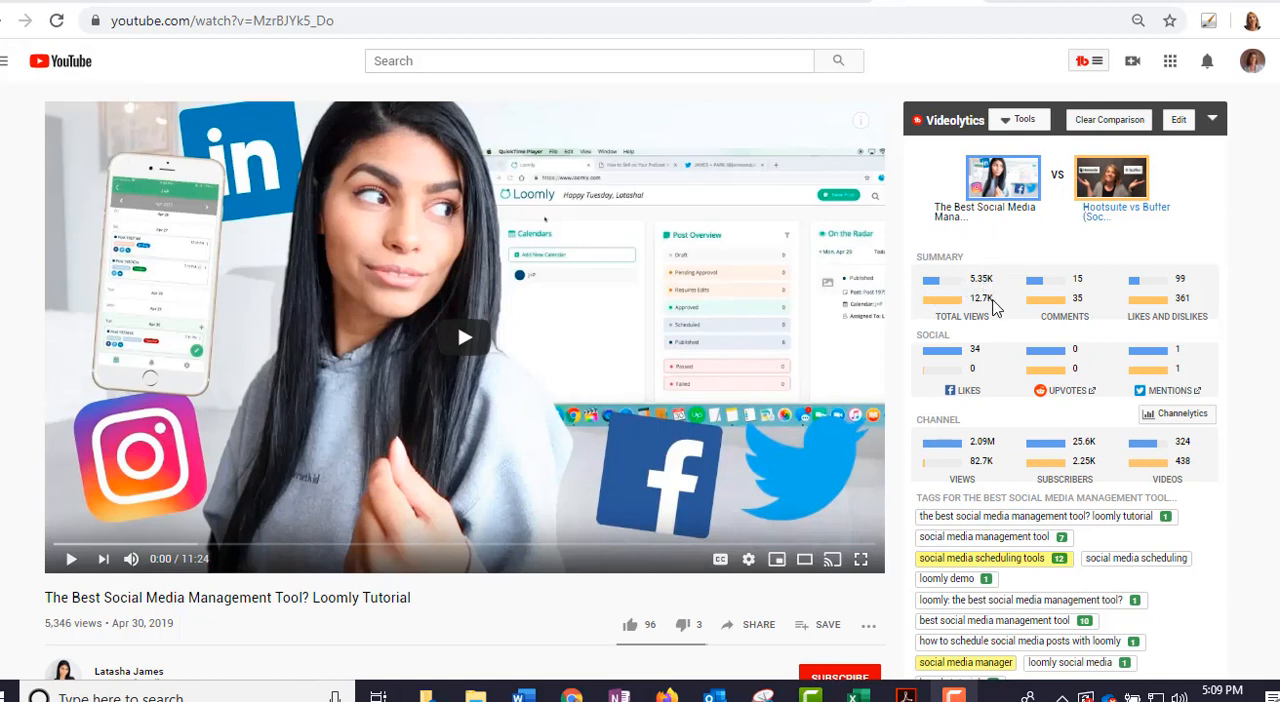
mouse_move(1020, 300)
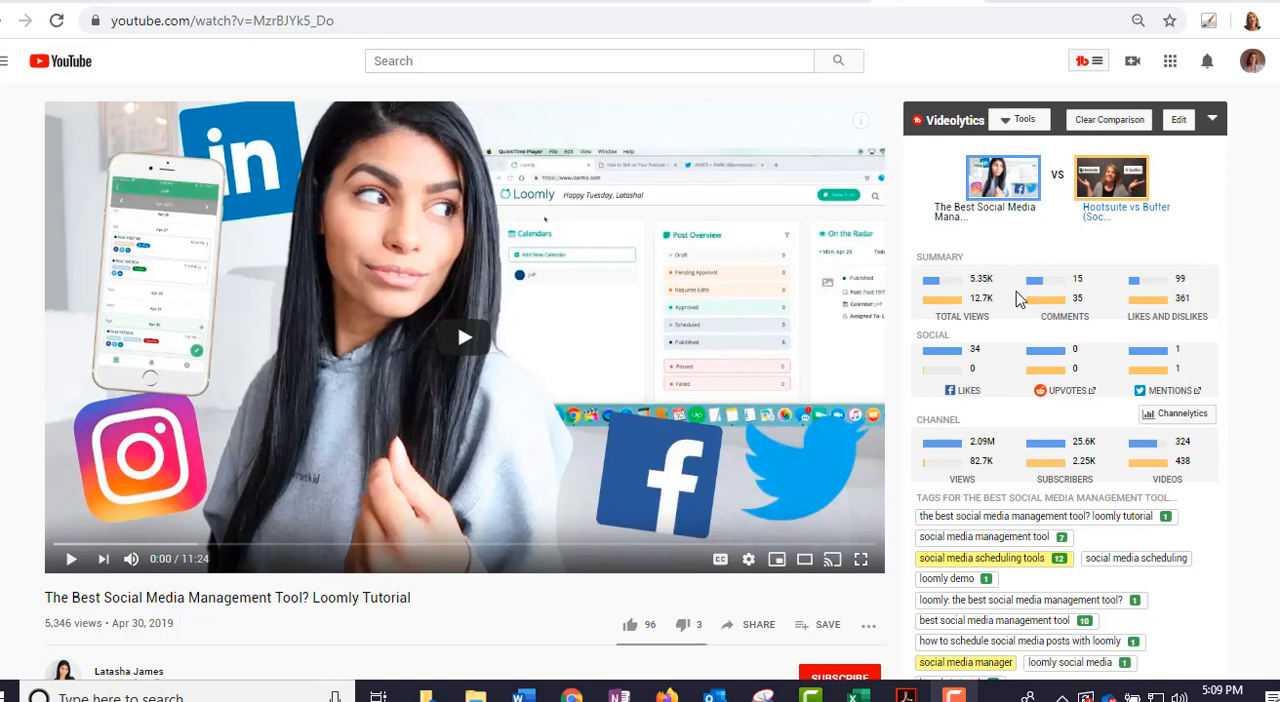
mouse_move(1072, 312)
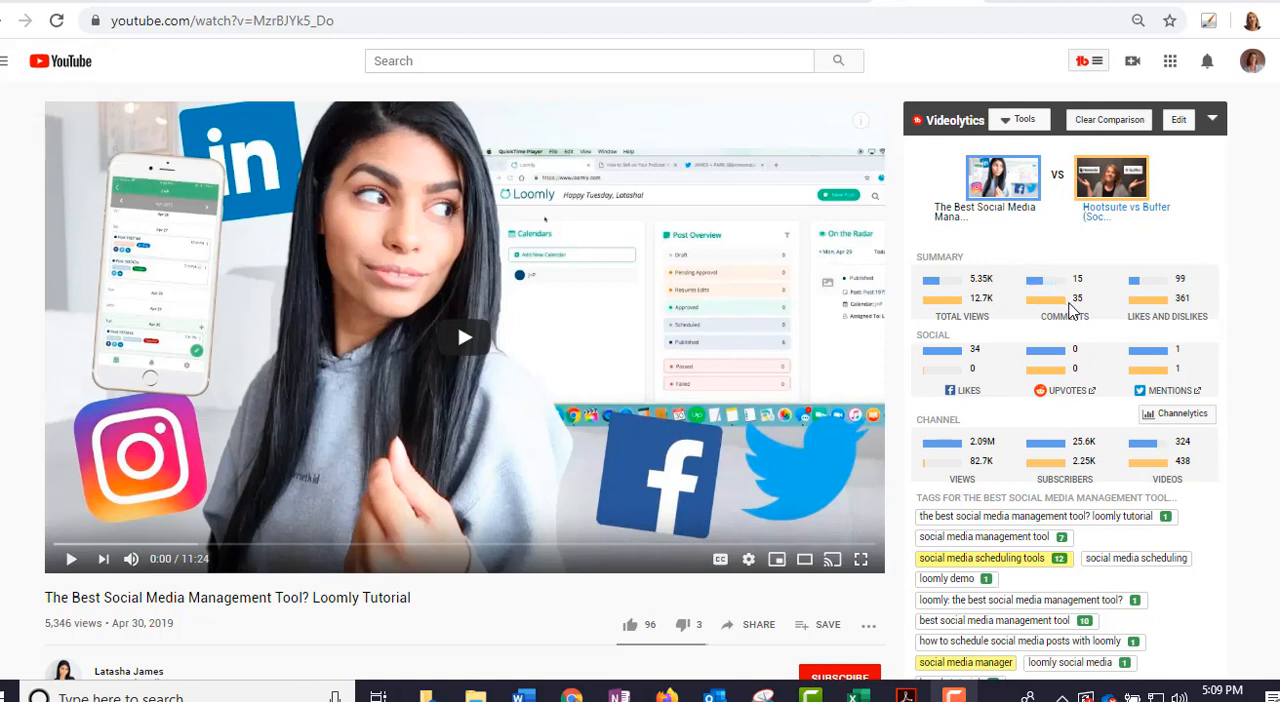
mouse_move(1108, 376)
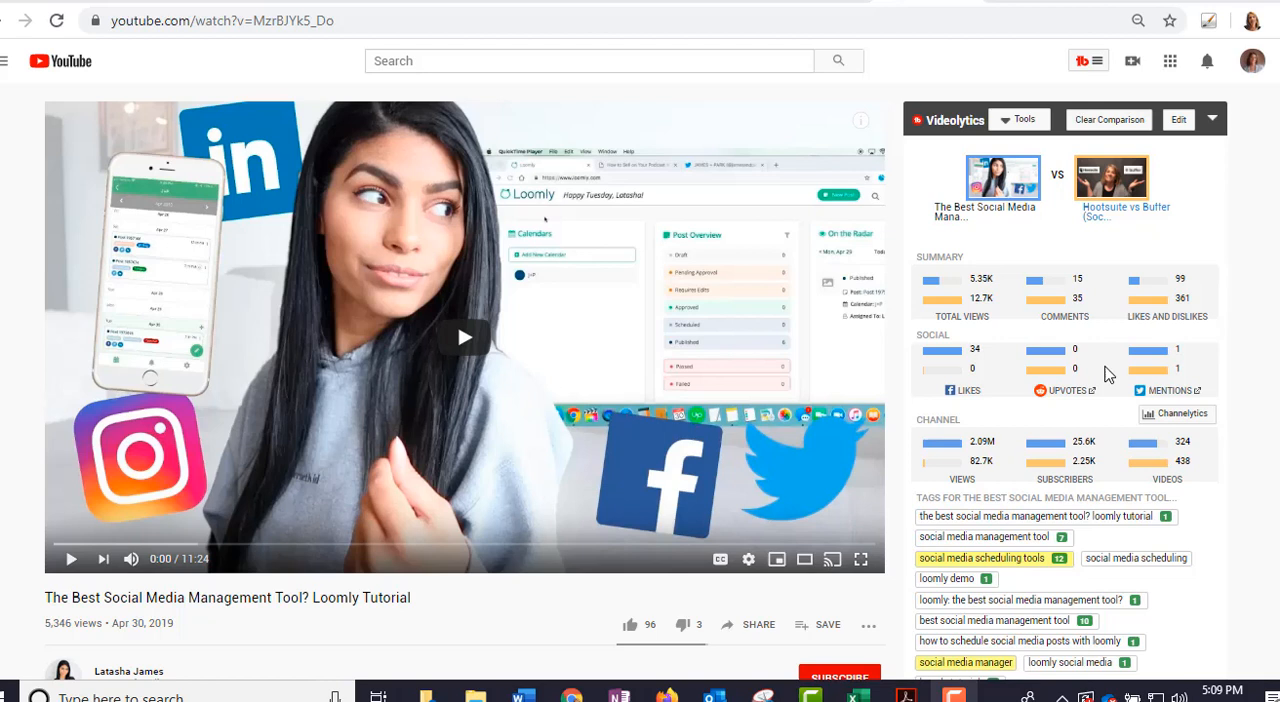
mouse_move(1116, 450)
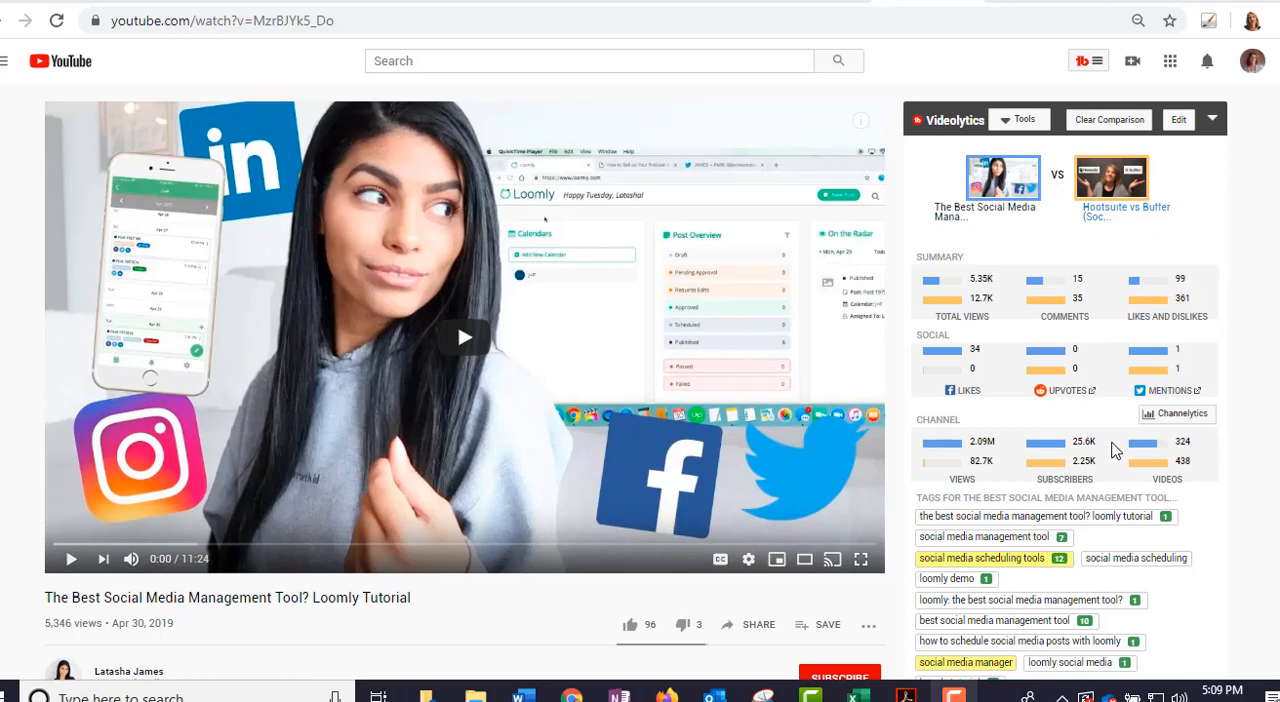
mouse_move(1100, 478)
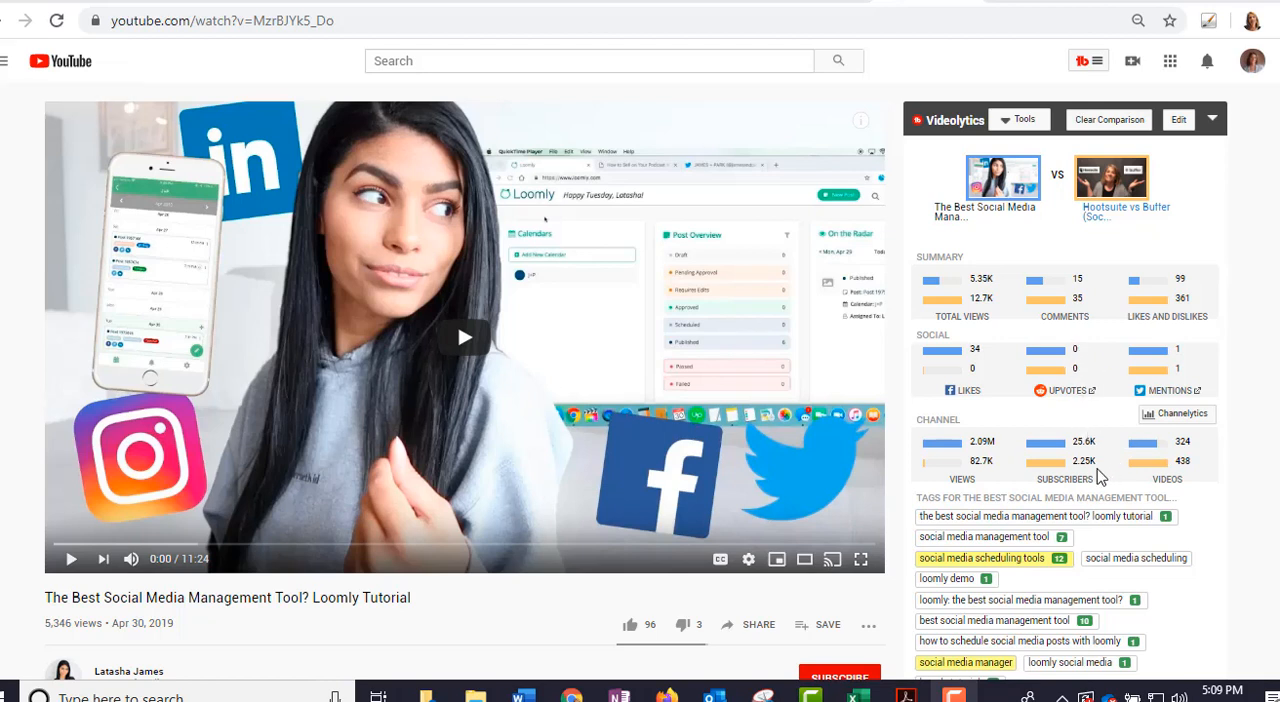
mouse_move(1180, 468)
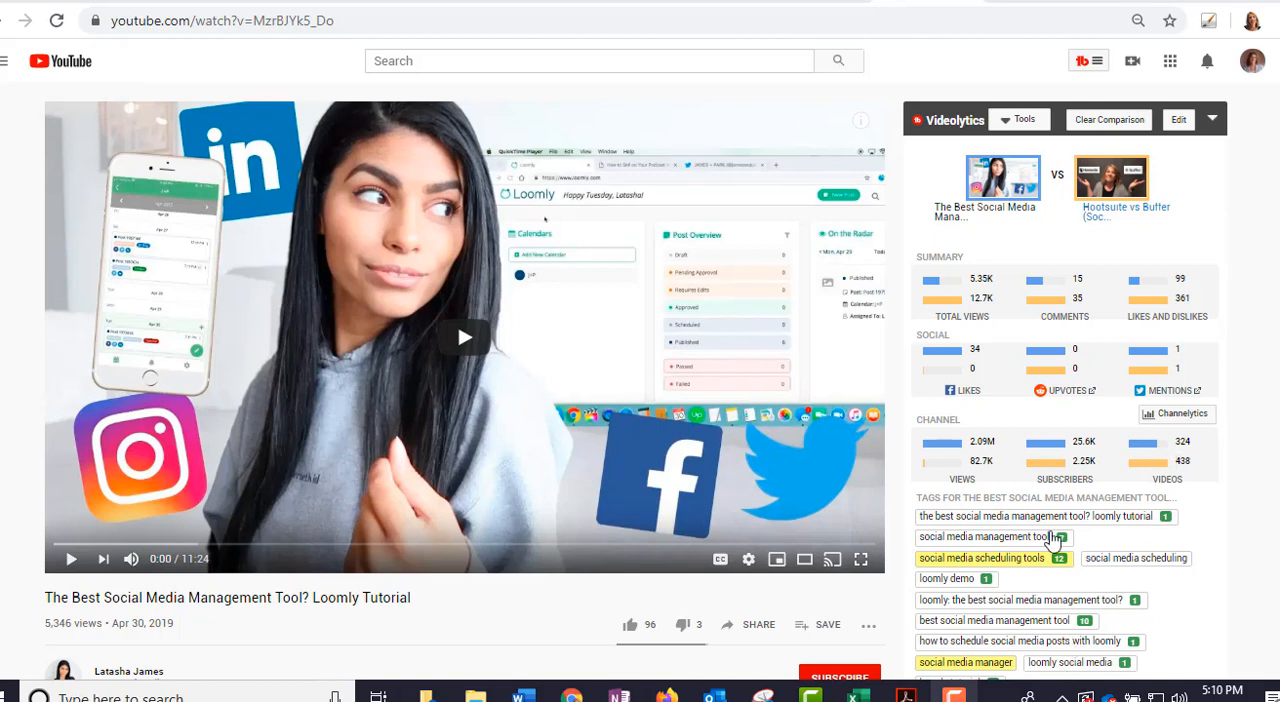
mouse_move(1212, 336)
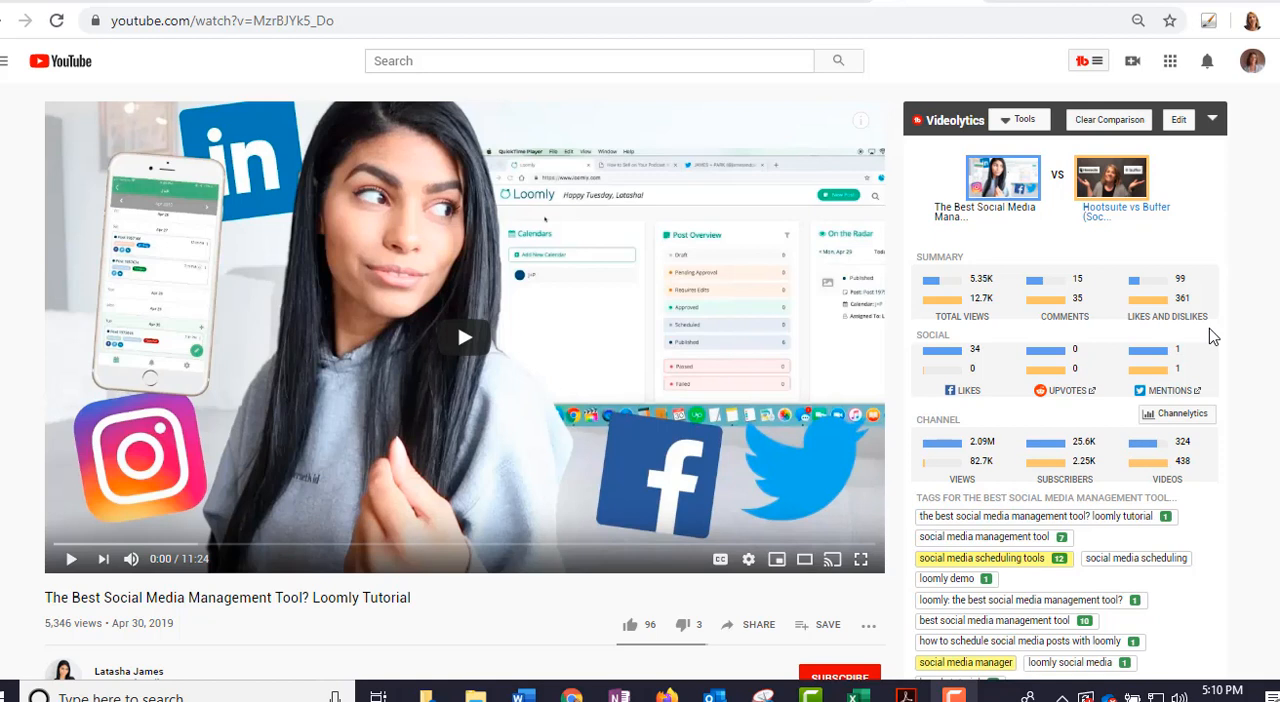
mouse_move(1232, 352)
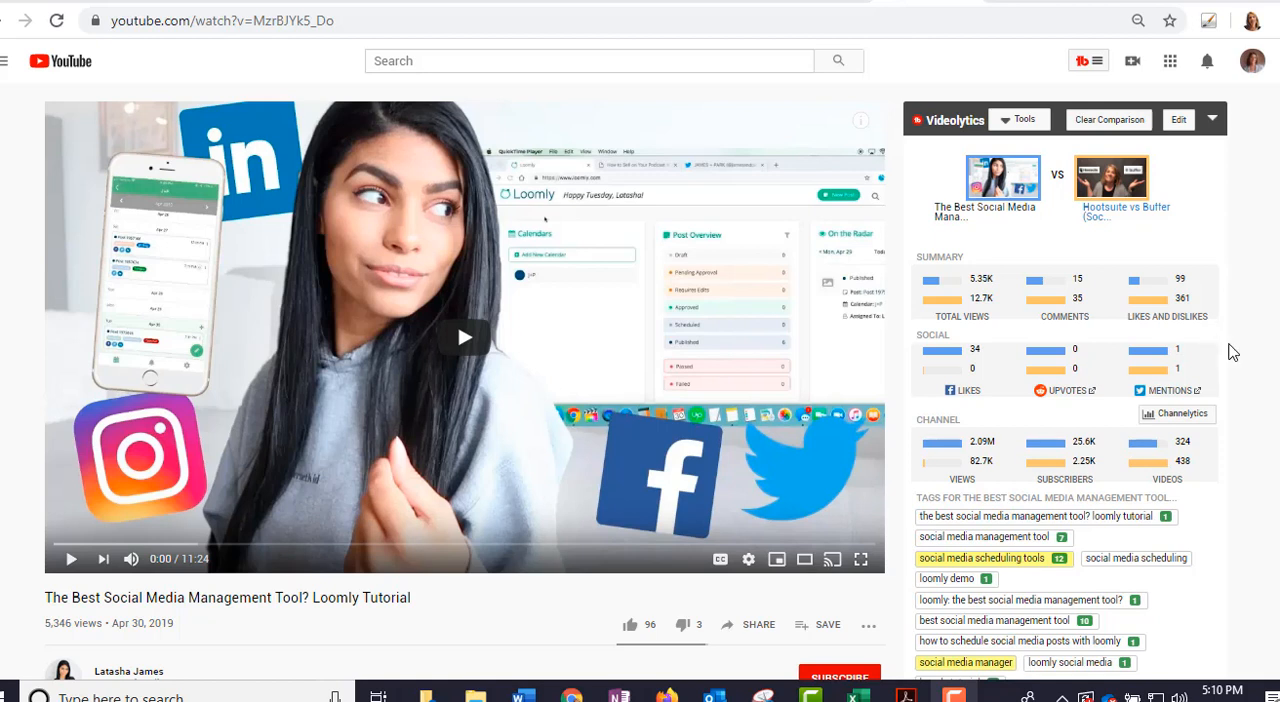
mouse_move(1272, 164)
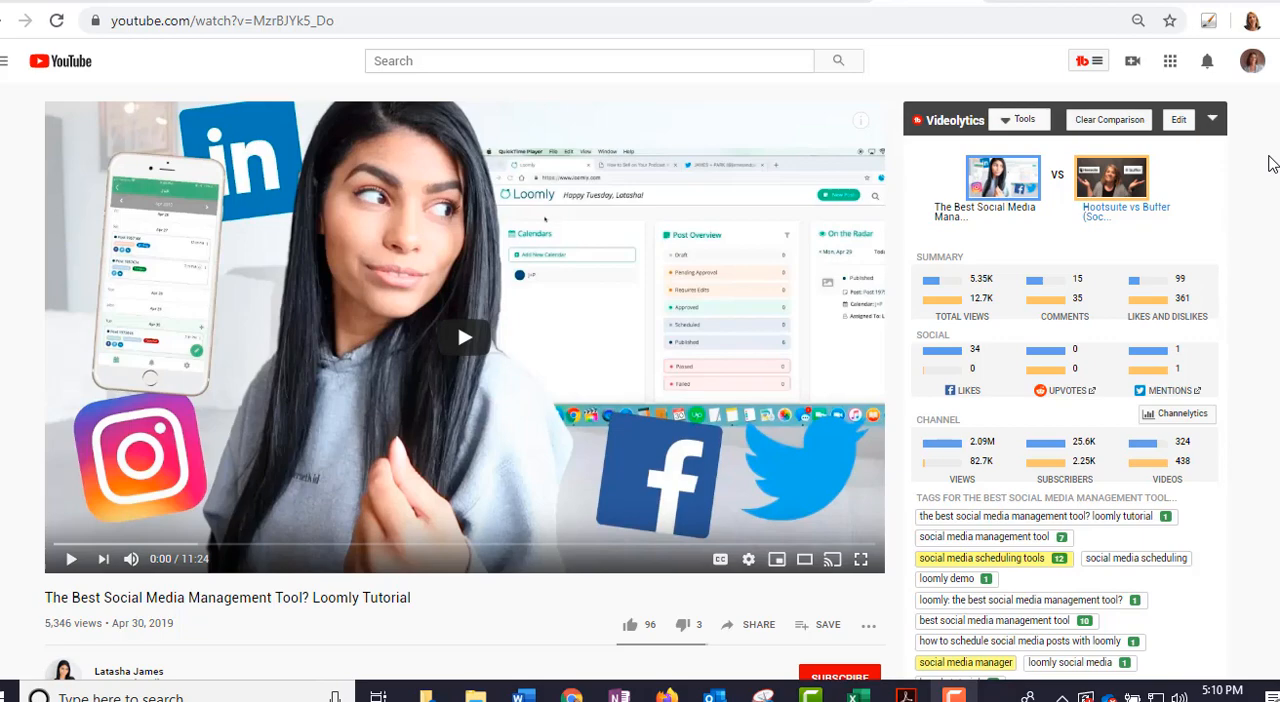
scroll("down", 3)
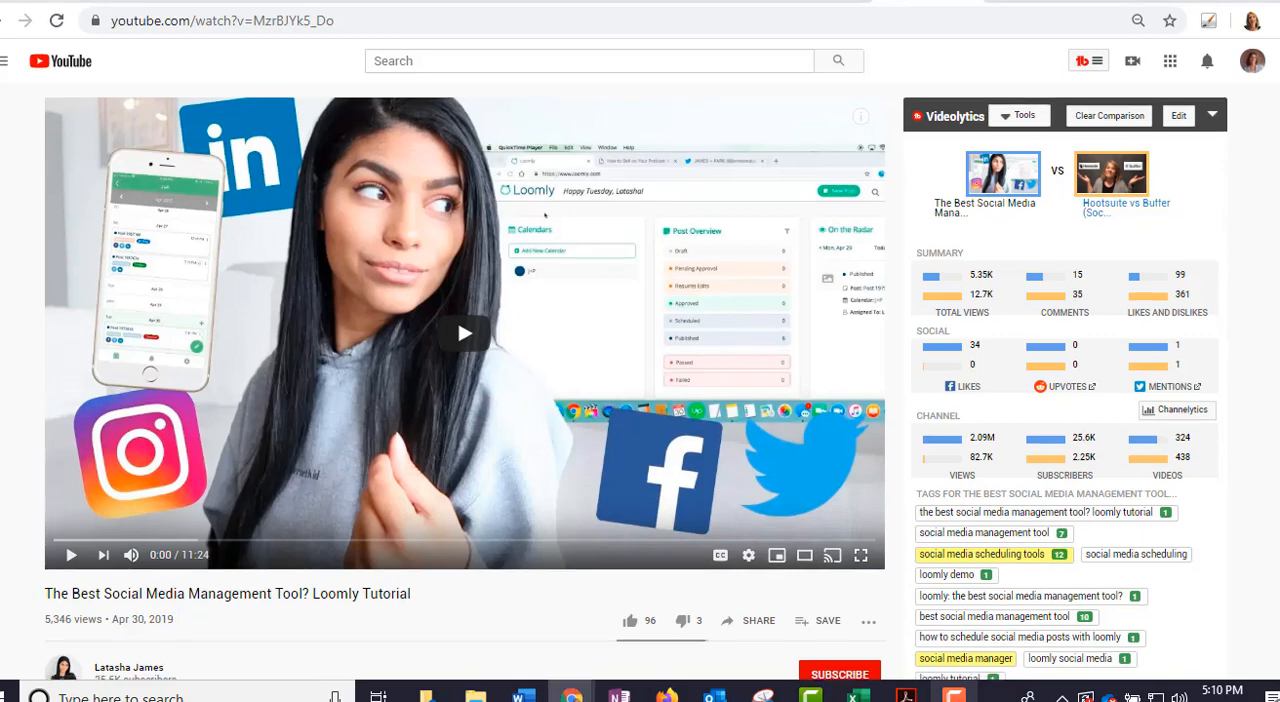
scroll("down", 3)
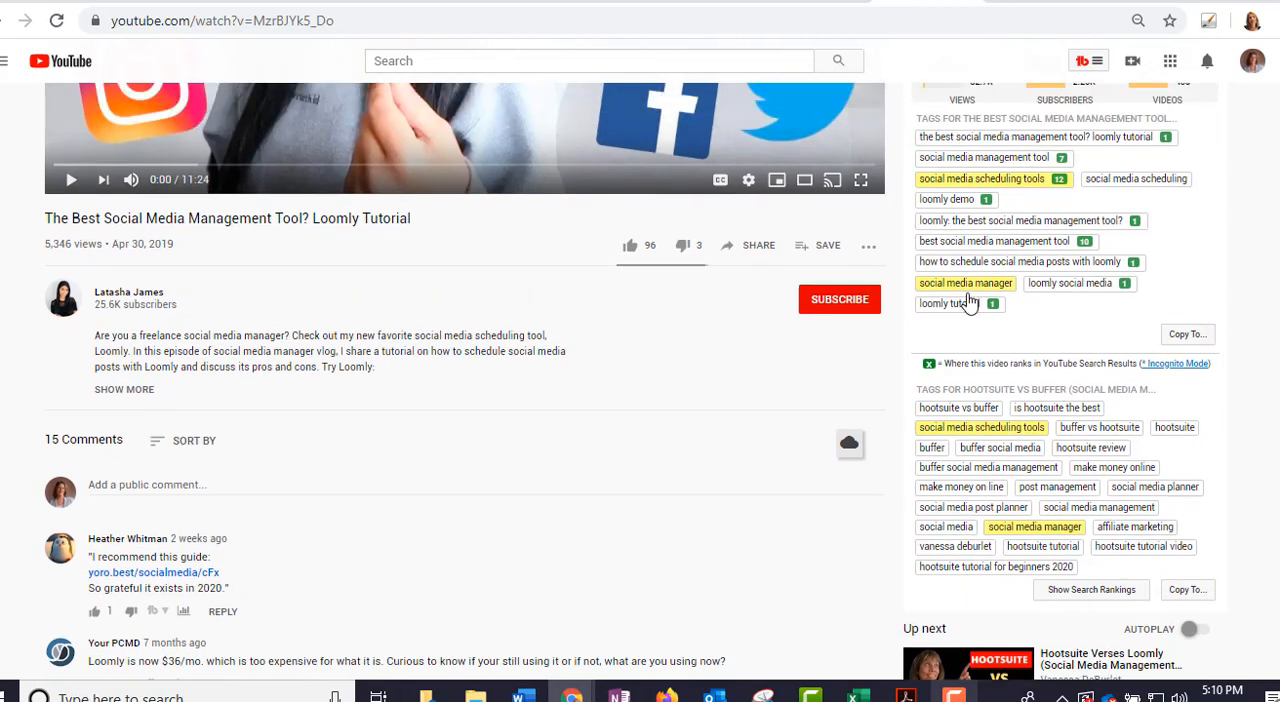
mouse_move(1090, 486)
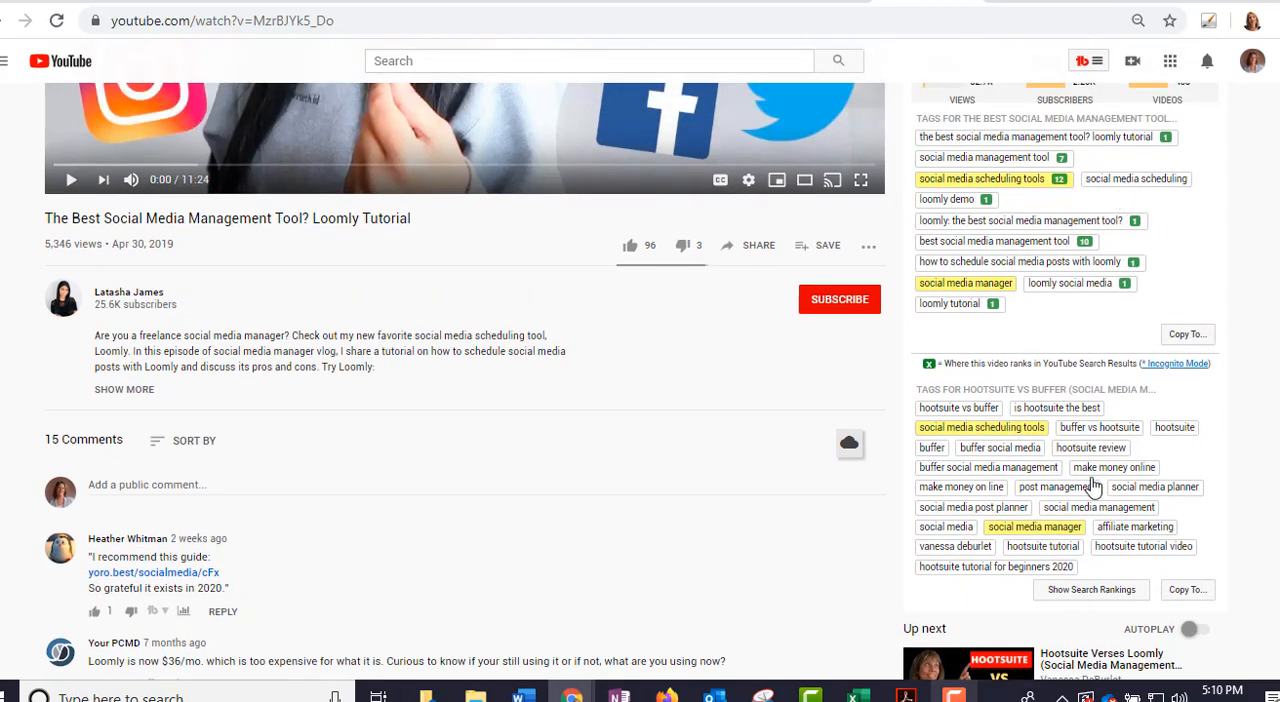
mouse_move(1210, 420)
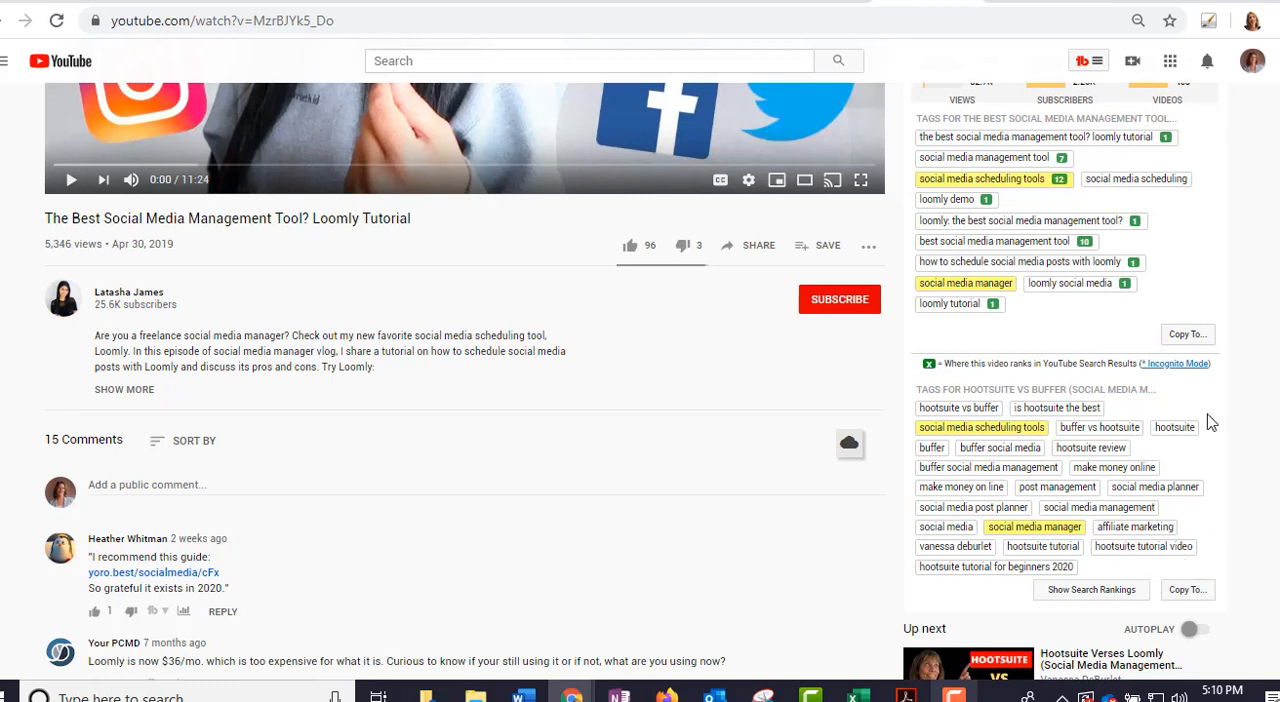
mouse_move(978, 412)
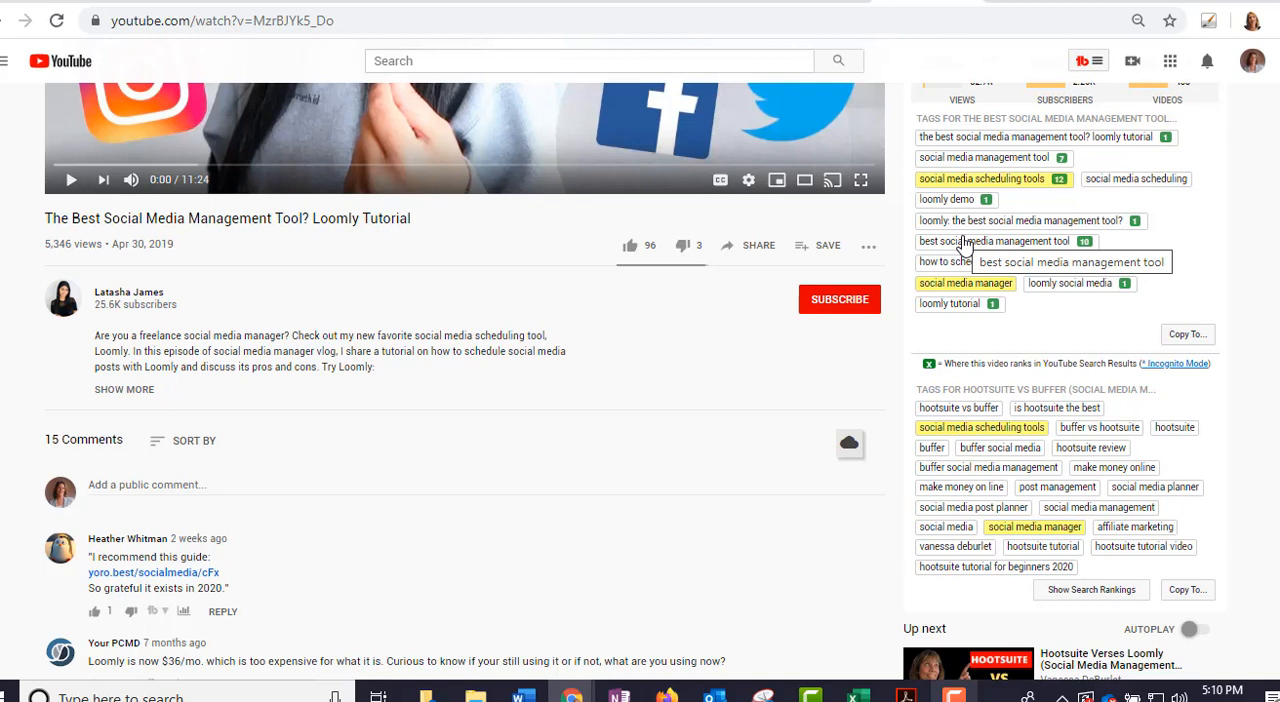
mouse_move(1098, 248)
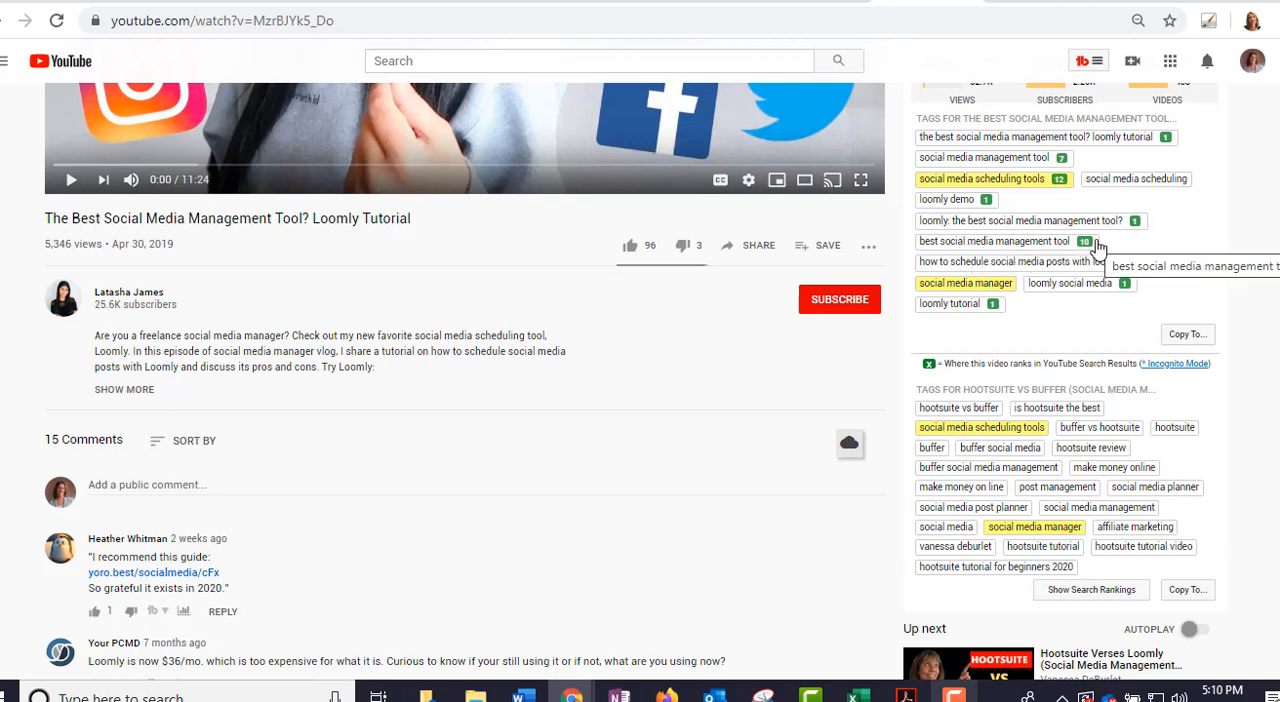
mouse_move(936, 260)
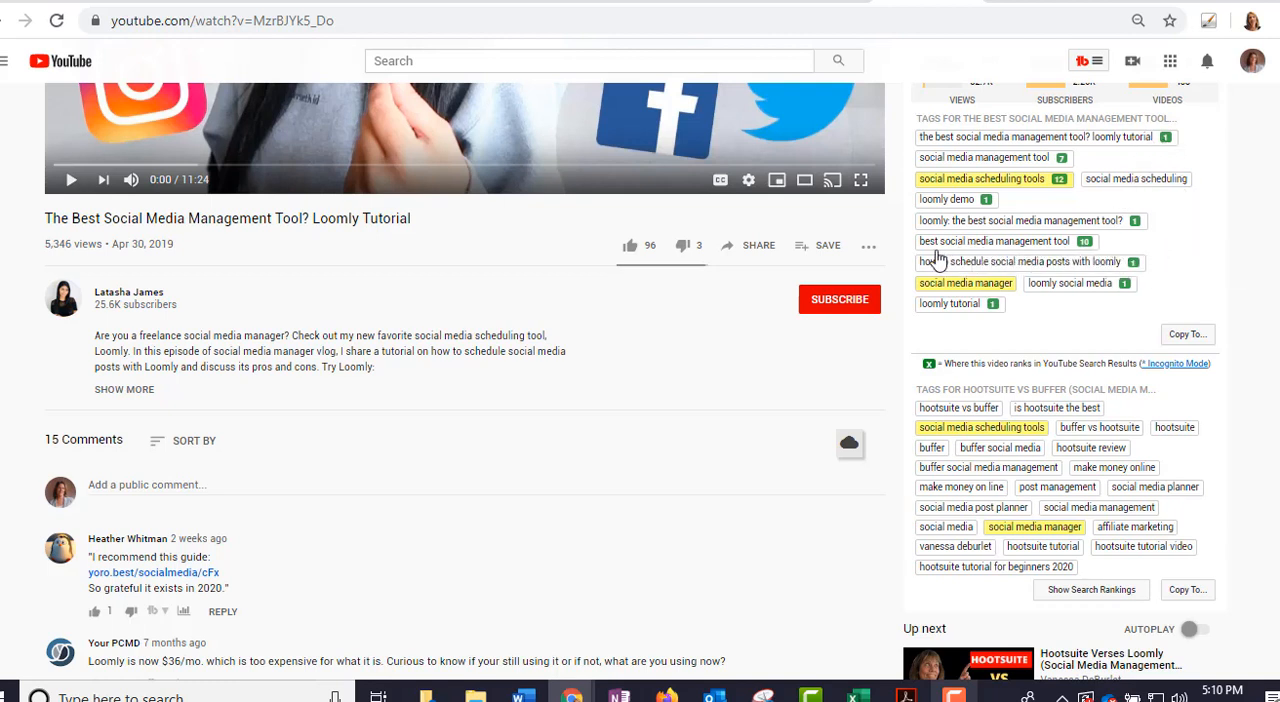
mouse_move(1080, 284)
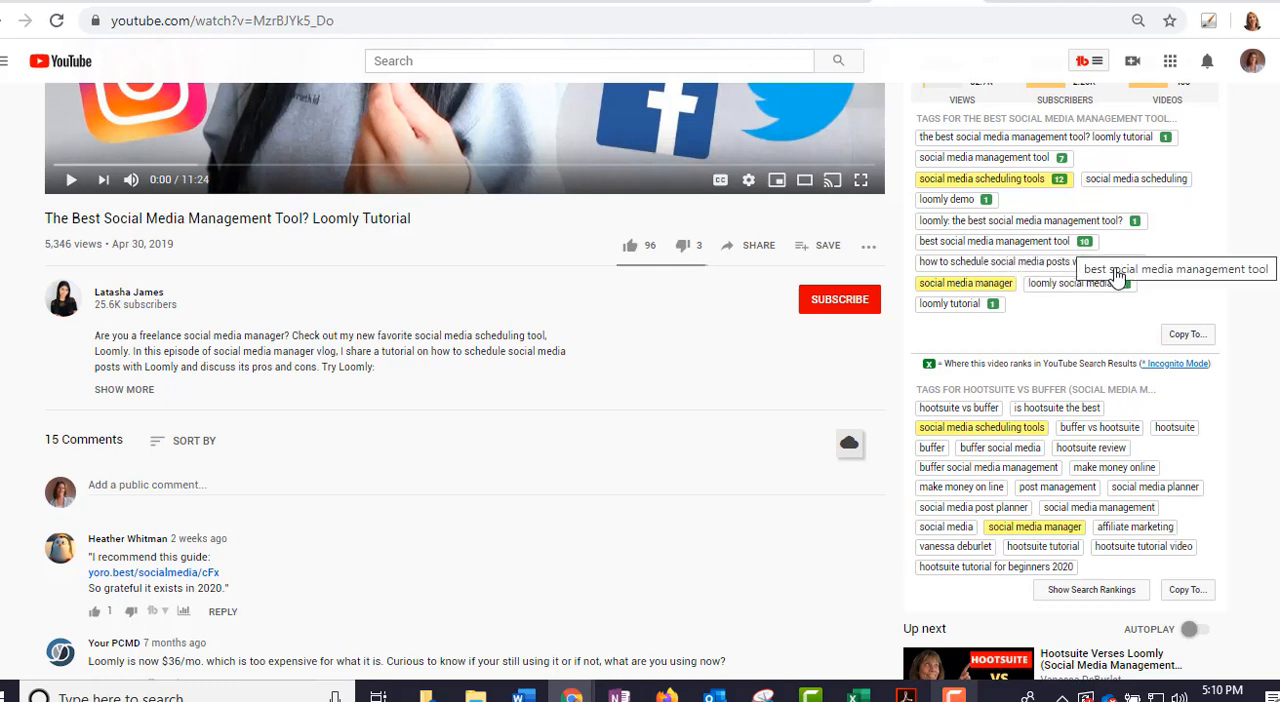
mouse_move(1090, 458)
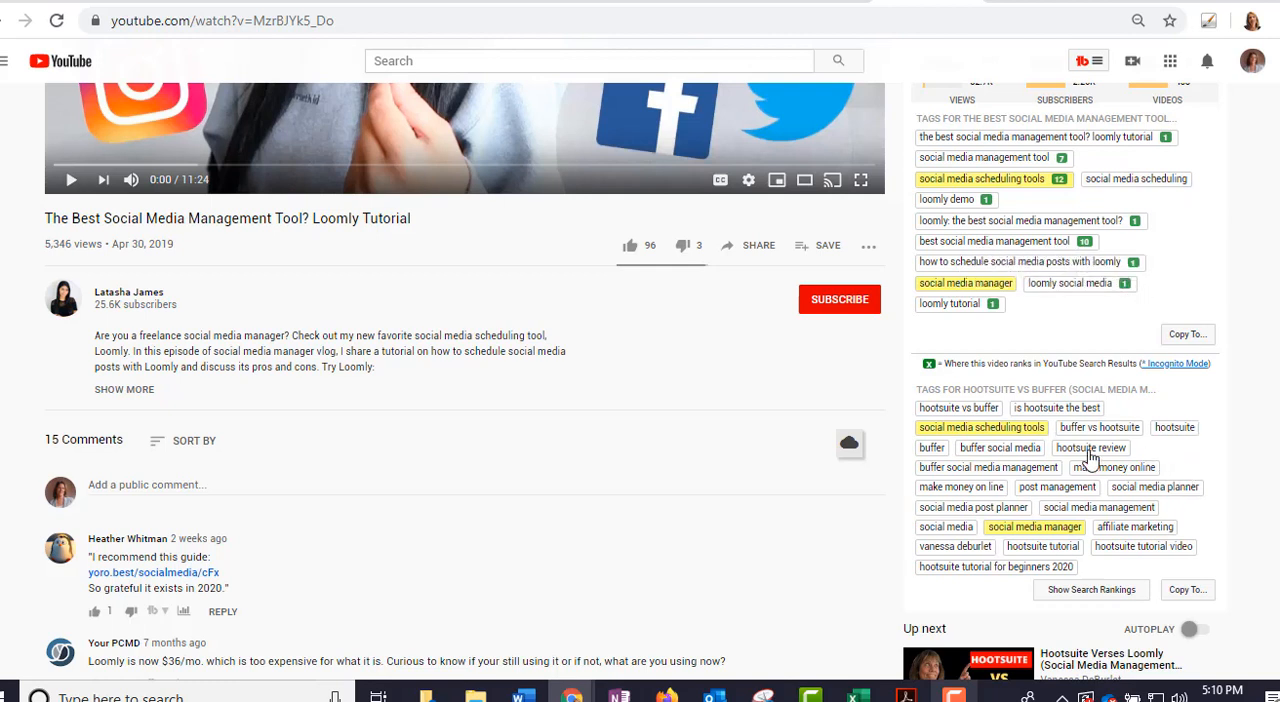
mouse_move(1114, 468)
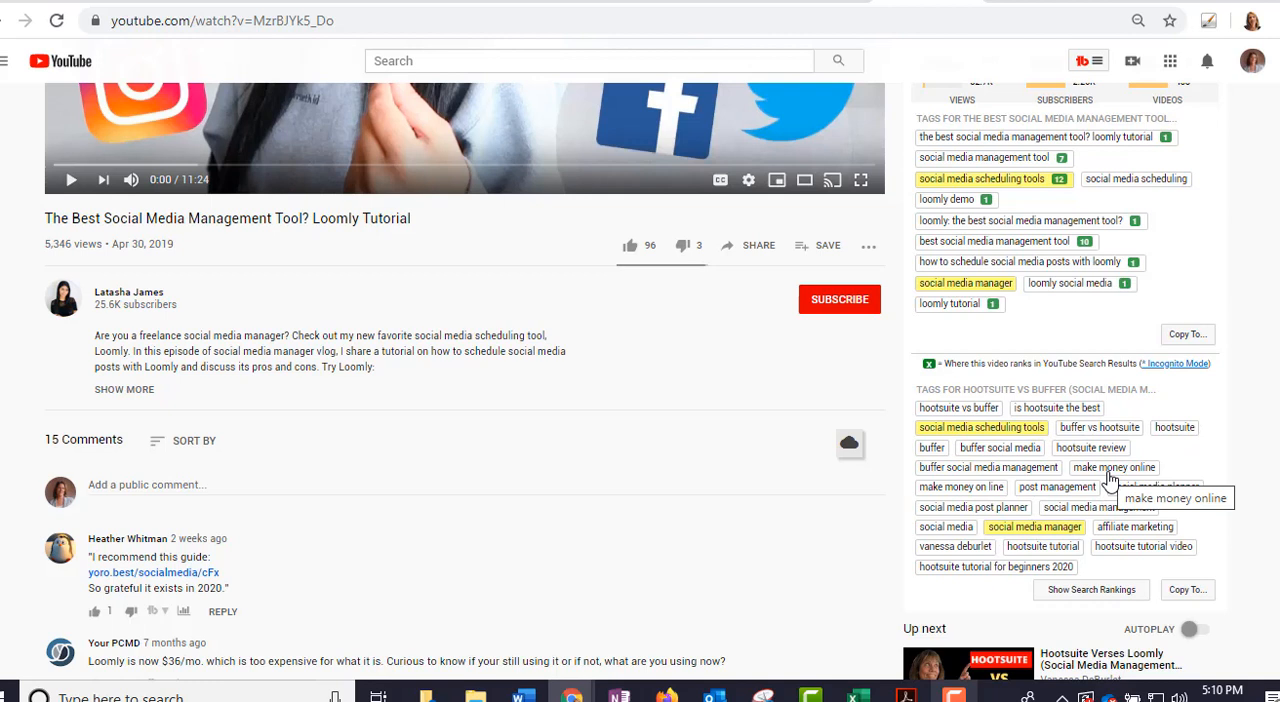
mouse_move(1072, 304)
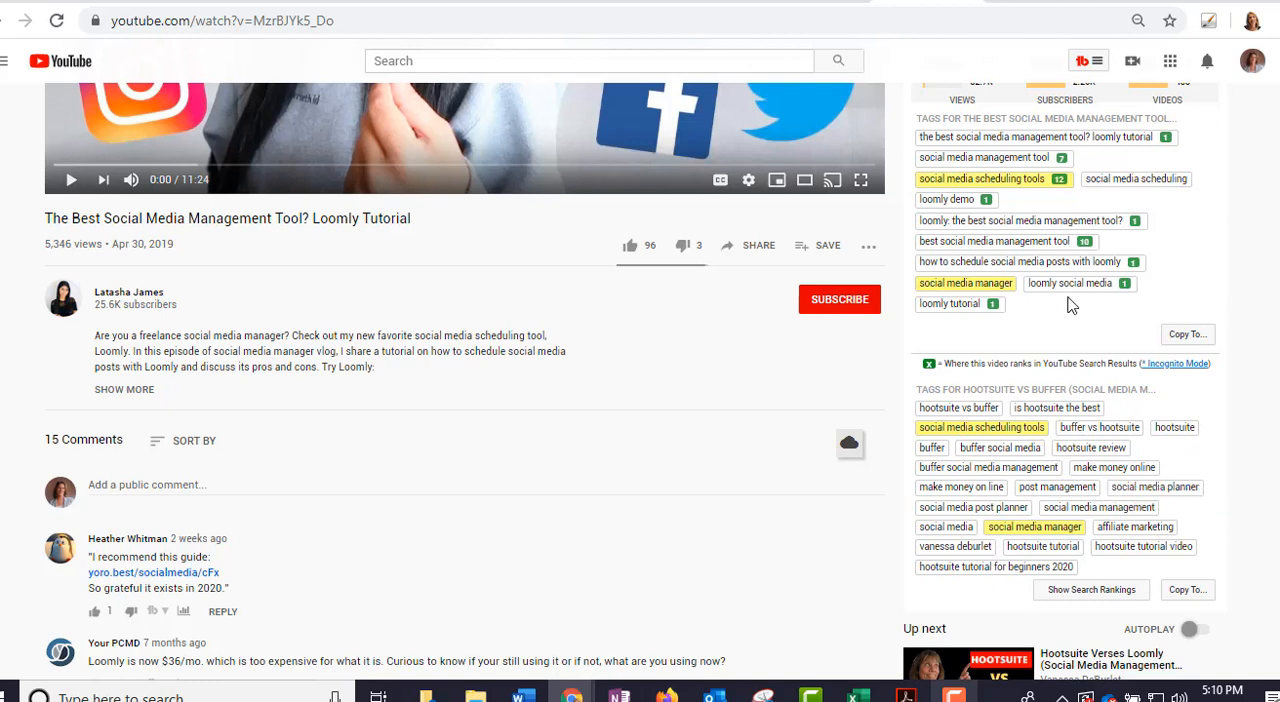
mouse_move(1028, 320)
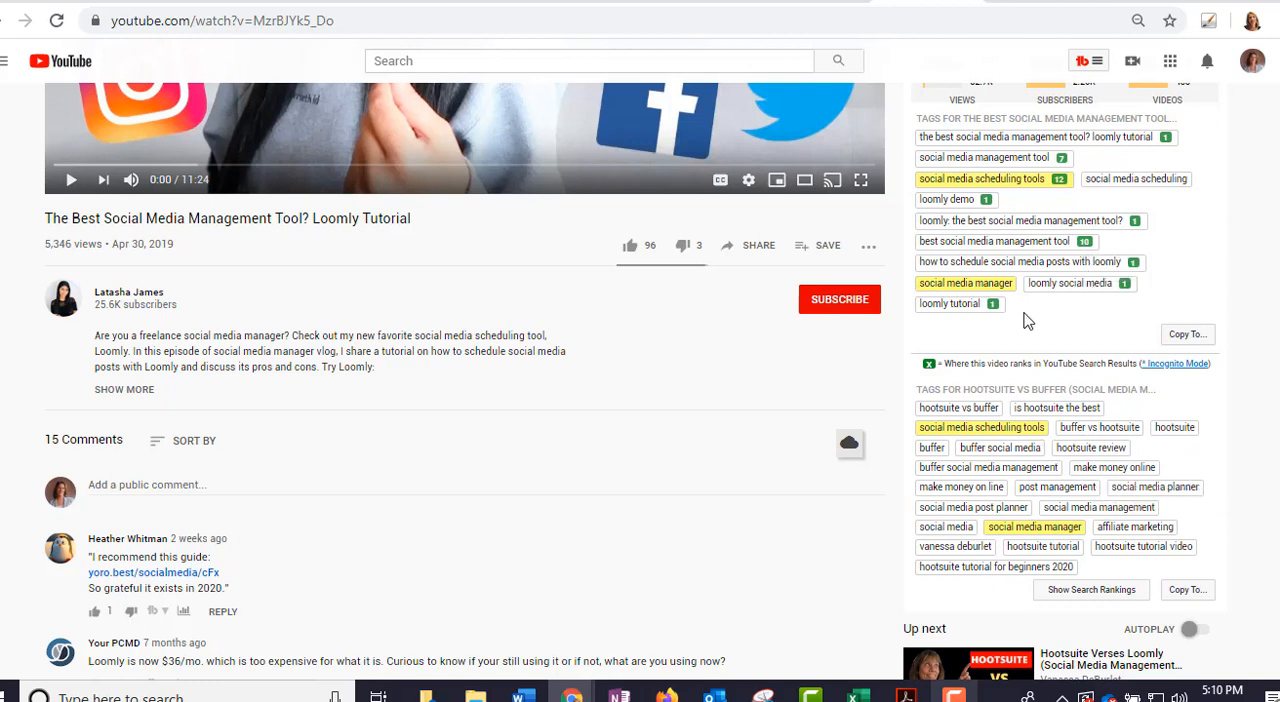
mouse_move(940, 322)
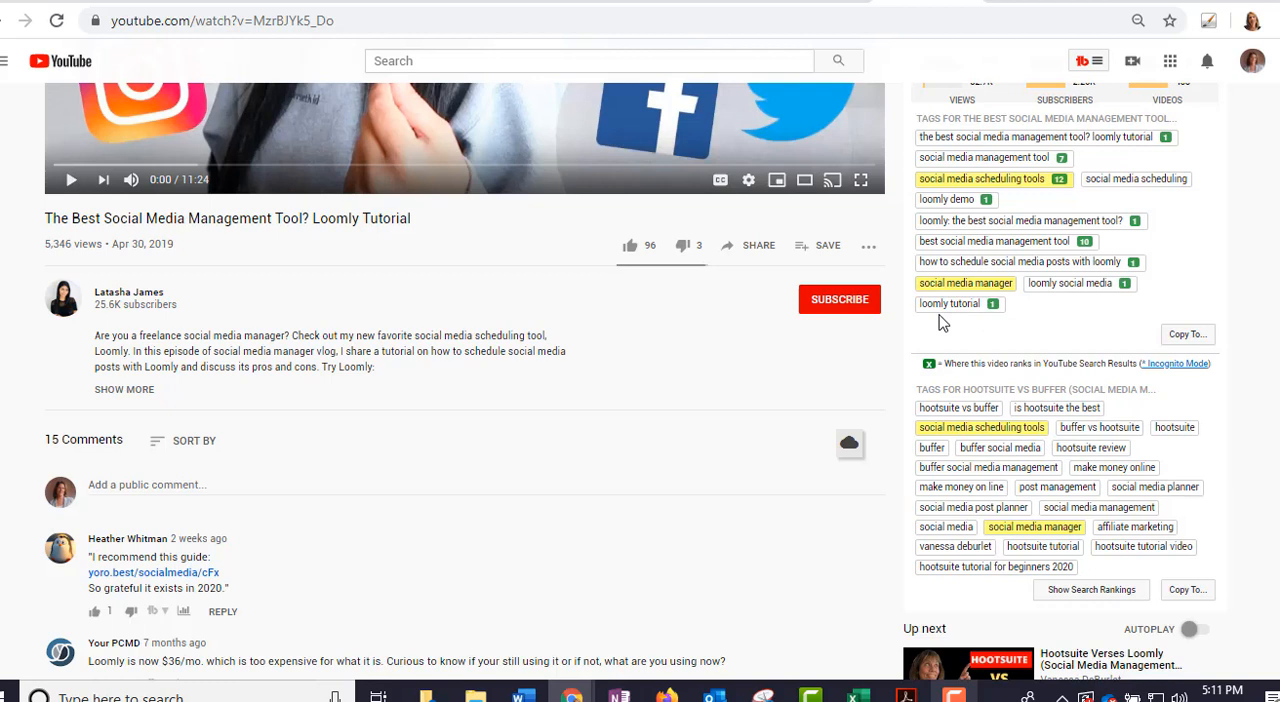
mouse_move(1042, 428)
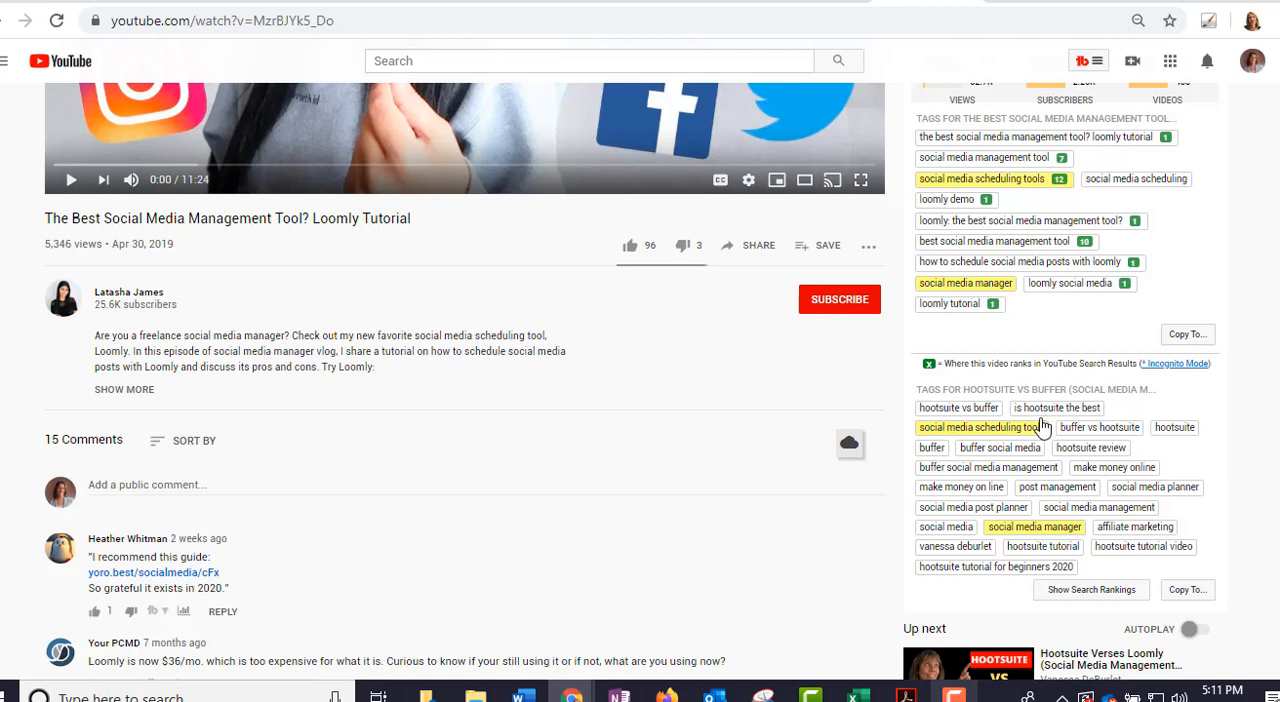
mouse_move(1092, 230)
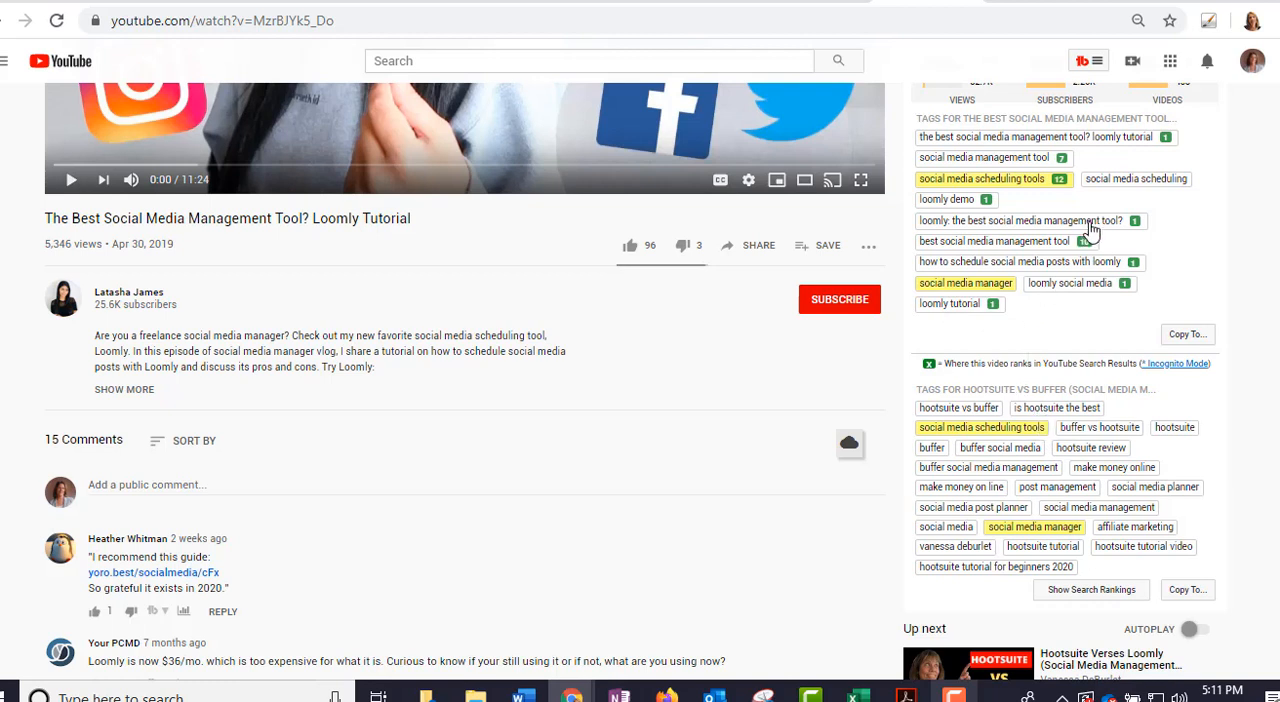
mouse_move(984, 156)
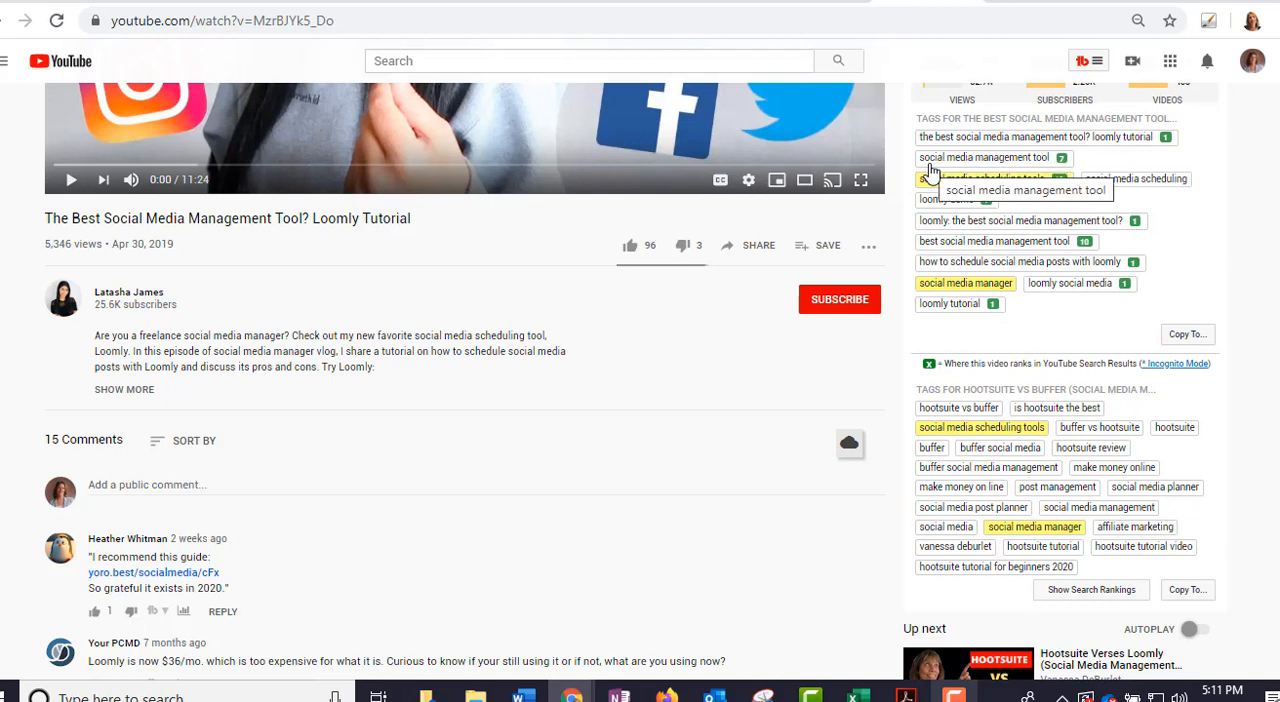
mouse_move(1172, 240)
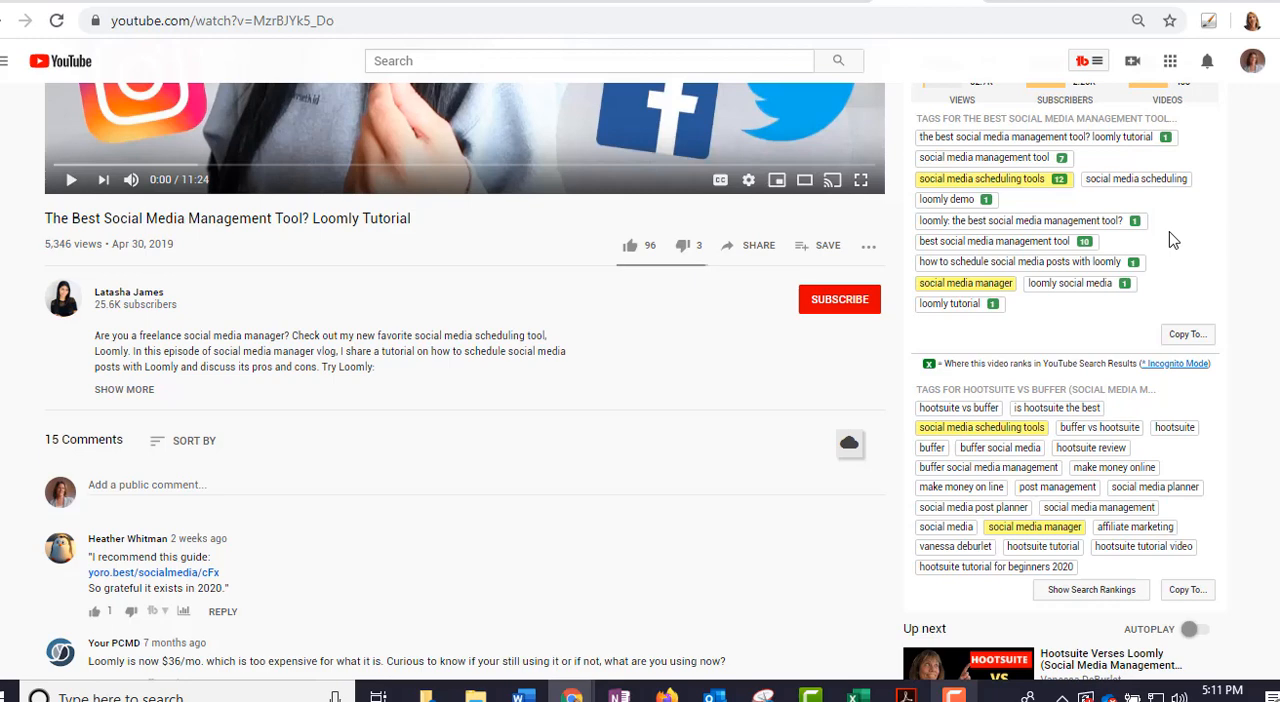
scroll("down", 3)
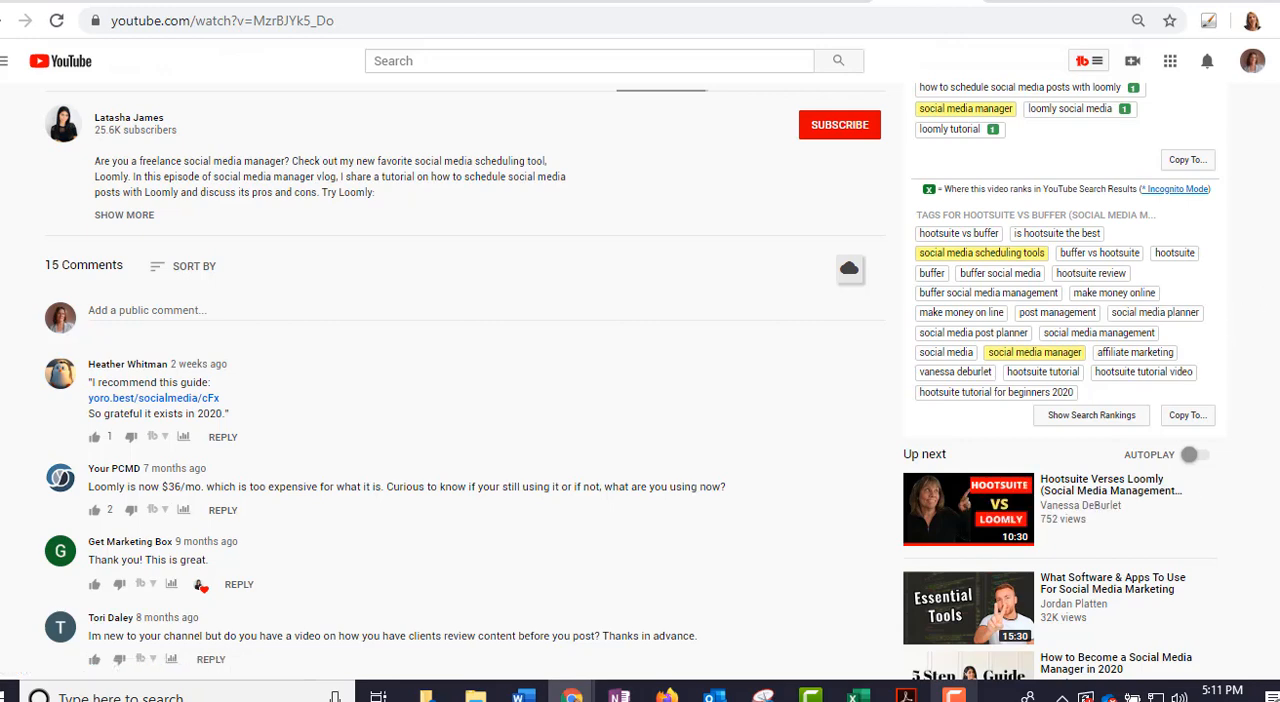
scroll("up", 3)
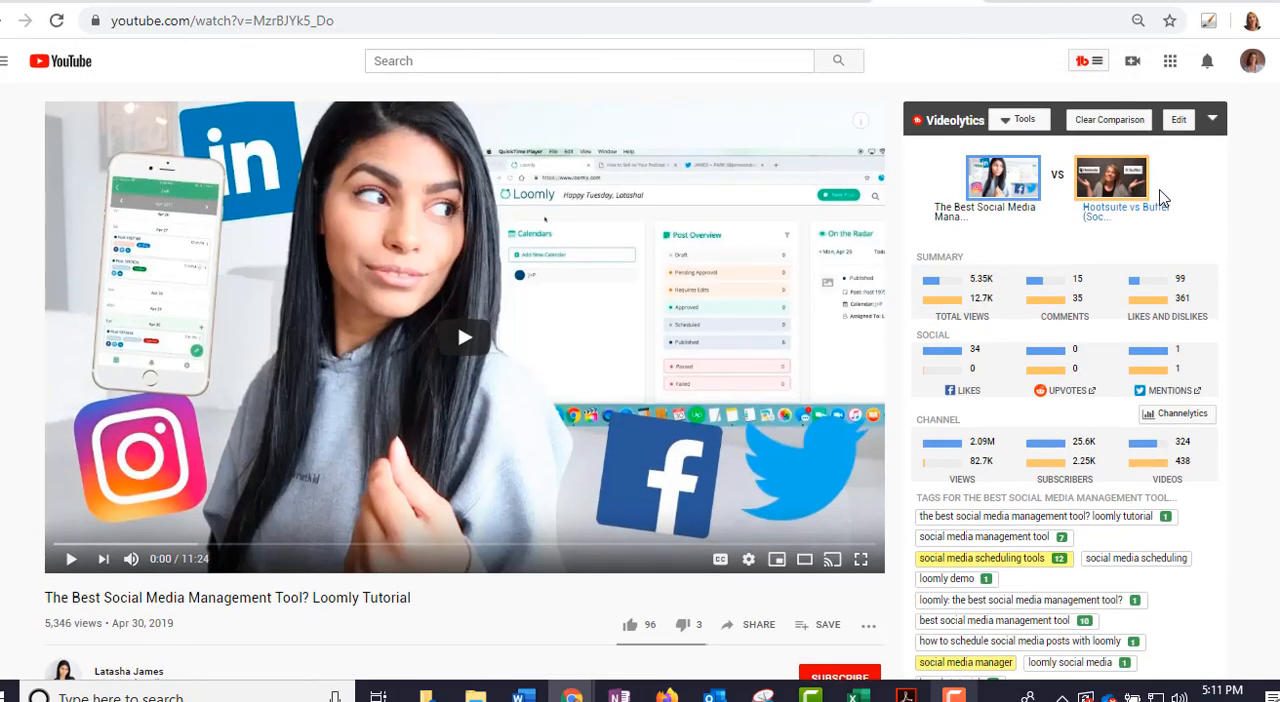
mouse_move(1076, 130)
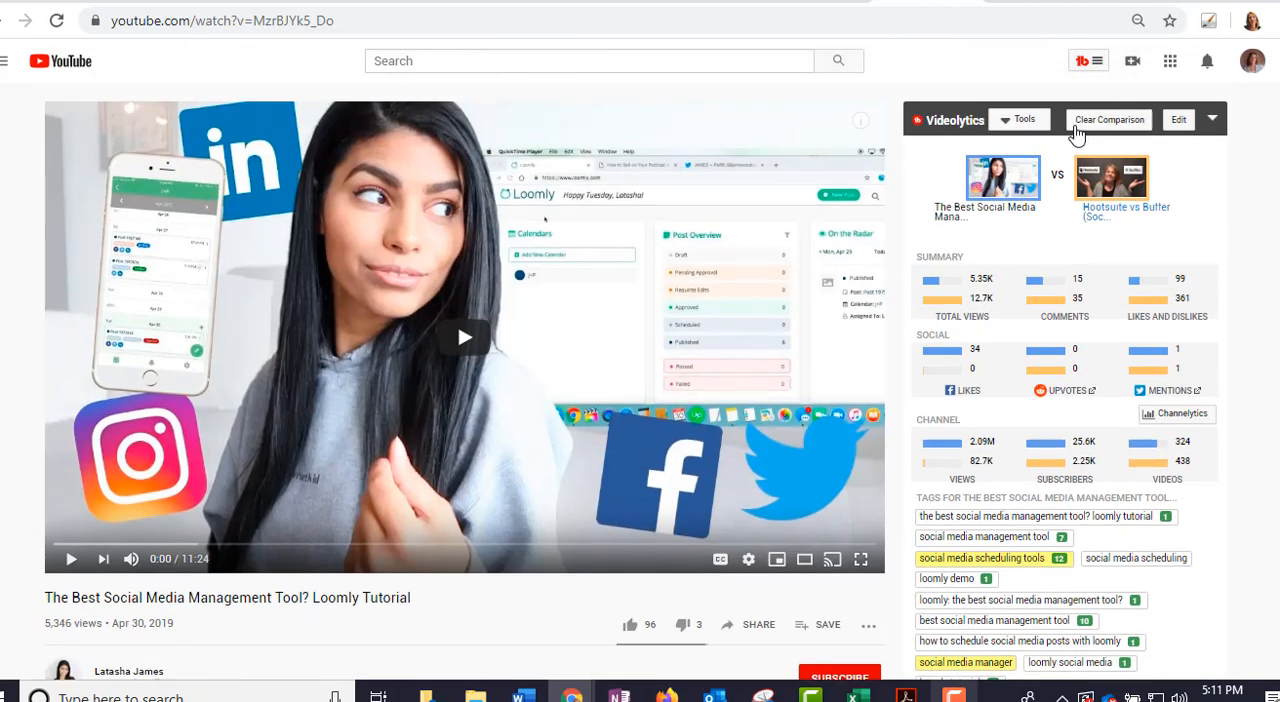
Step: Clear the comparison and compare against the Specific Video URL of Hootsuite Verses Loomly instead
left_click(1108, 120)
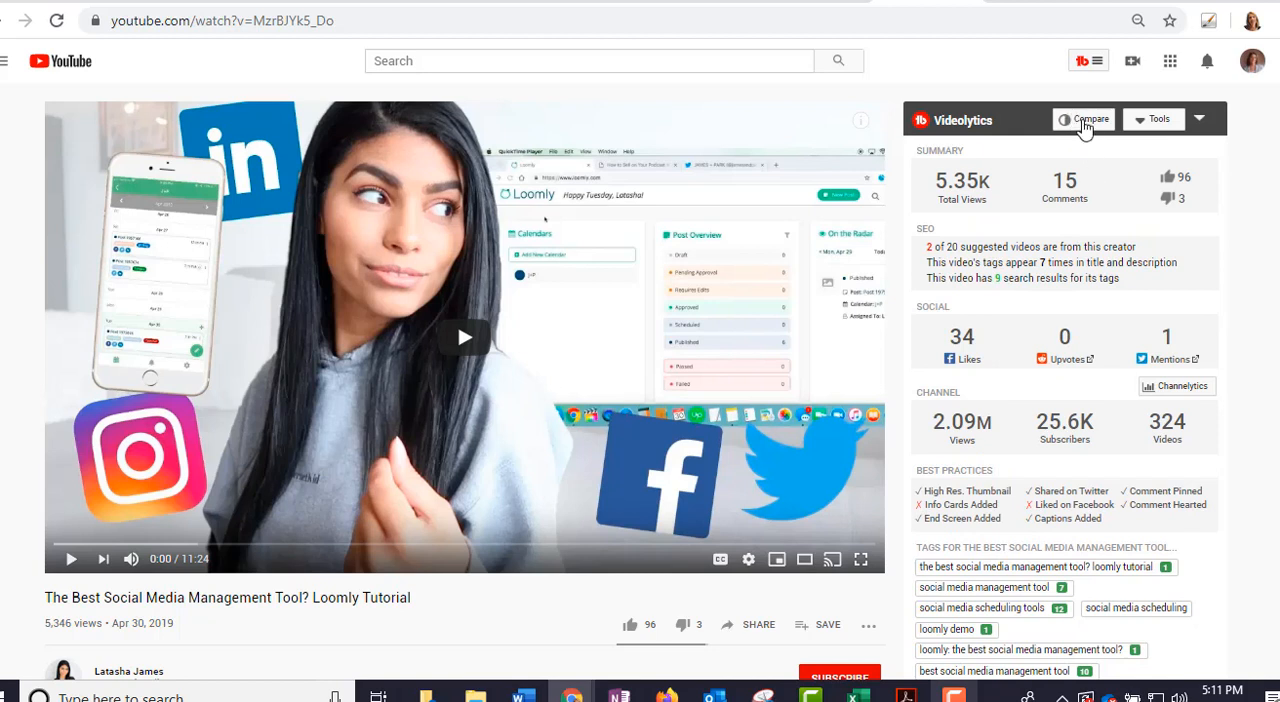
left_click(1084, 120)
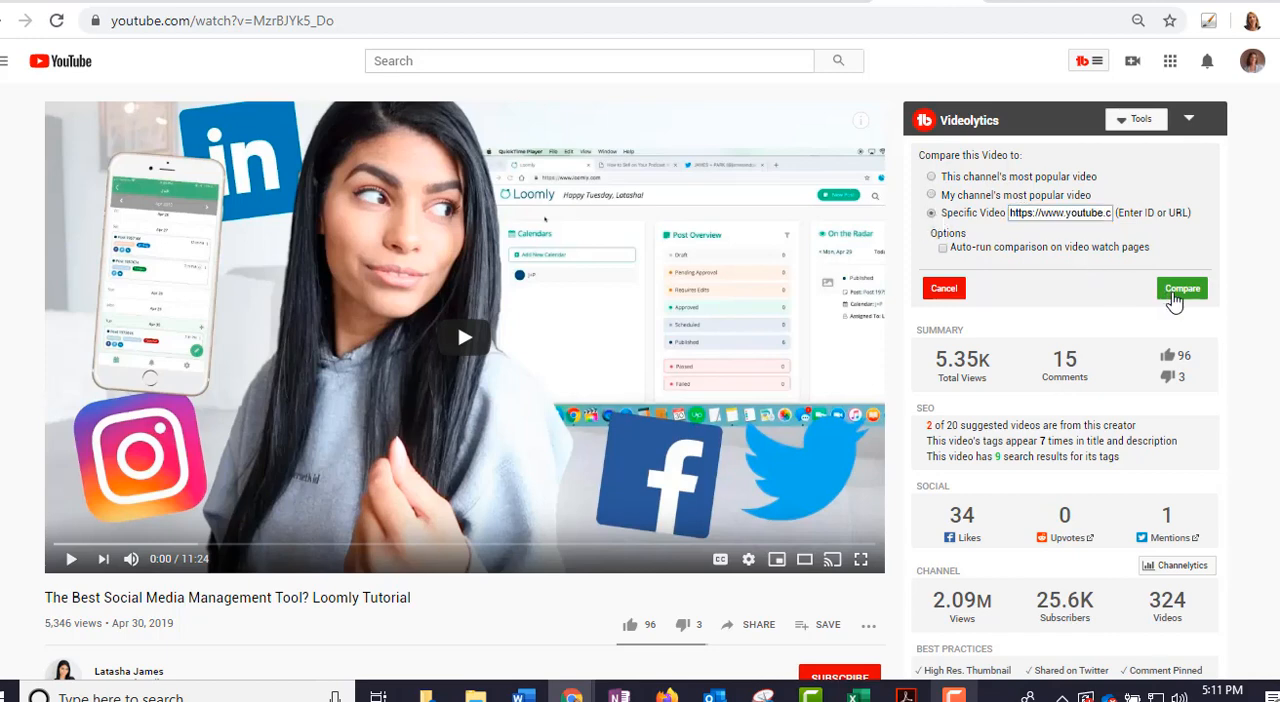
left_click(1180, 288)
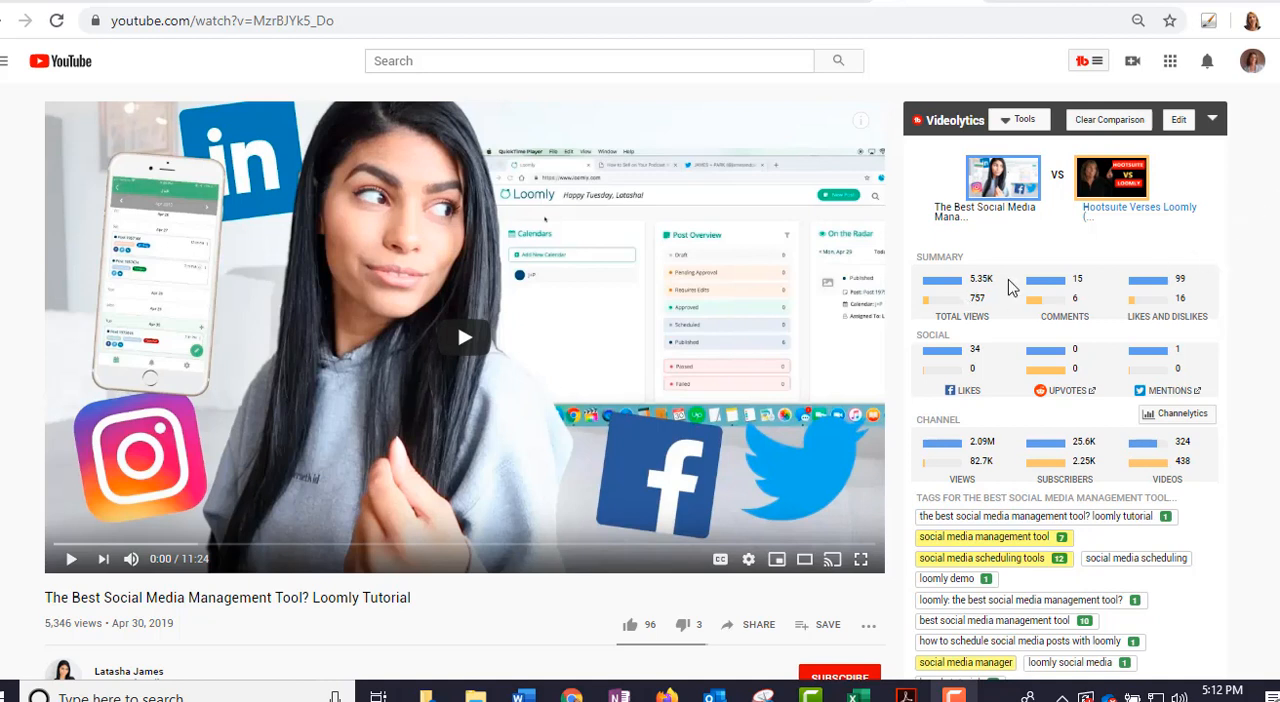
mouse_move(1224, 278)
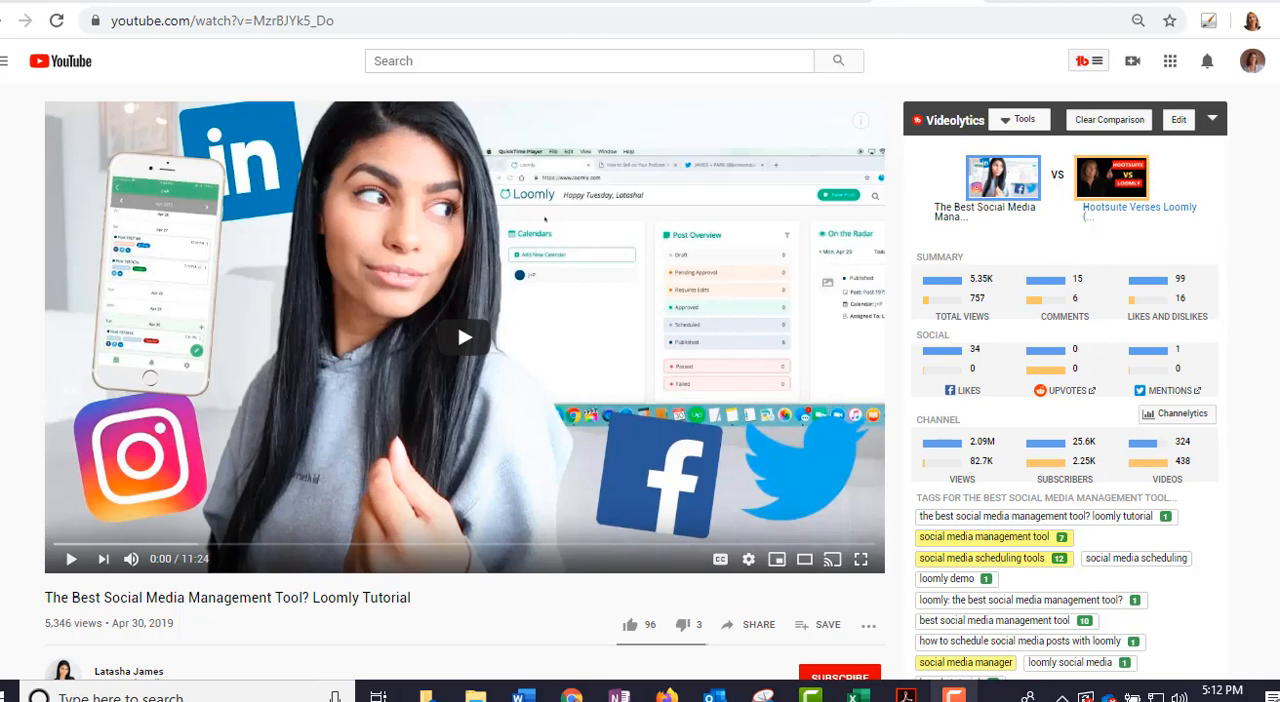
Step: Show Search Rankings for the Hootsuite Verses Loomly video's tags, with shared tags flagged across both lists
scroll("down", 3)
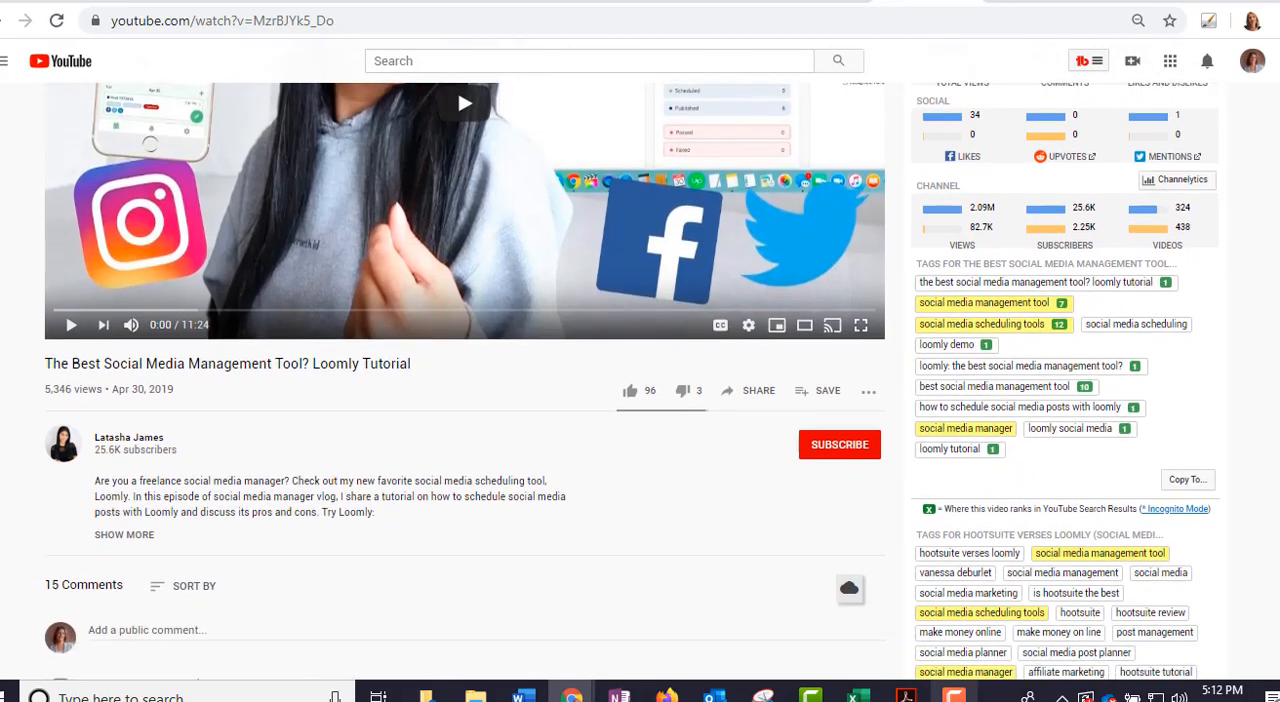
scroll("down", 3)
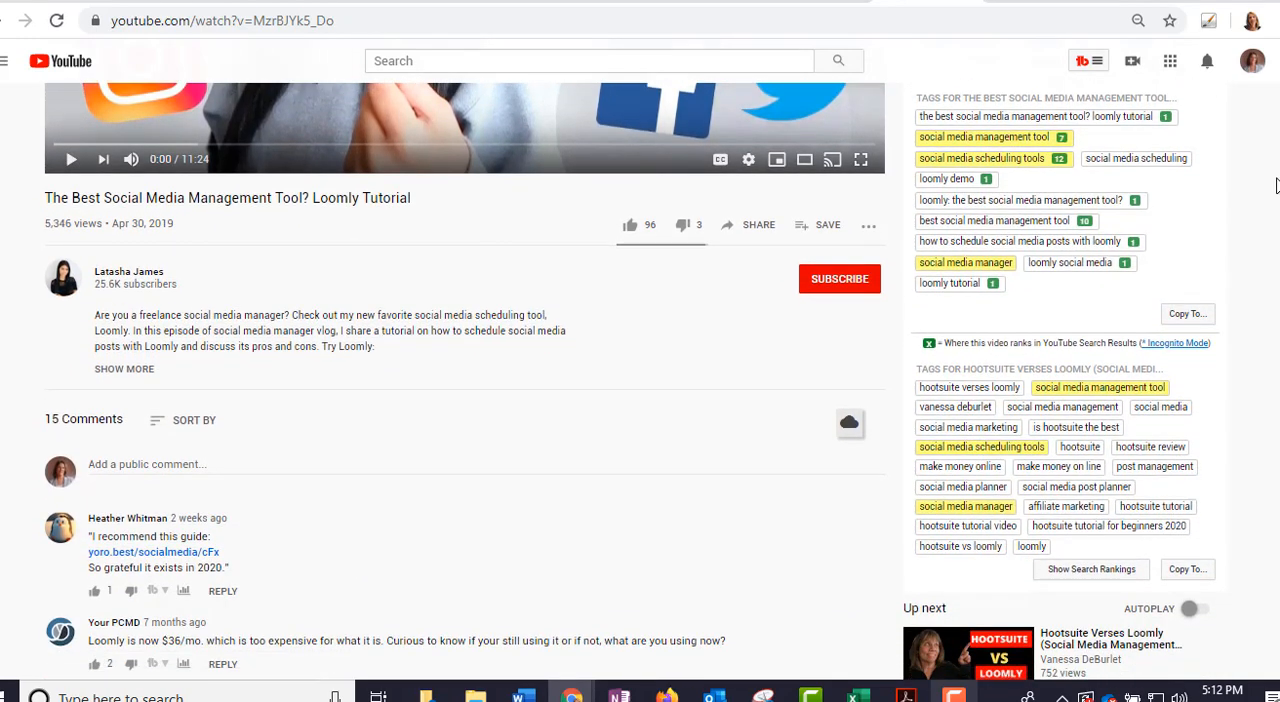
mouse_move(968, 524)
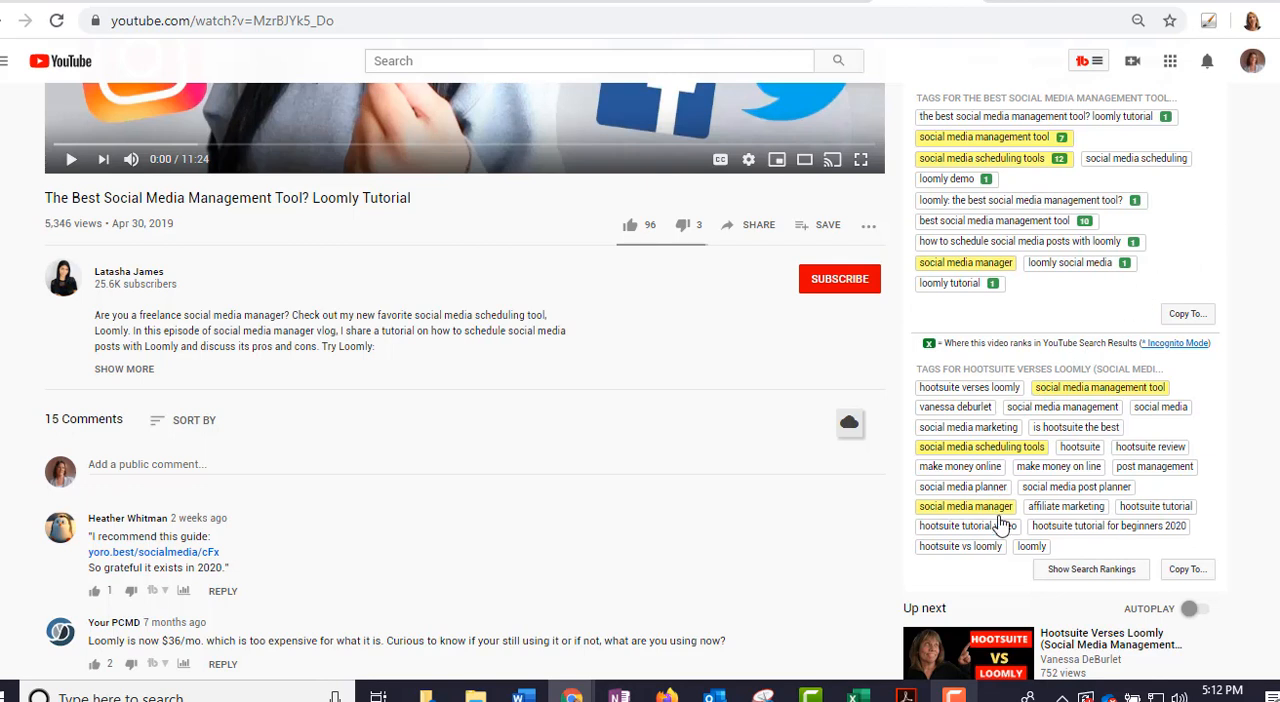
mouse_move(1100, 388)
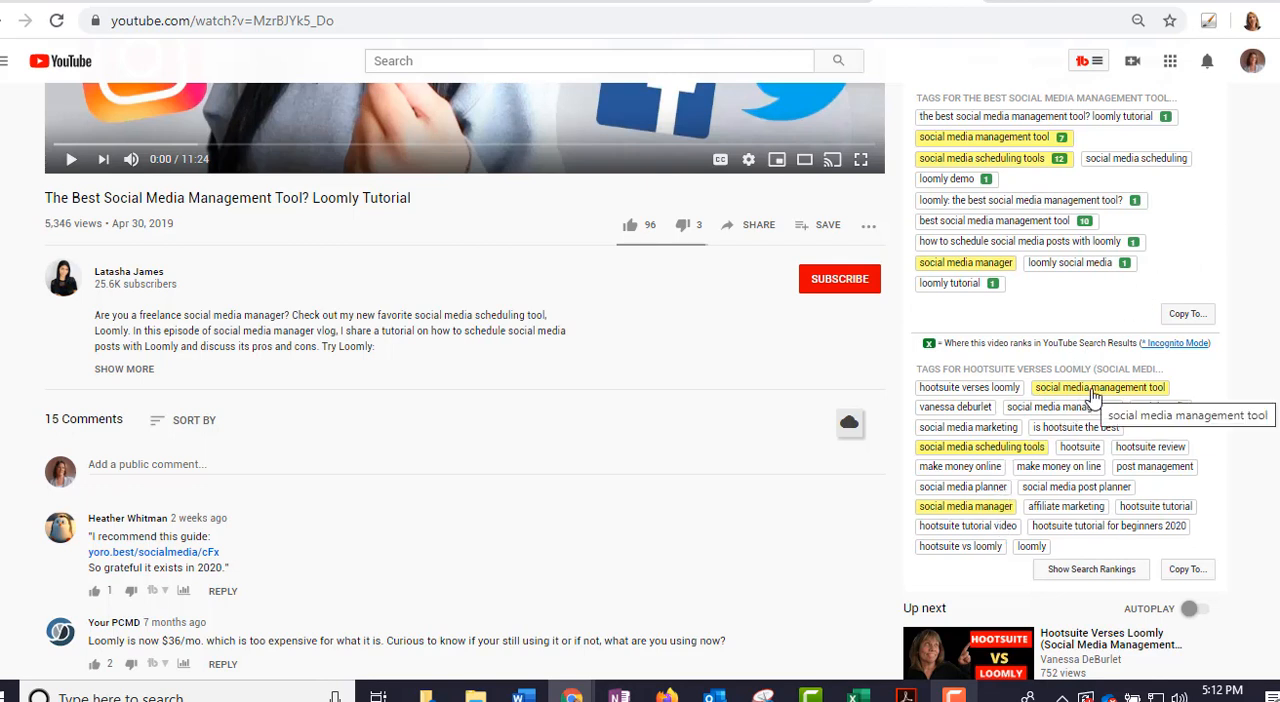
mouse_move(1090, 568)
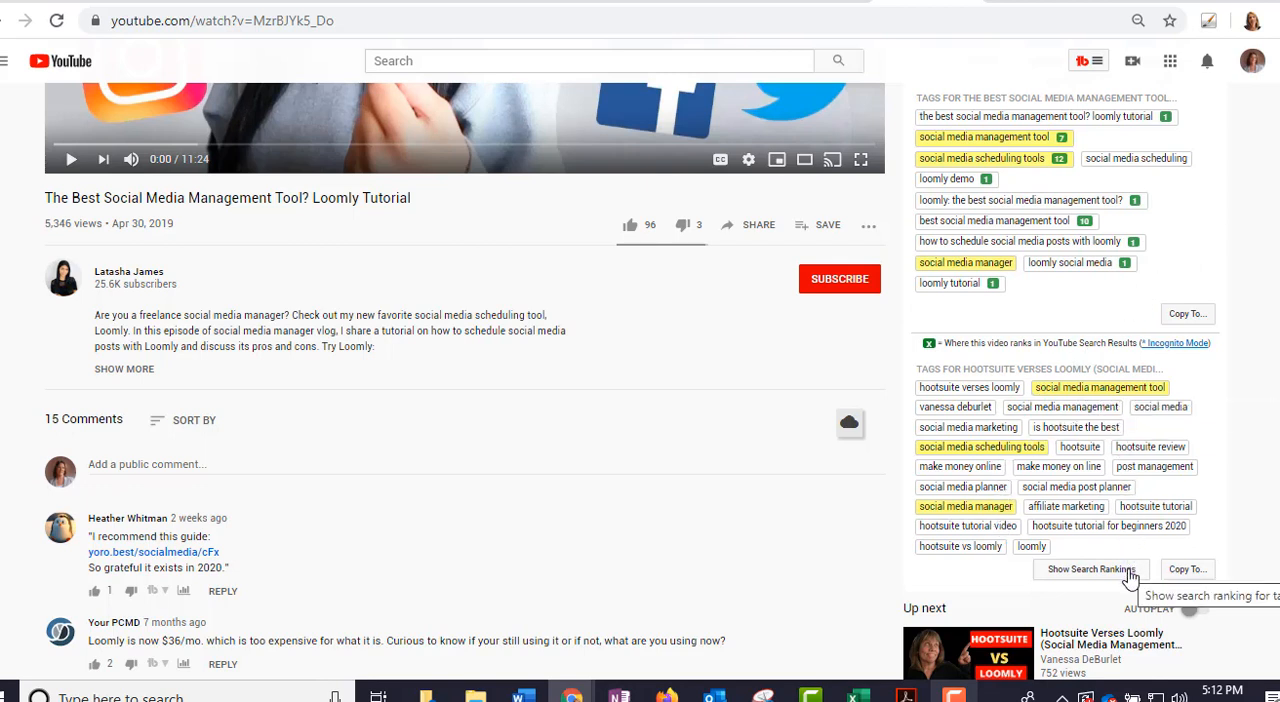
left_click(1092, 568)
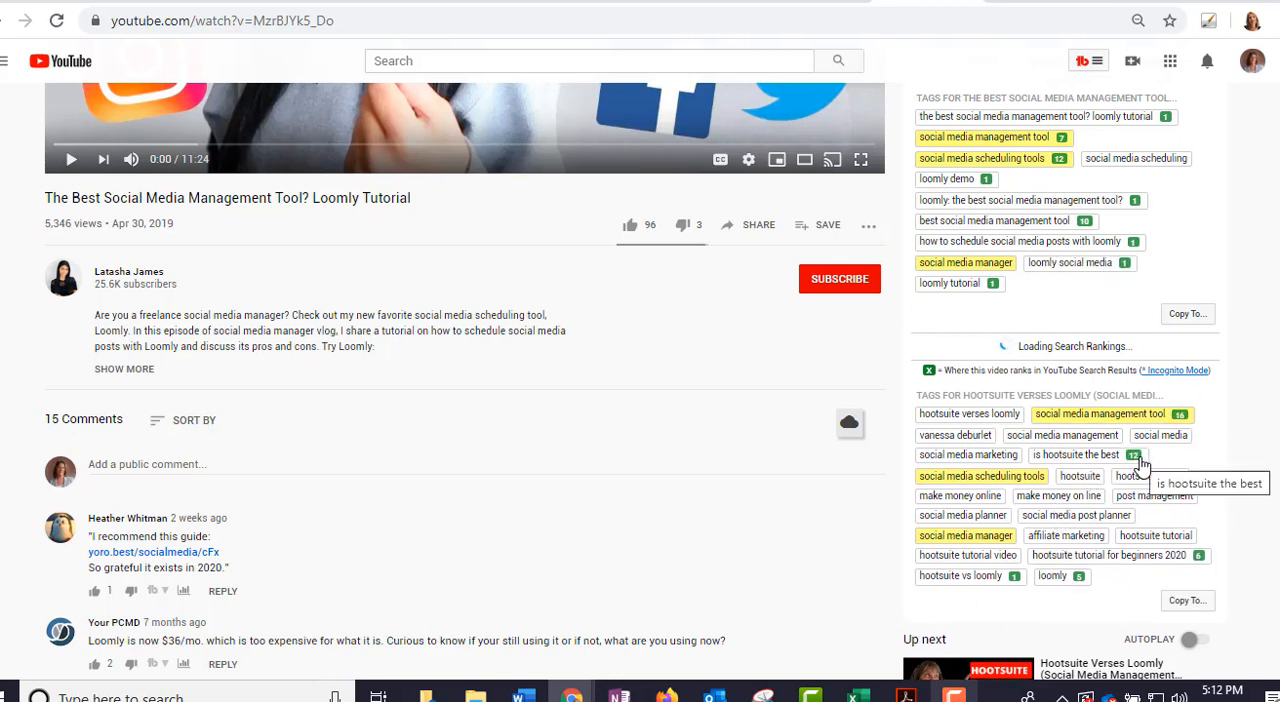
mouse_move(1048, 220)
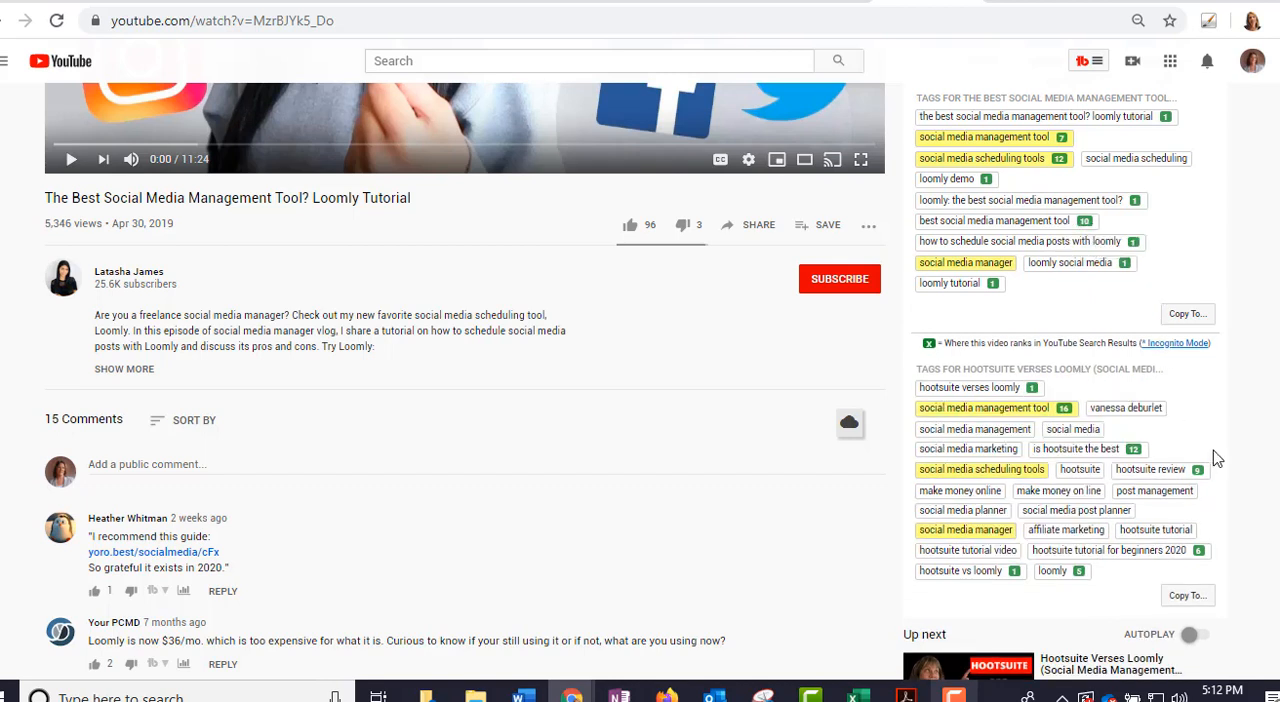
mouse_move(1088, 388)
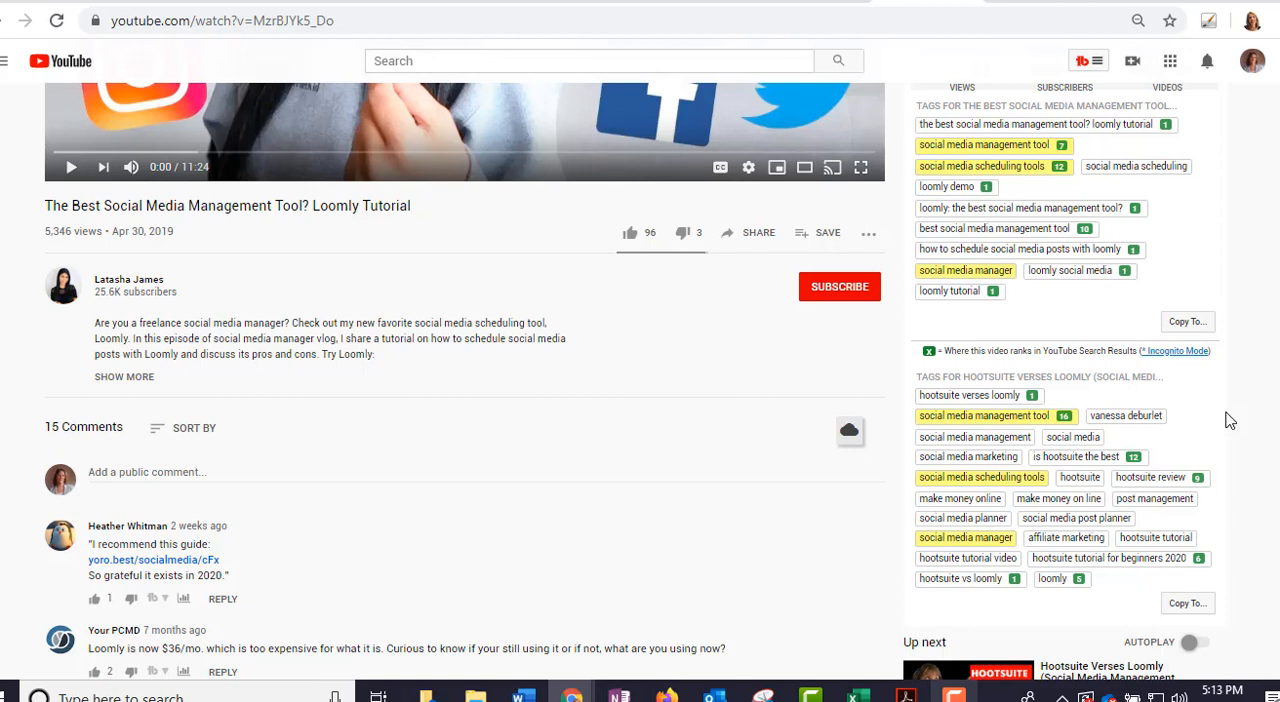
mouse_move(1230, 420)
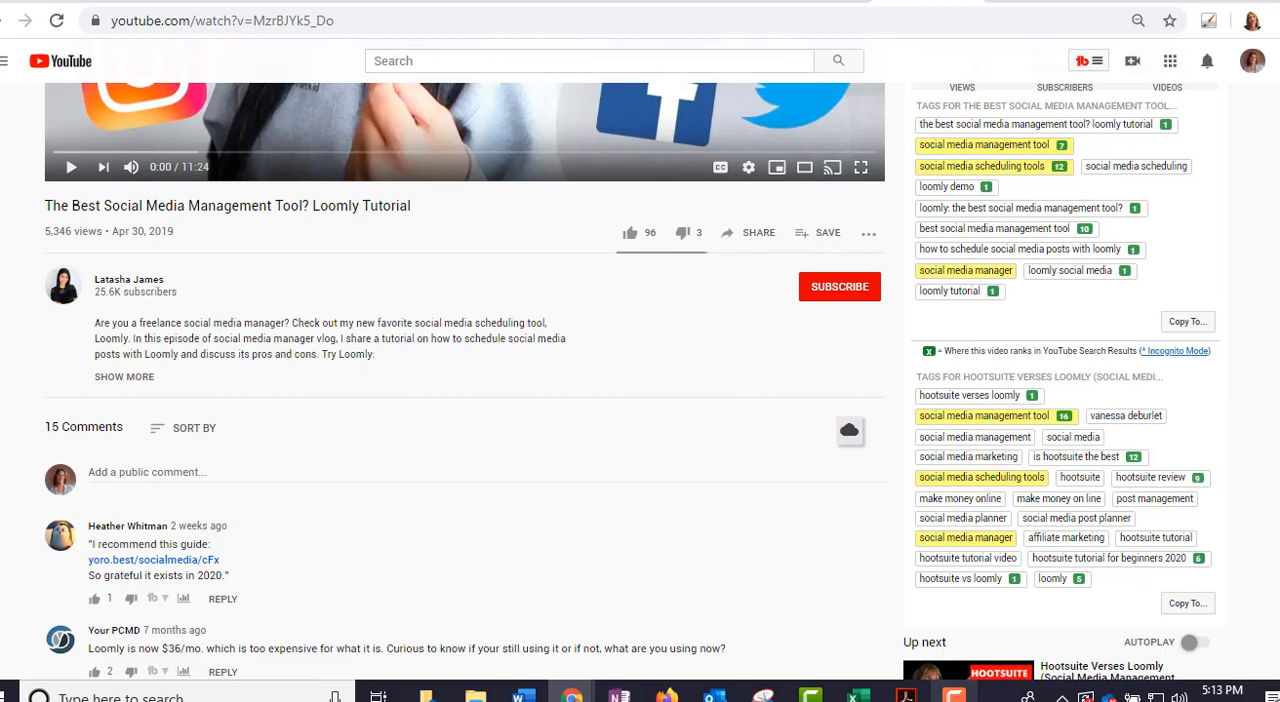
scroll("up", 3)
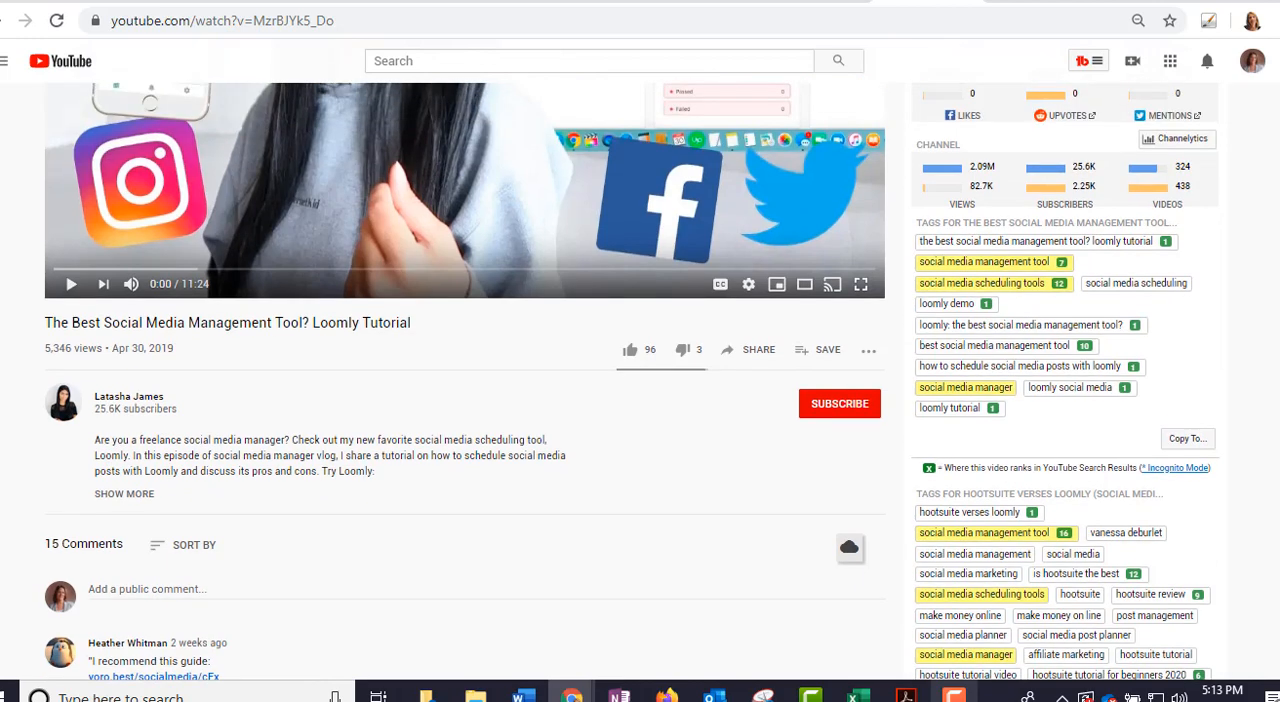